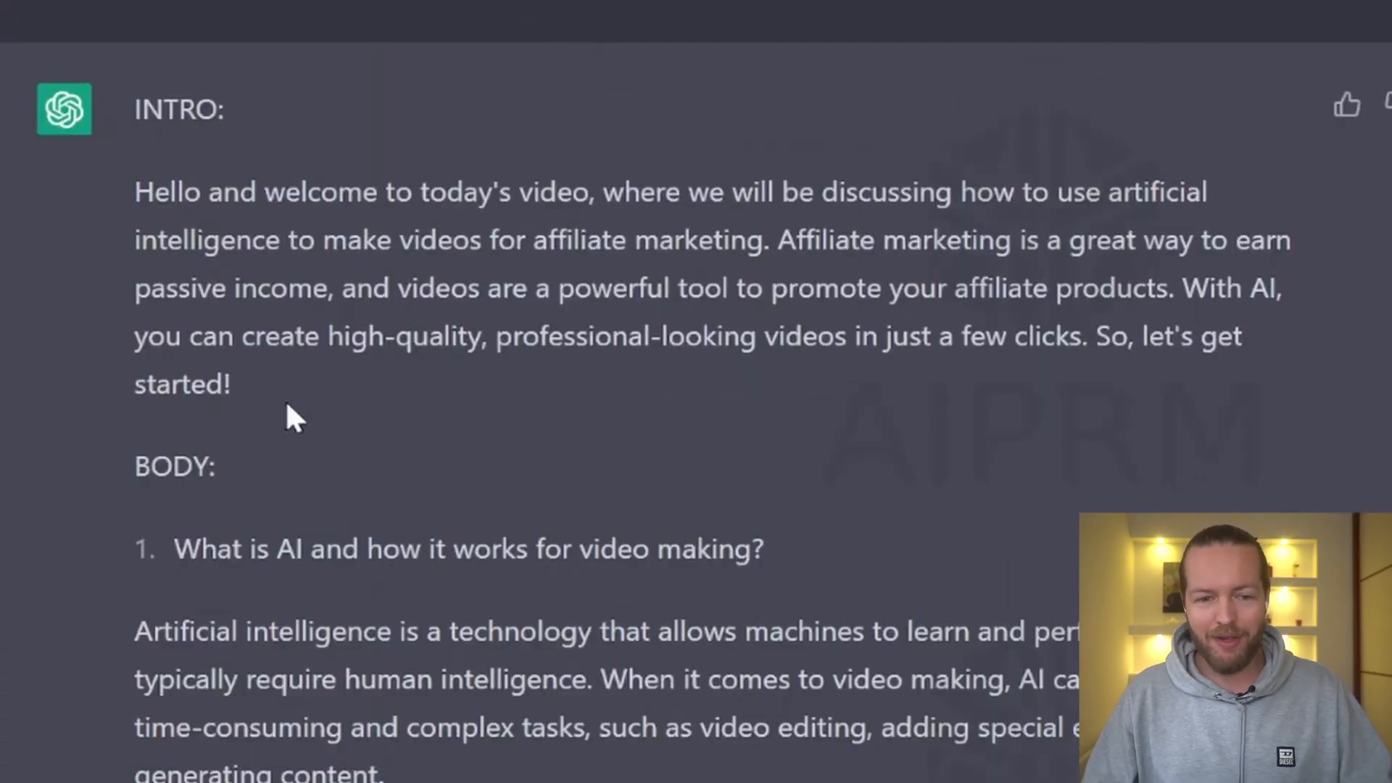
Select and copy the welcome paragraph under INTRO from the ChatGPT script.
drag(133, 191, 230, 384)
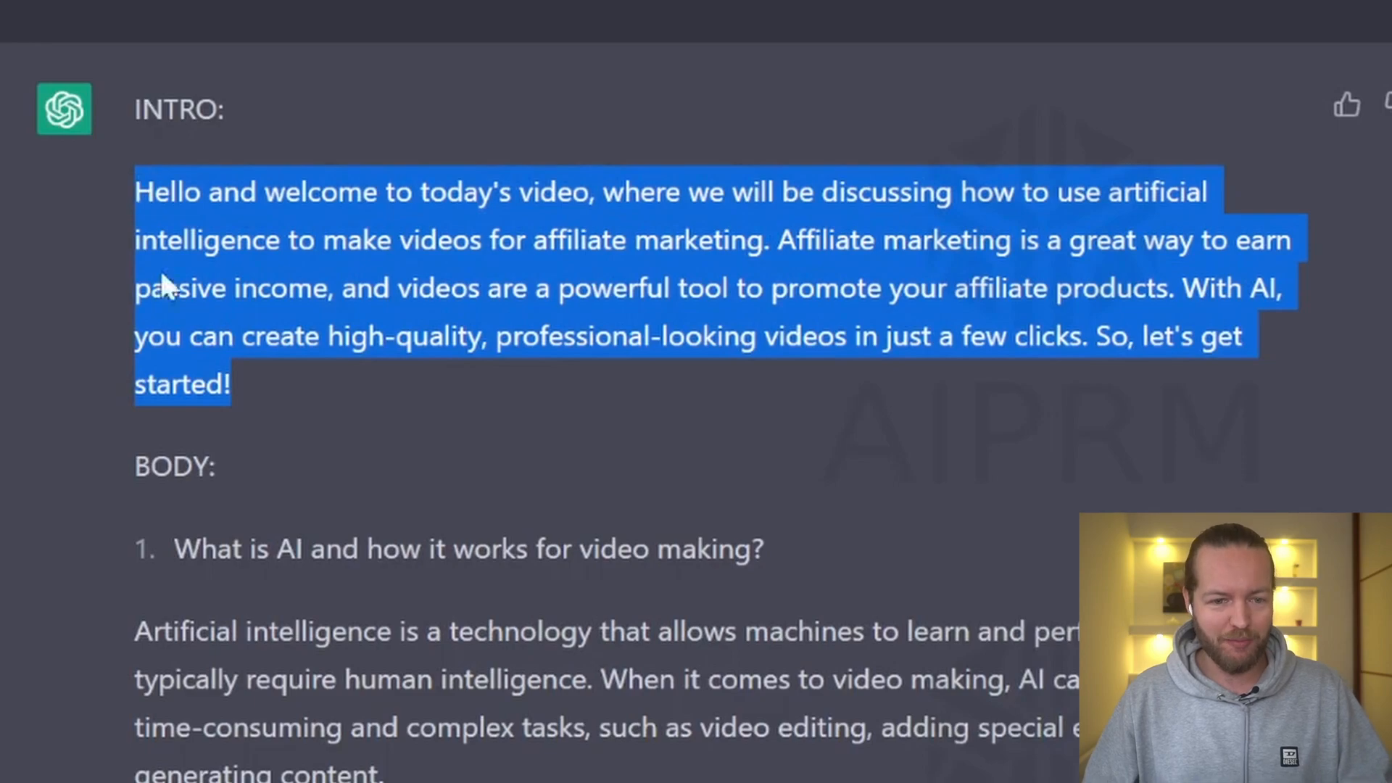
scroll(down, 3)
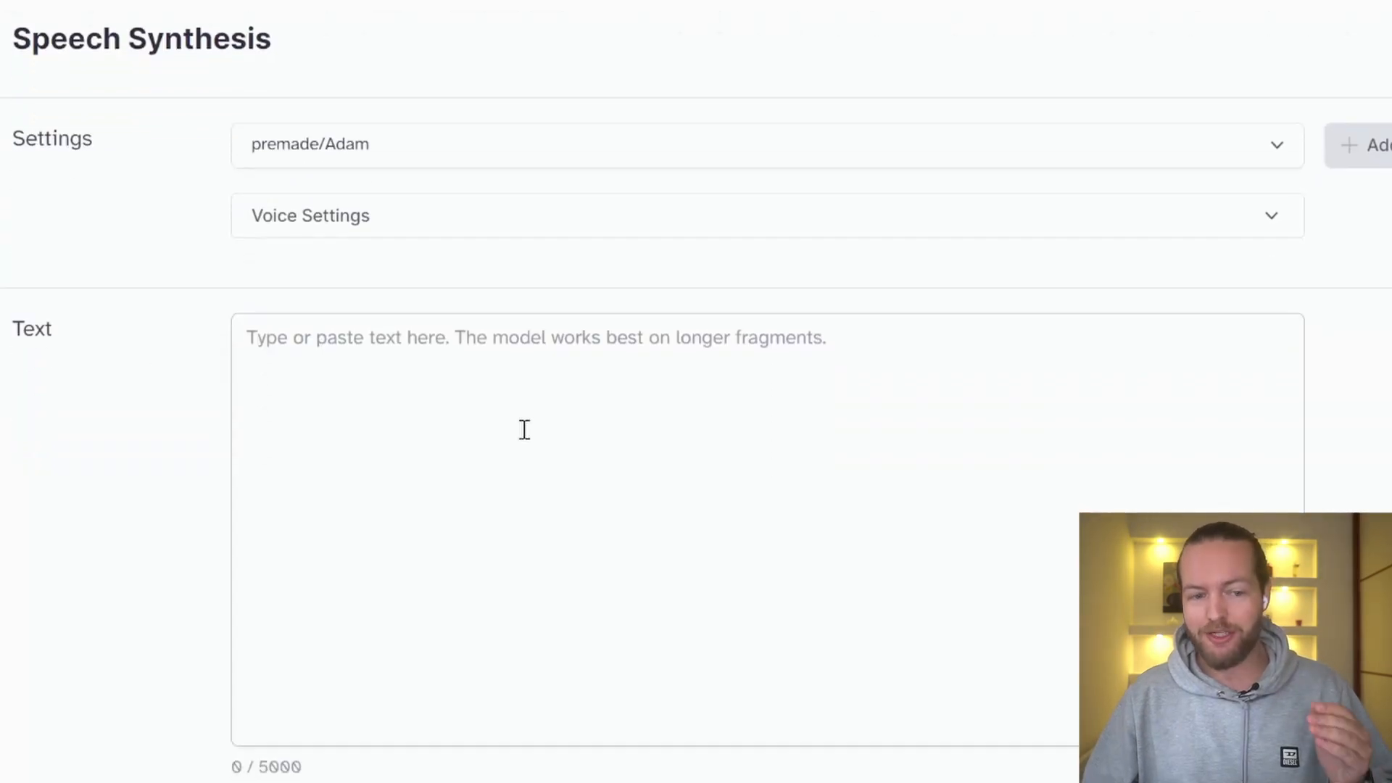
Enter the 'Hello and welcome to today's video...' paragraph as speech text and lower Adam's stability to about 18%.
text(Hello and welcome to today's video, where we will be discussing how to use artificial intelligence to make videos for affiliate marketing. Affiliate marketing is a great way to earn passive income, and videos are a powerful tool to promote your affiliate products. With AI, you can create high-quality, professional-looking videos in just a few clicks)
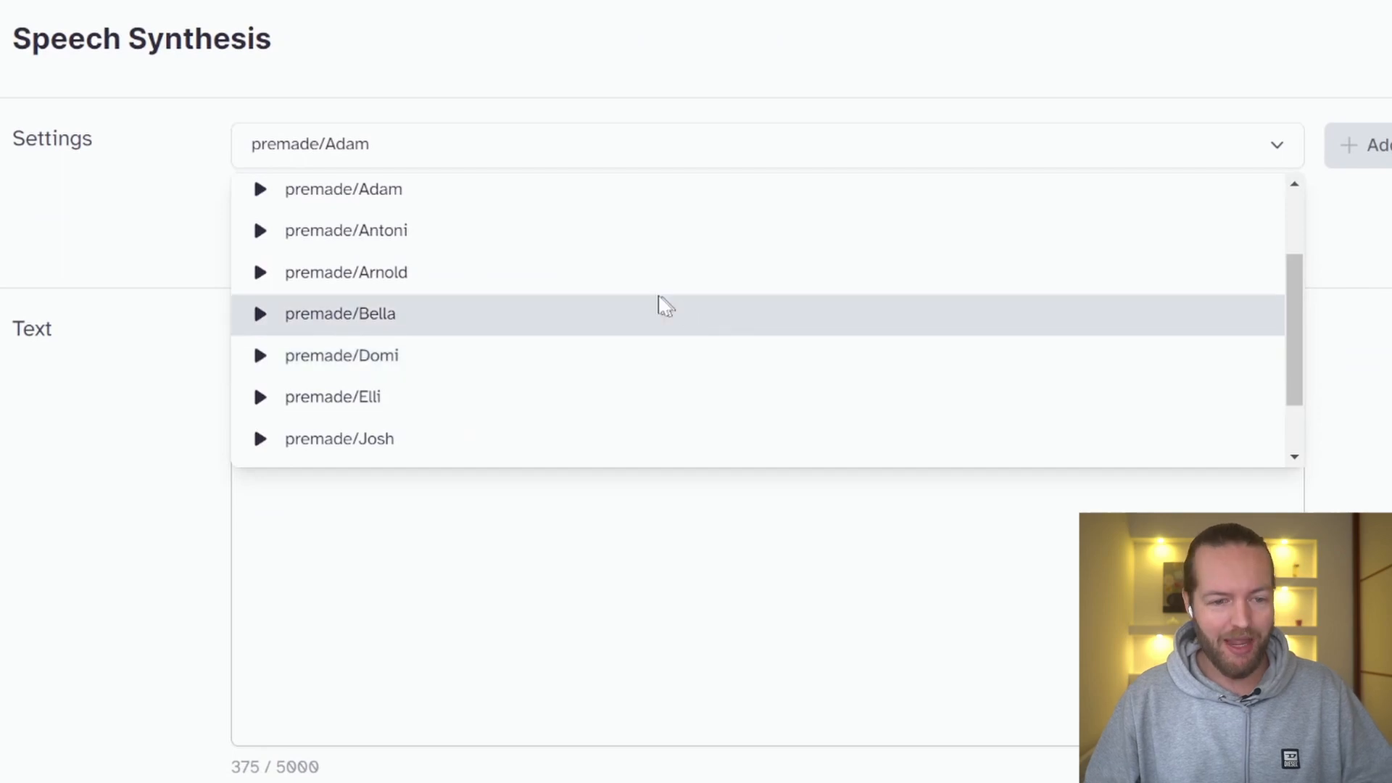
scroll(down, 3)
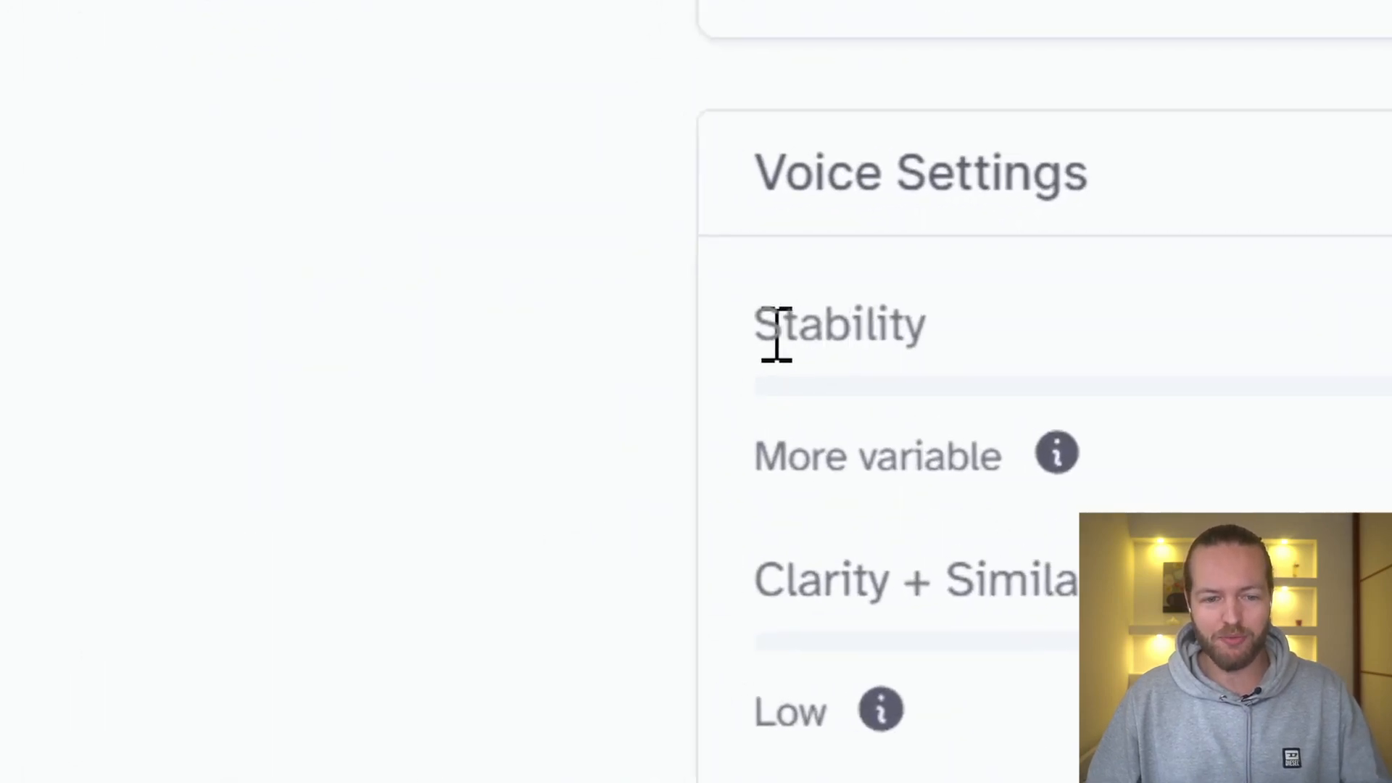
scroll(down, 3)
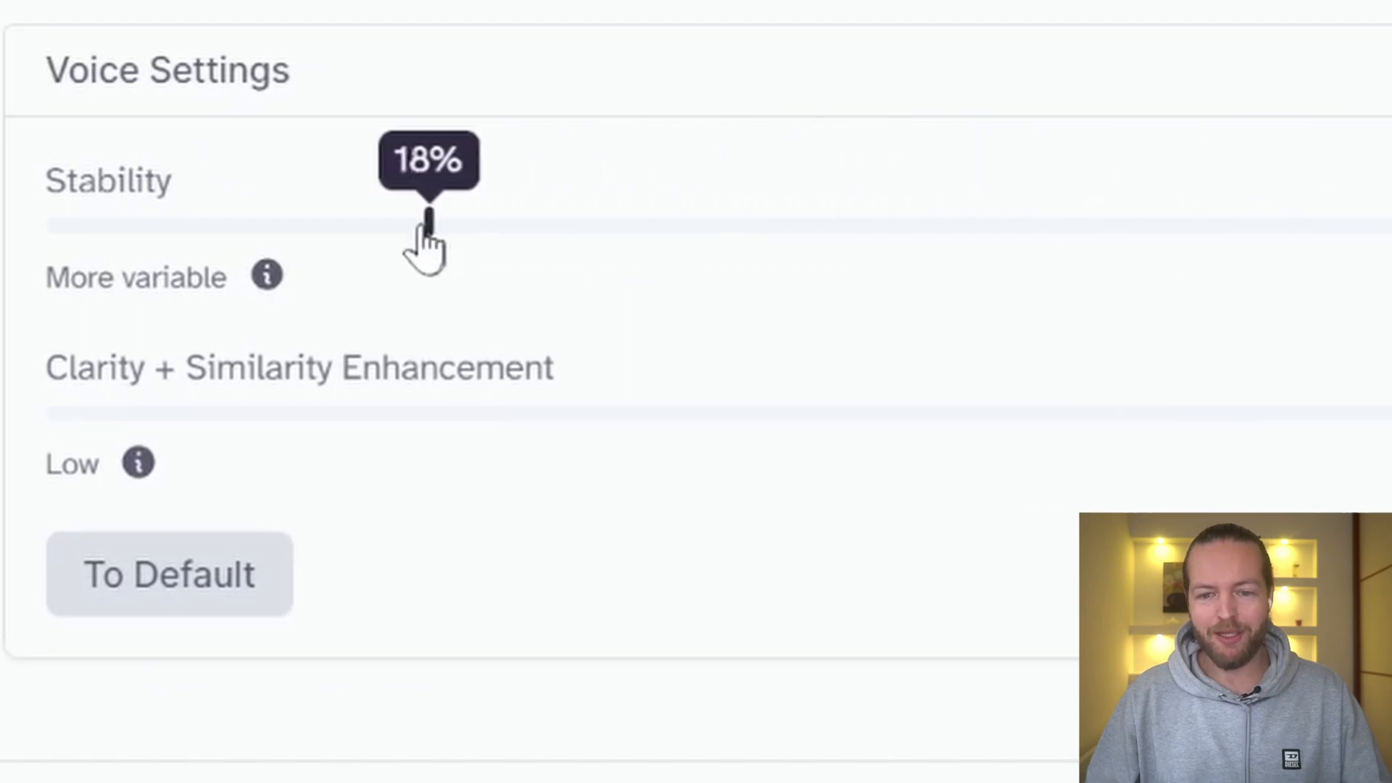
drag(426, 220, 183, 220)
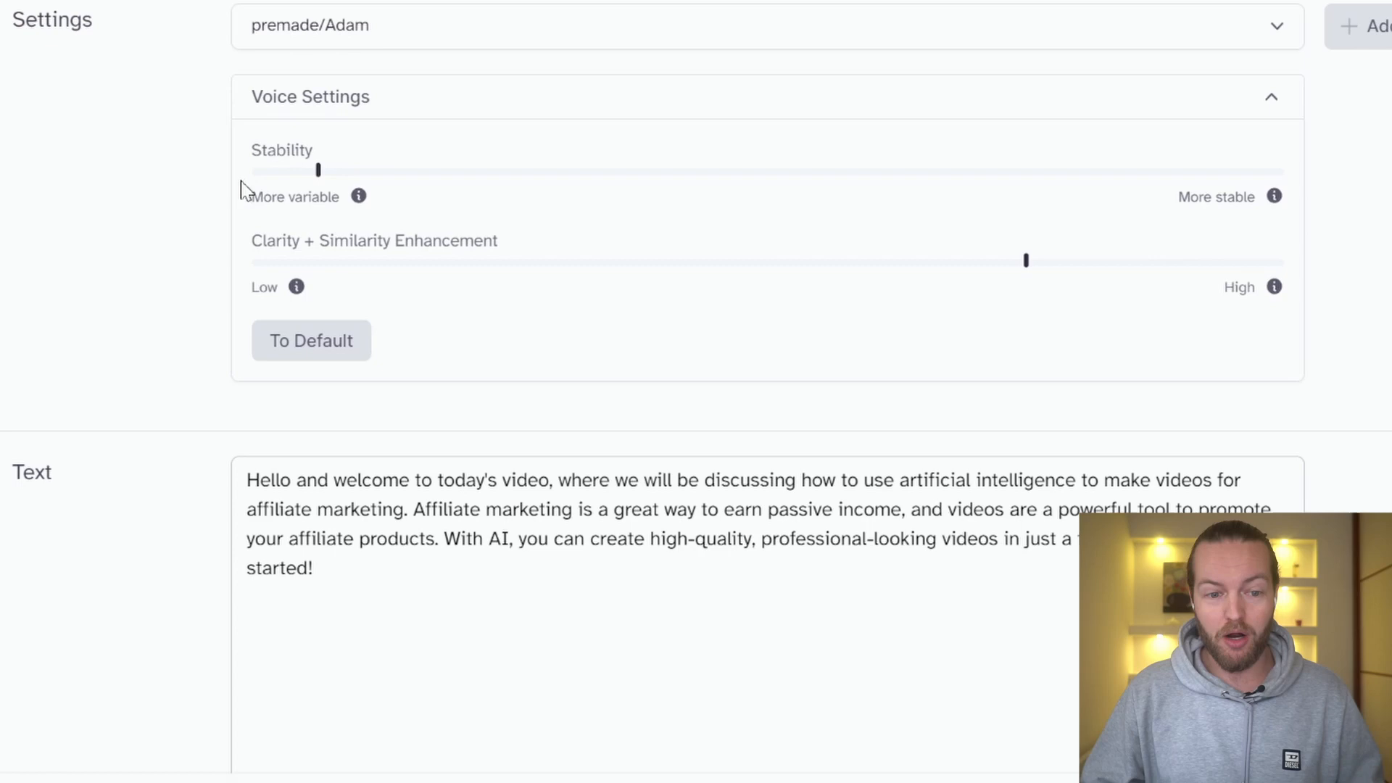
Push Adam's stability fully to the variable end and move down to Generate.
drag(317, 169, 251, 170)
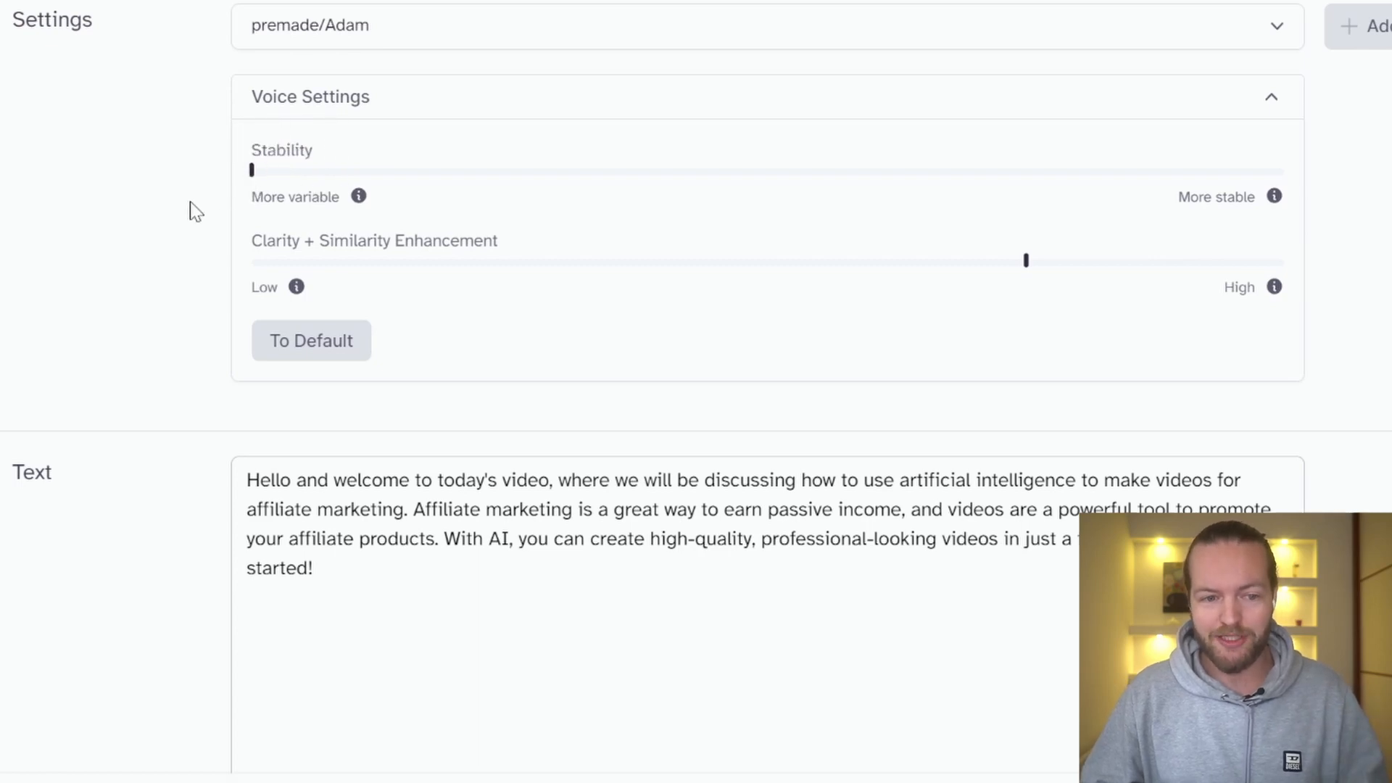
scroll(down, 3)
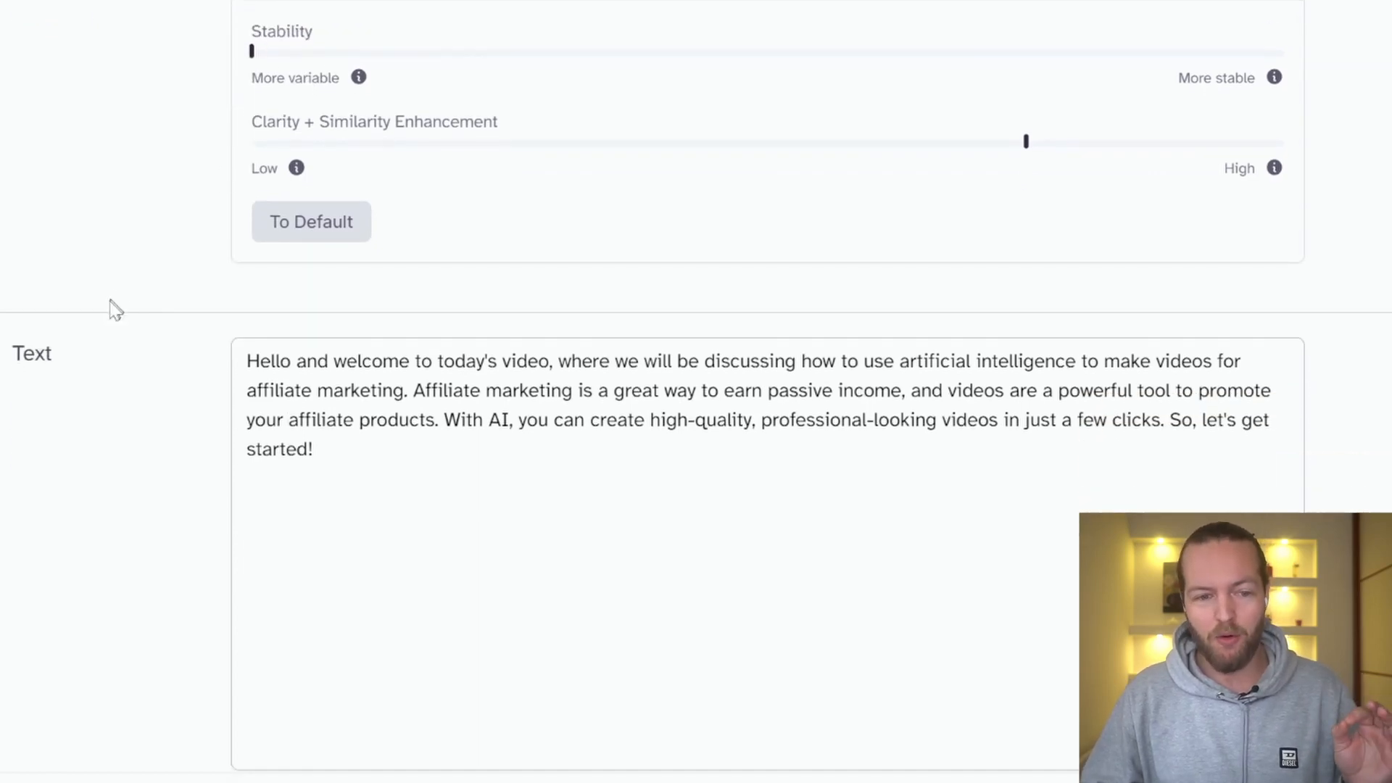
scroll(down, 3)
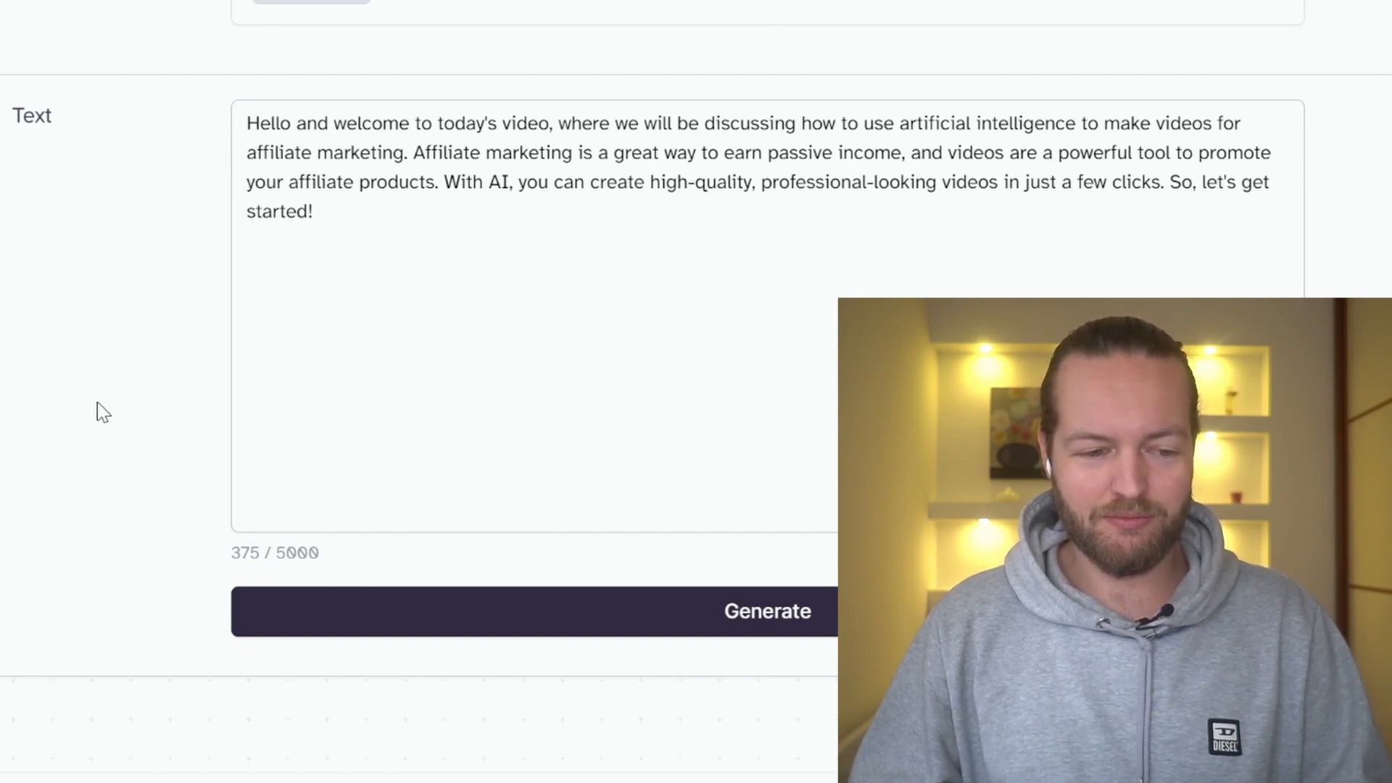
mouse_move(34, 557)
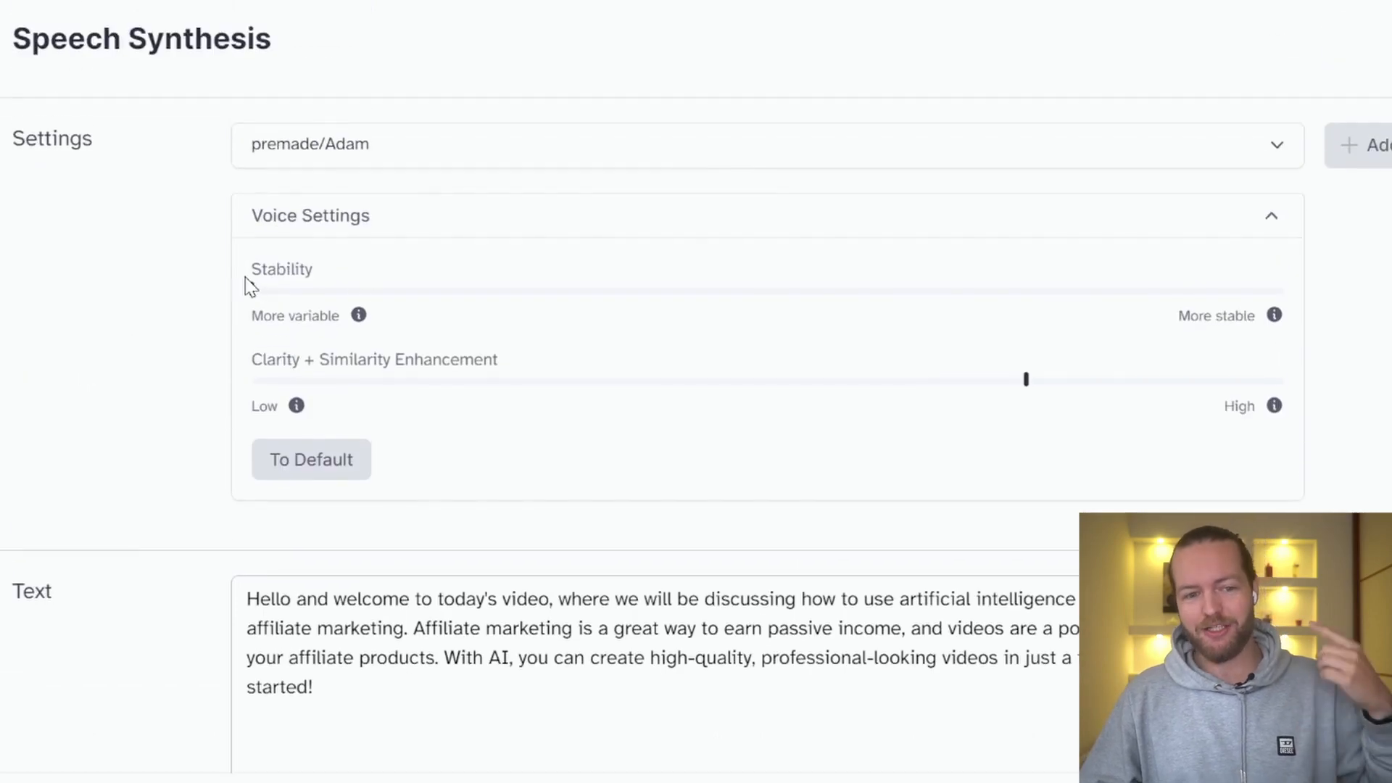
Raise Adam's stability to about 75% and scroll down toward the generate controls.
click(1026, 290)
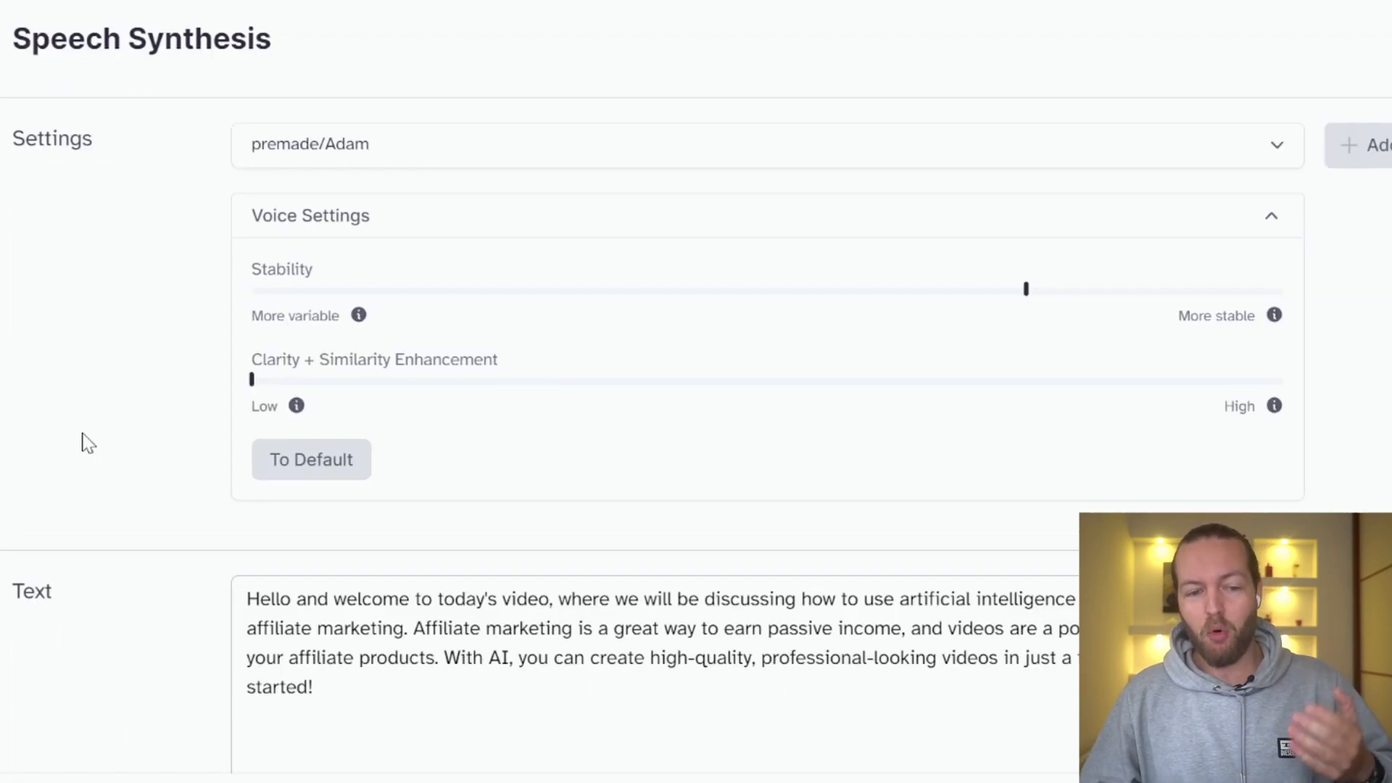
scroll(down, 3)
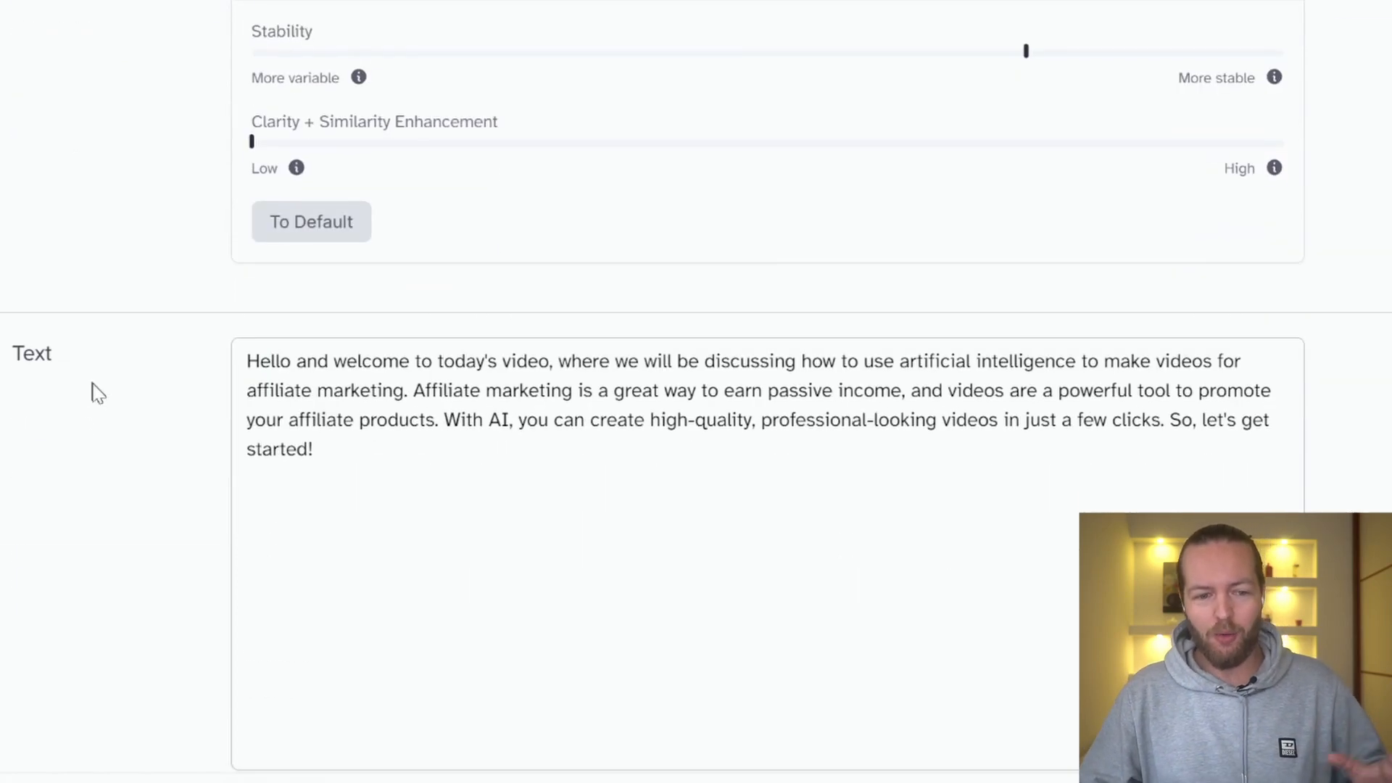
scroll(down, 3)
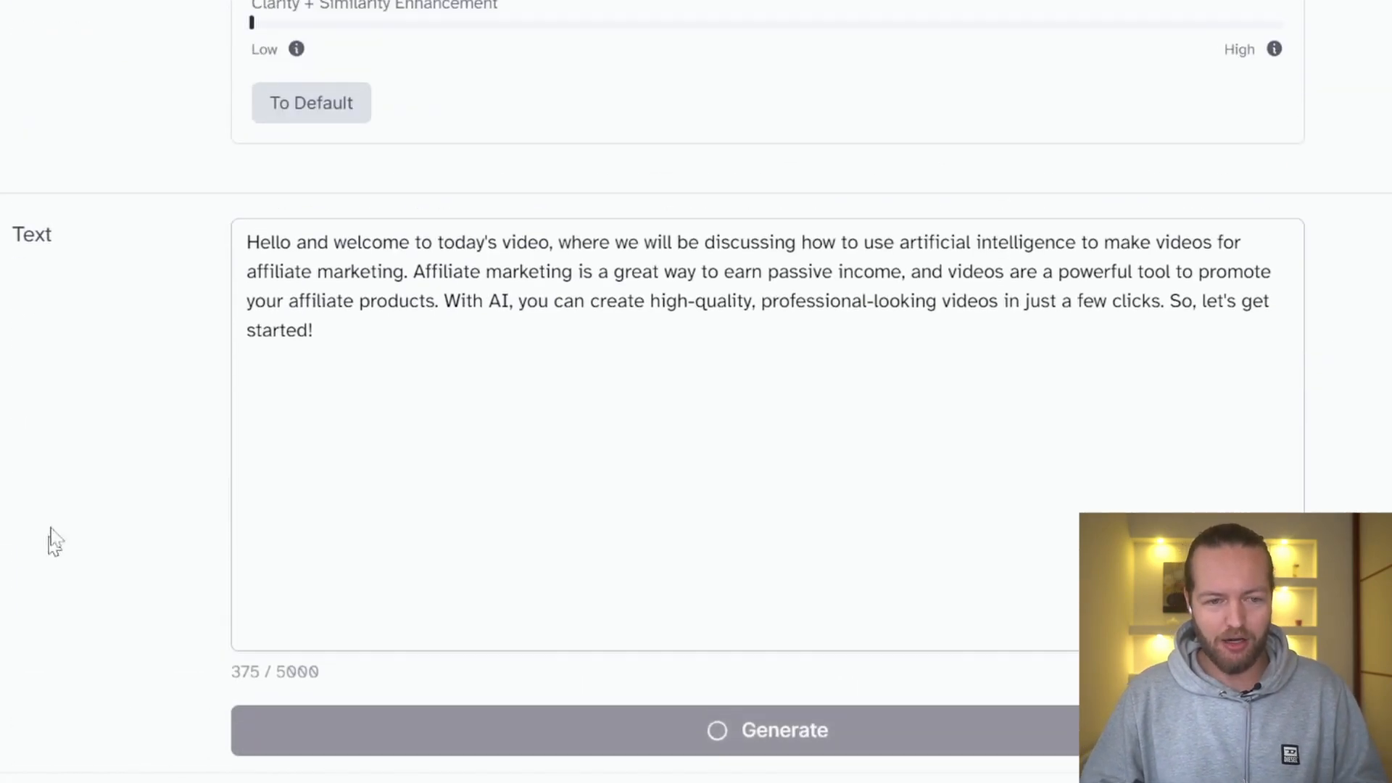
mouse_move(113, 519)
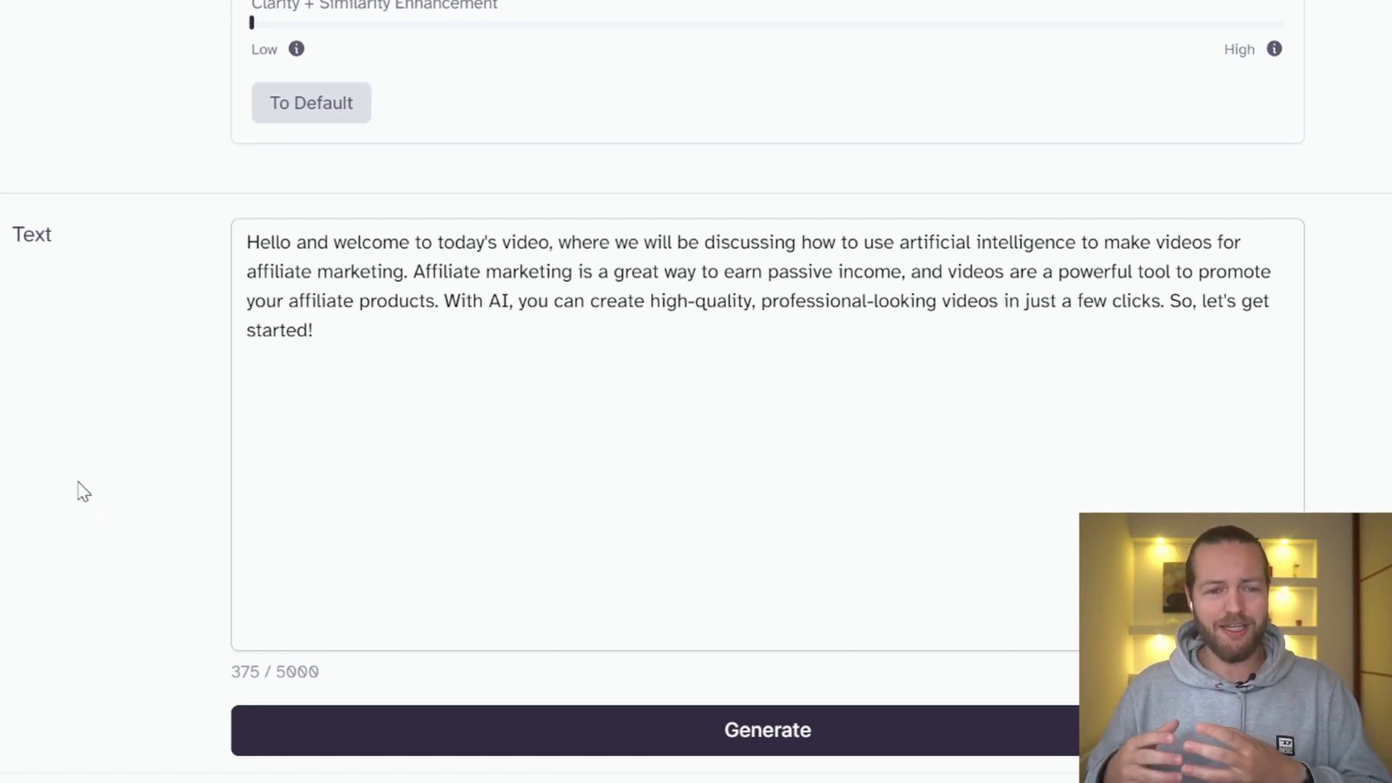
mouse_move(125, 421)
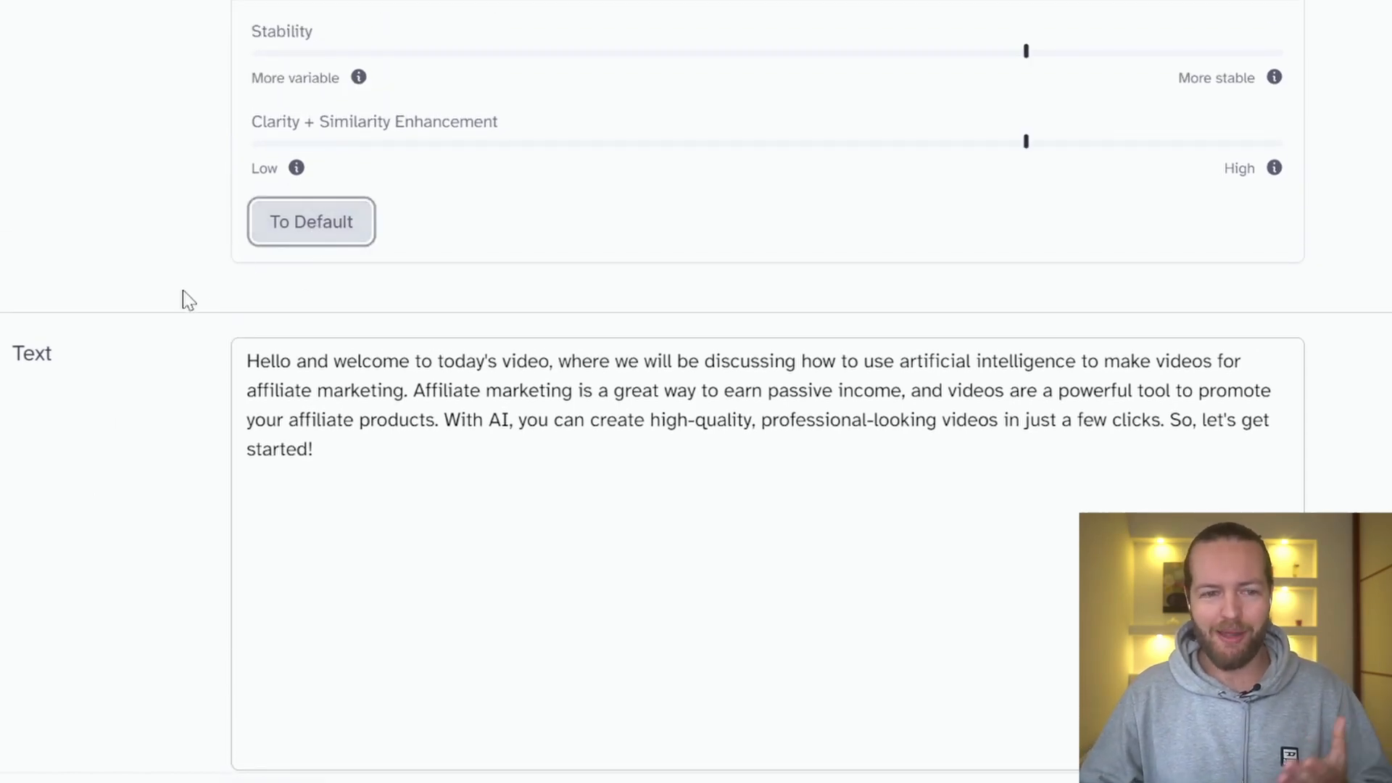
Switch the voice to Arnold and generate the intro paragraph.
click(764, 24)
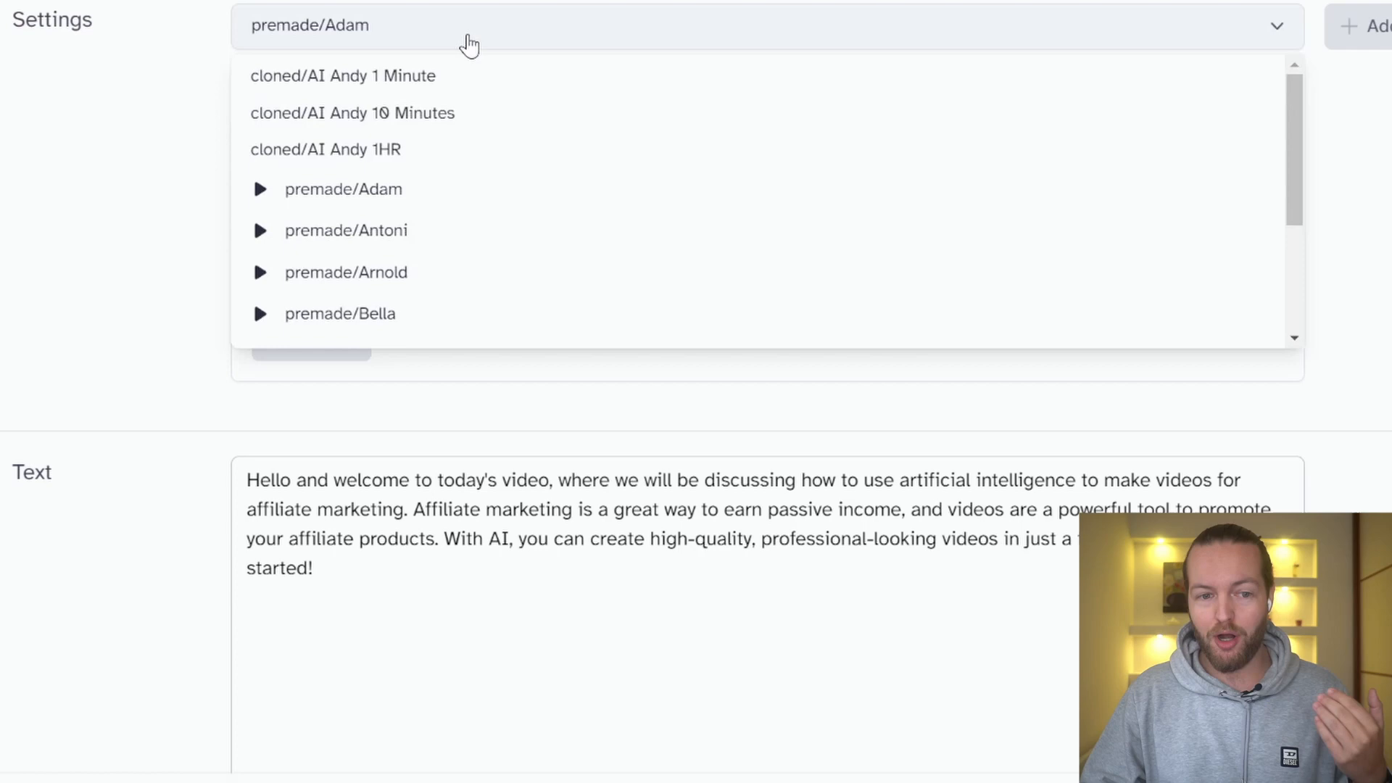
mouse_move(519, 272)
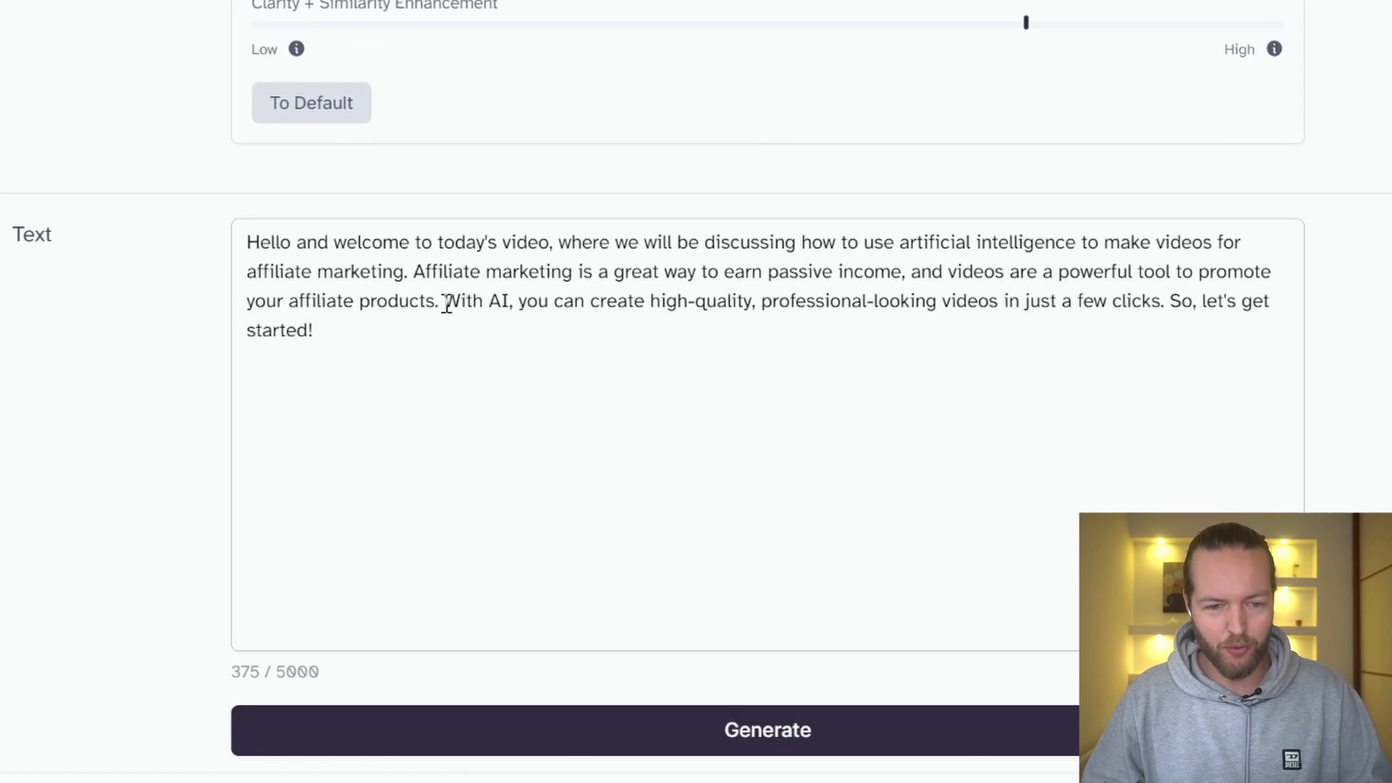
mouse_move(130, 590)
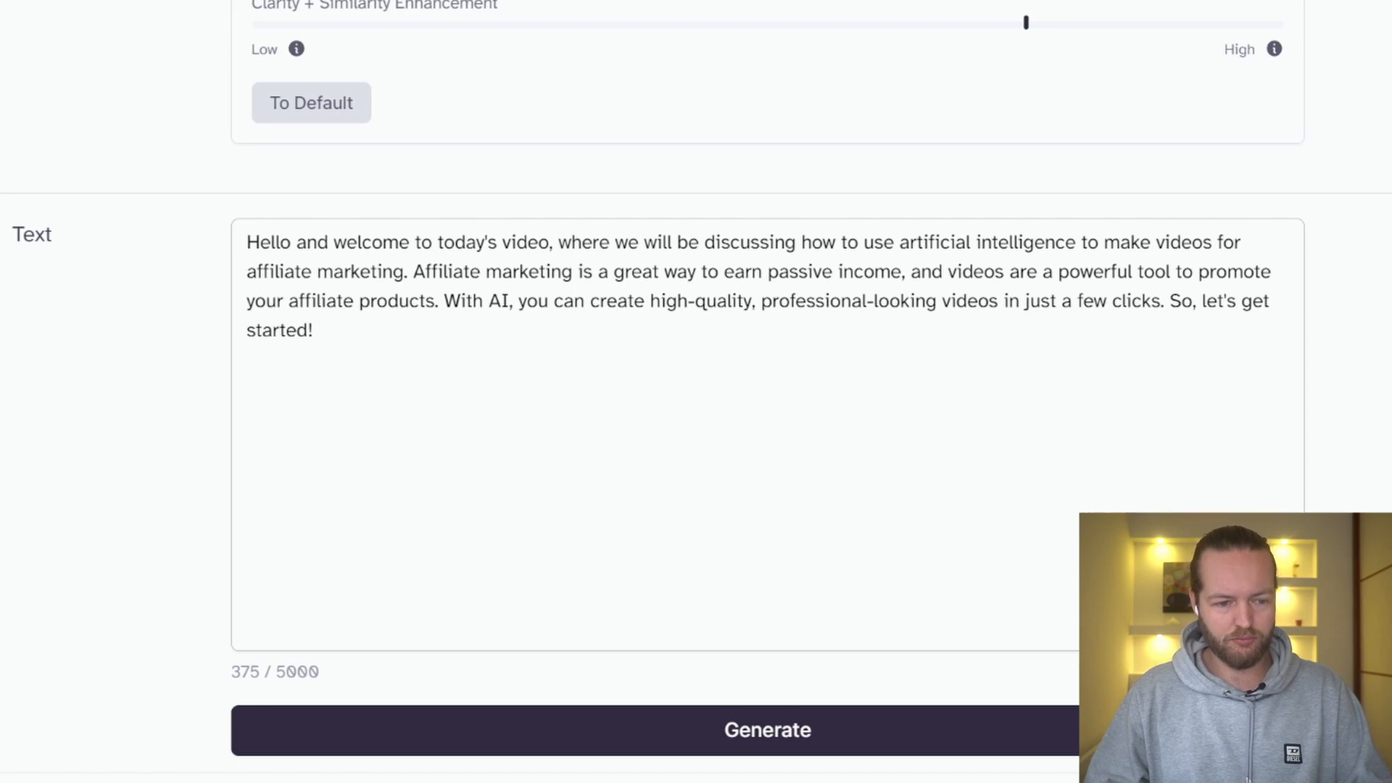
click(764, 264)
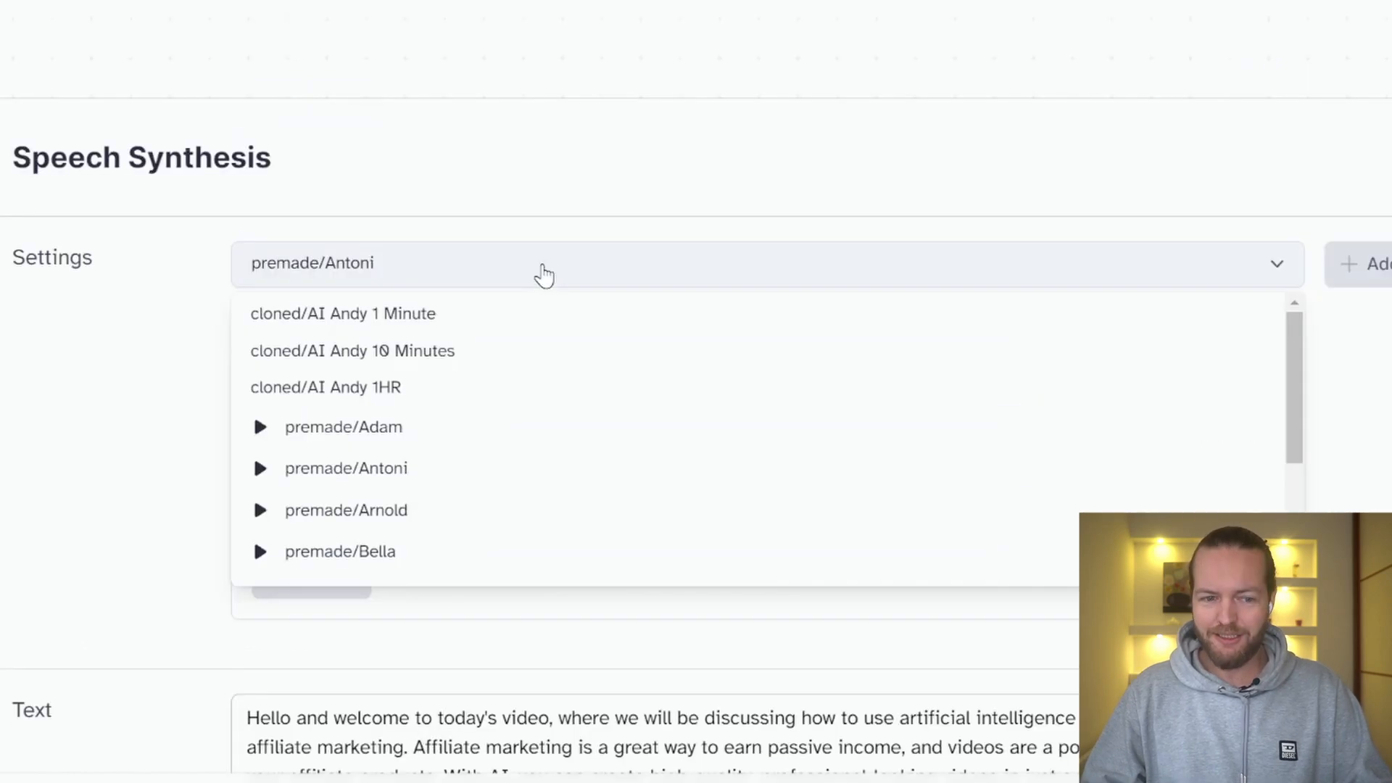
click(345, 509)
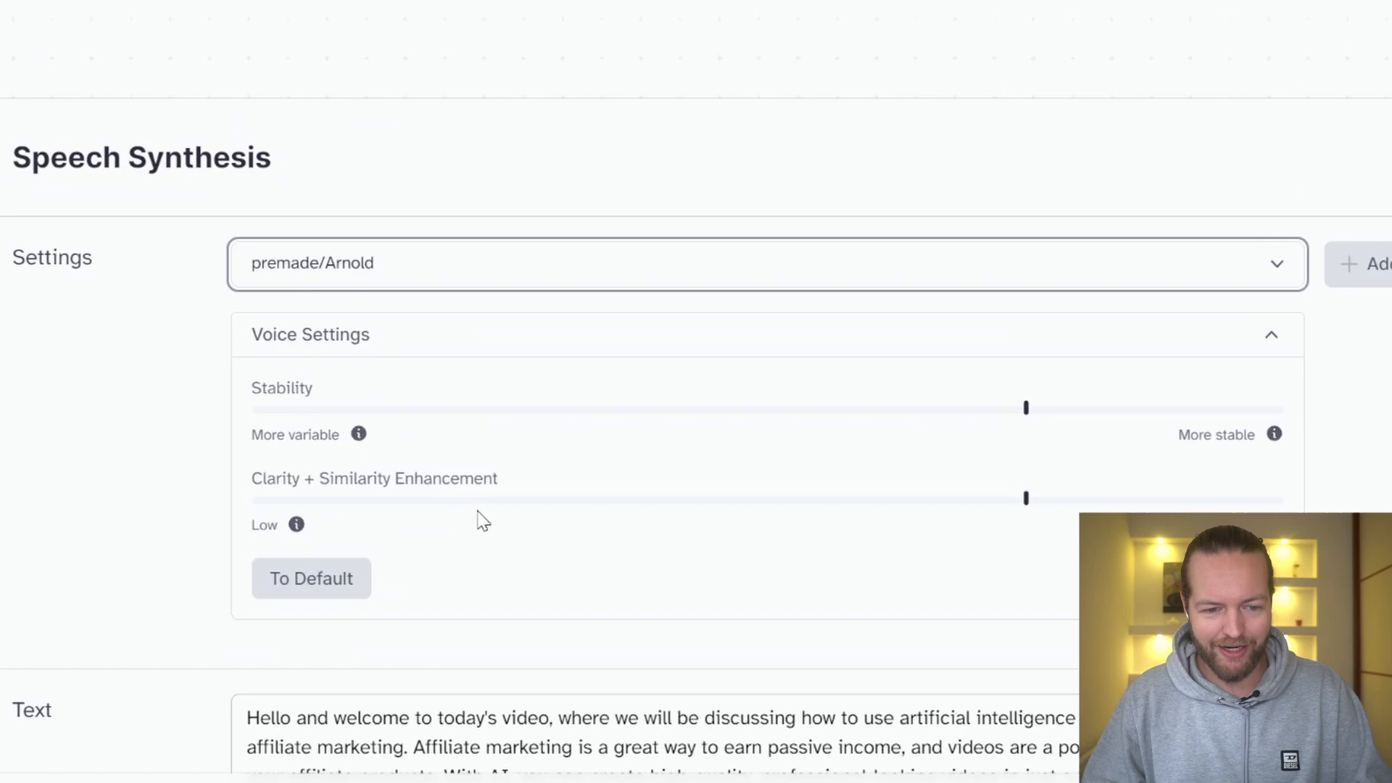
scroll(down, 3)
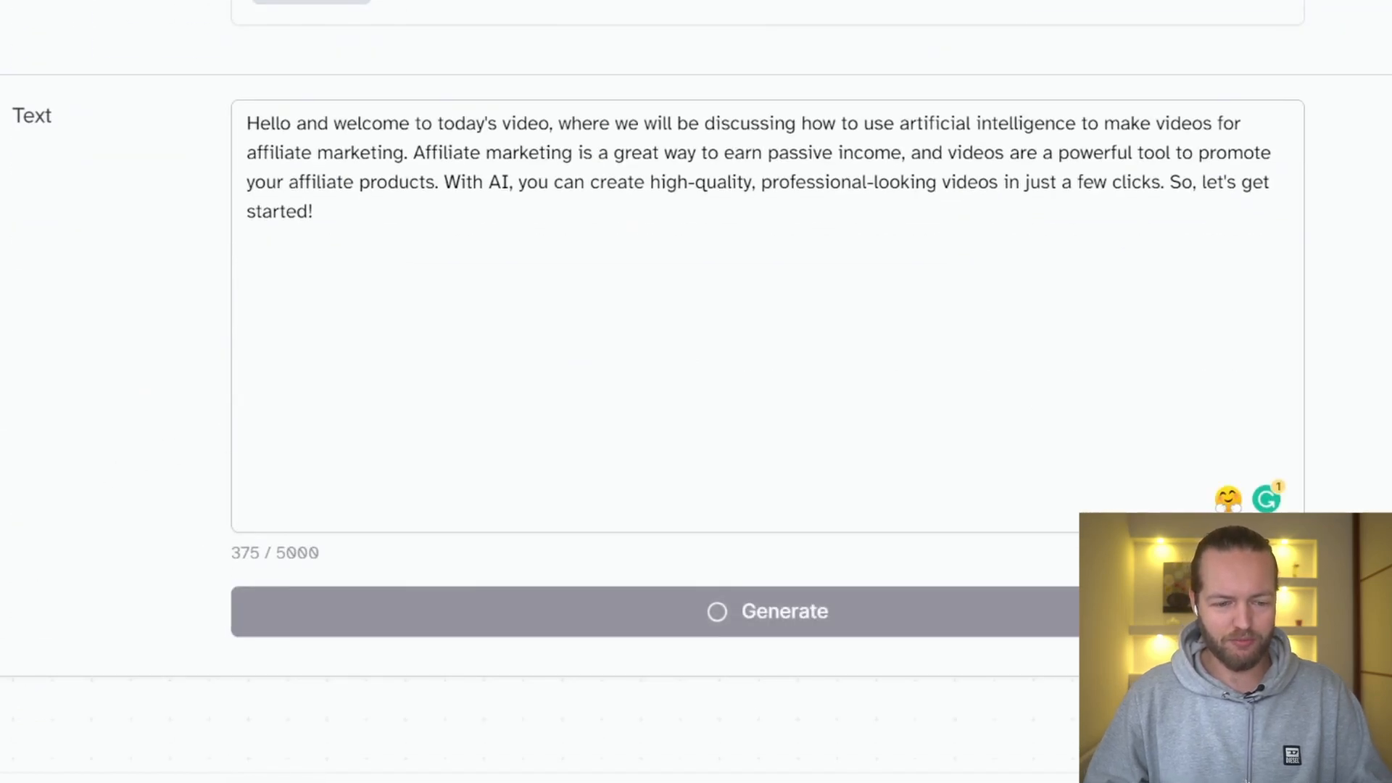
click(767, 610)
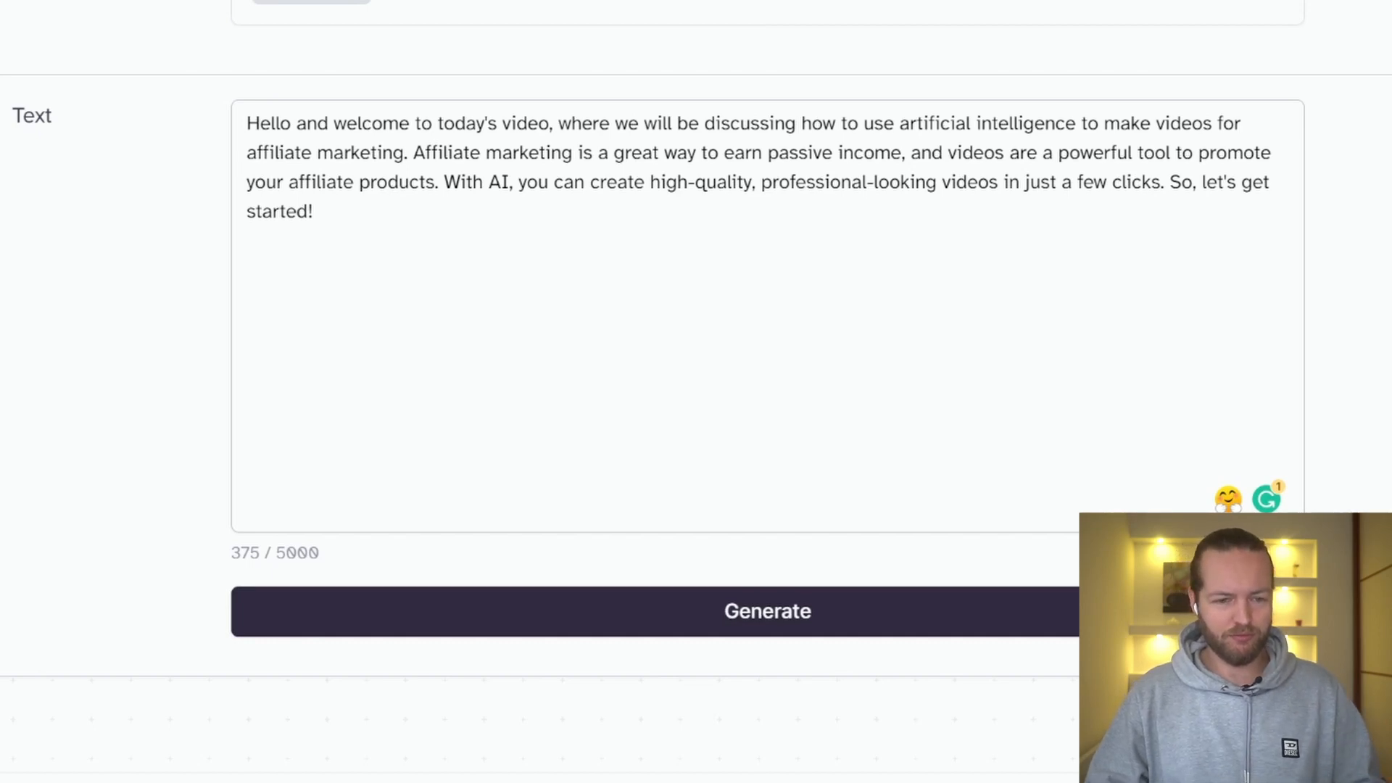
Switch to the Bella voice and lower its stability below 40%.
click(765, 262)
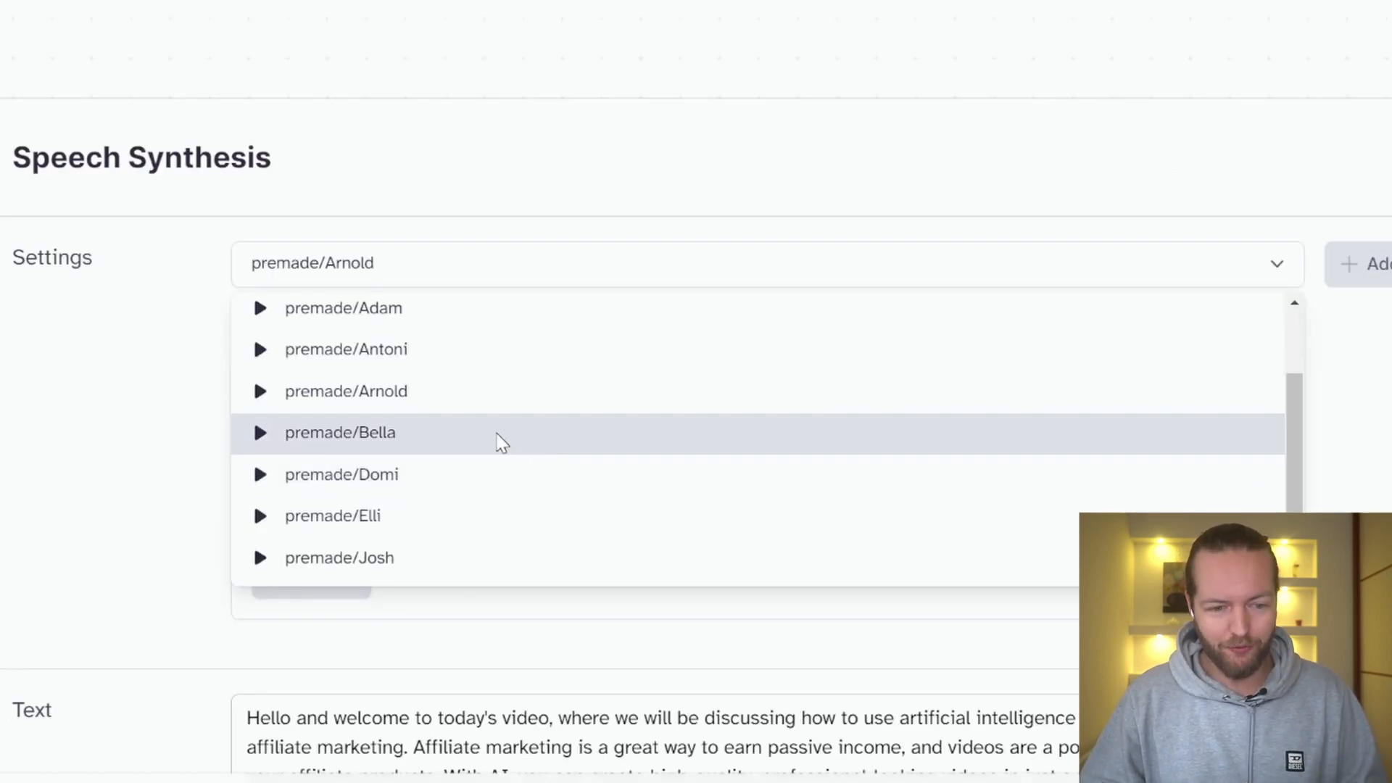
click(339, 432)
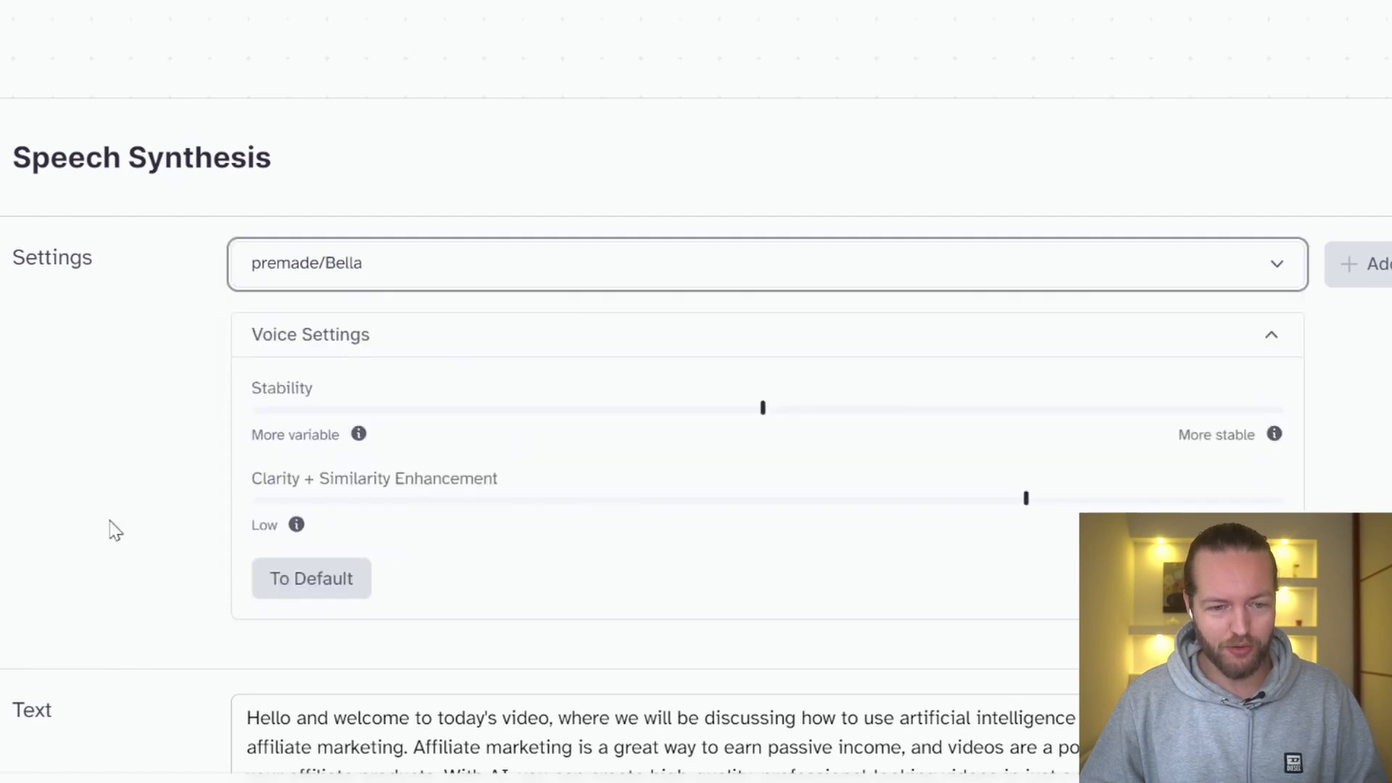
drag(761, 407, 661, 408)
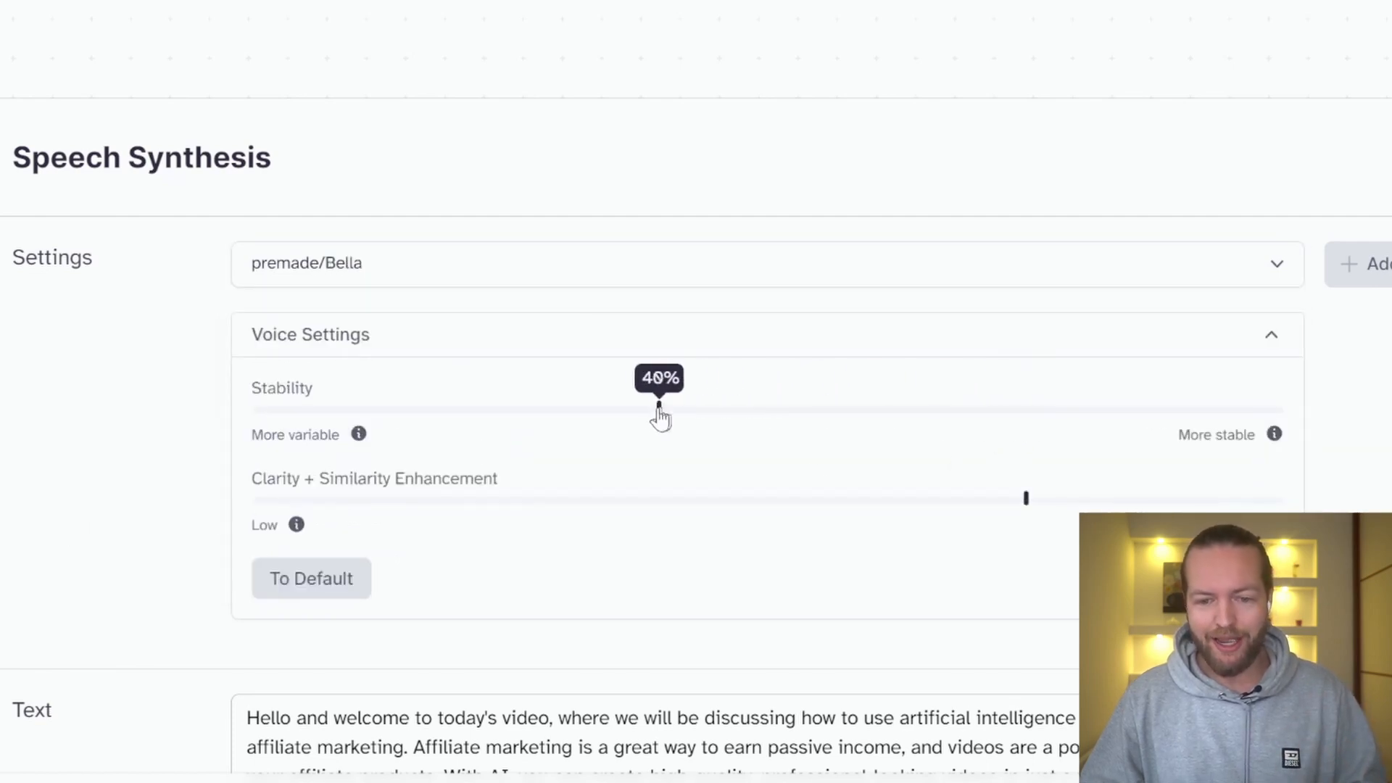
drag(658, 406, 607, 406)
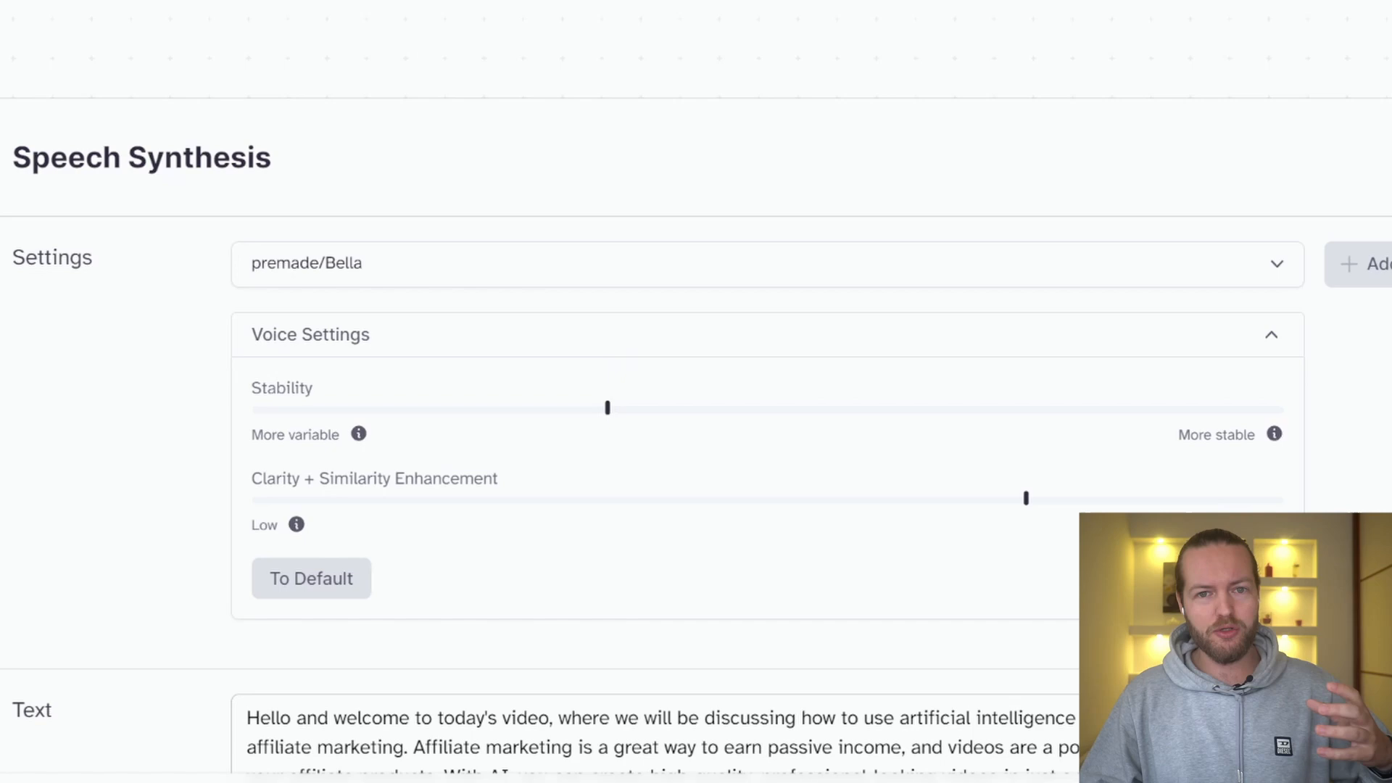
scroll(down, 3)
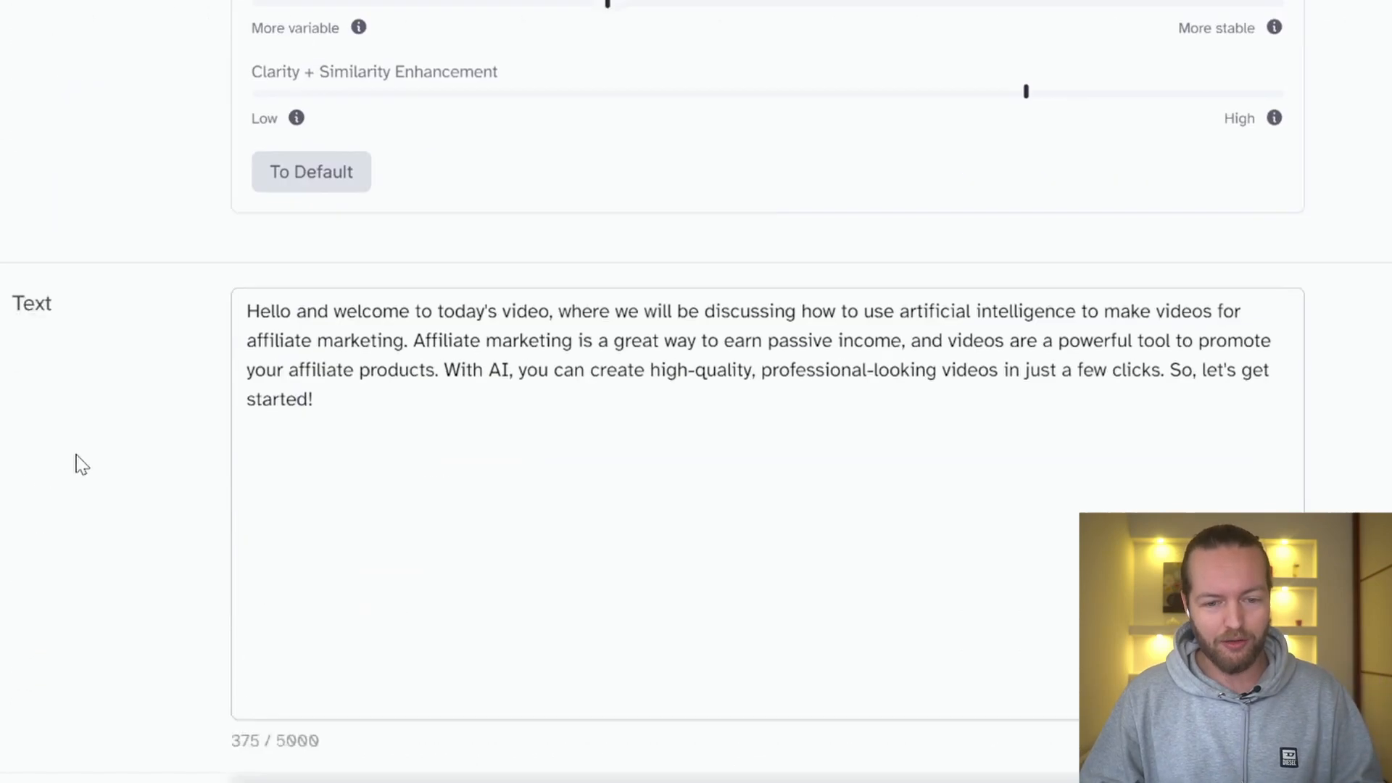
scroll(down, 3)
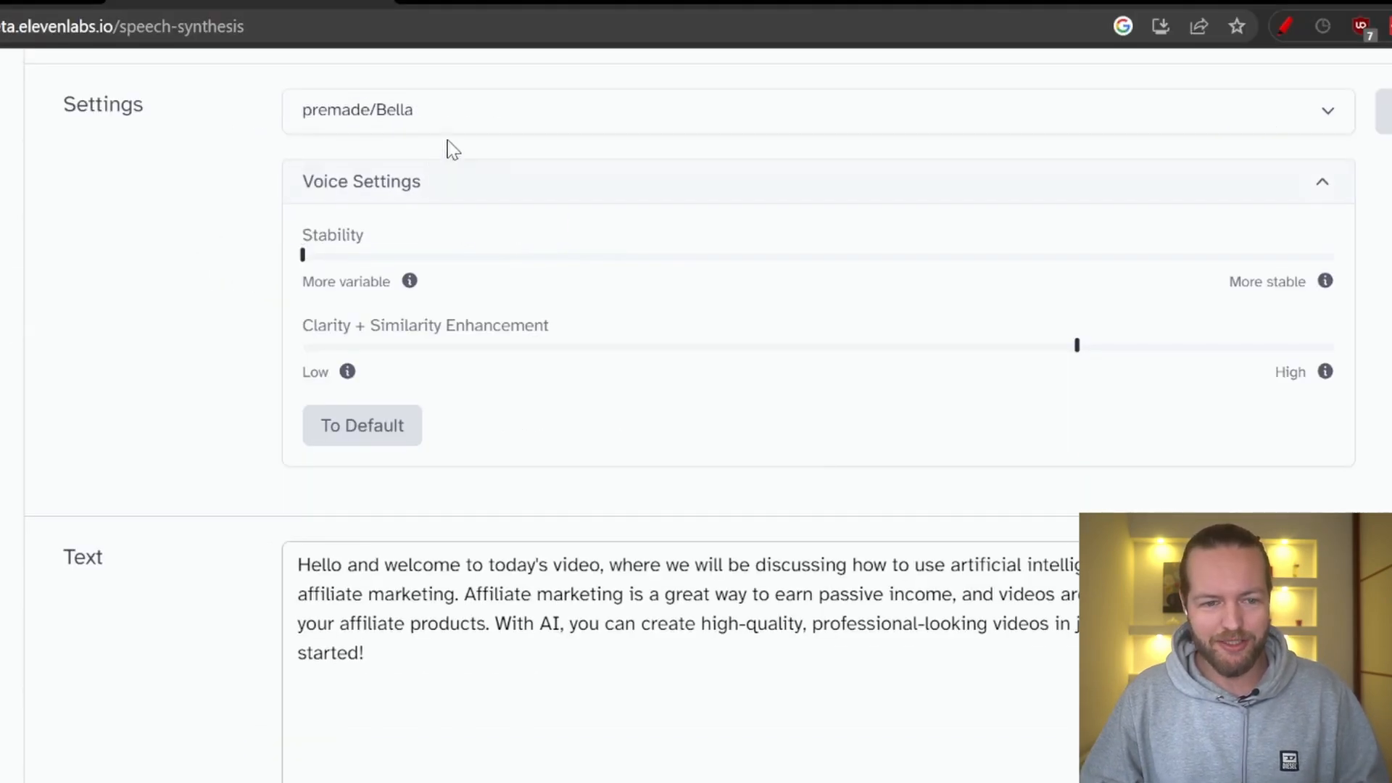
Switch the voice to Domi for another generation.
click(807, 110)
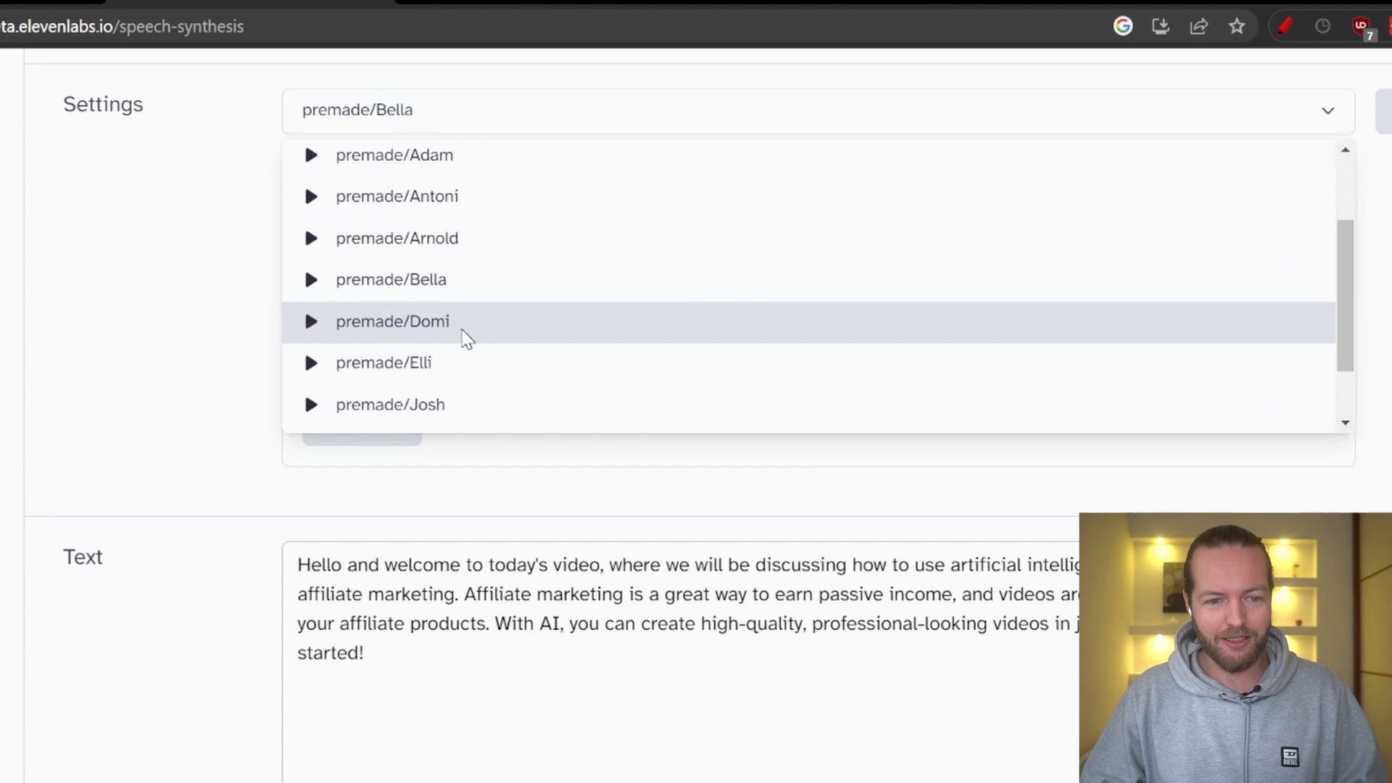
click(393, 322)
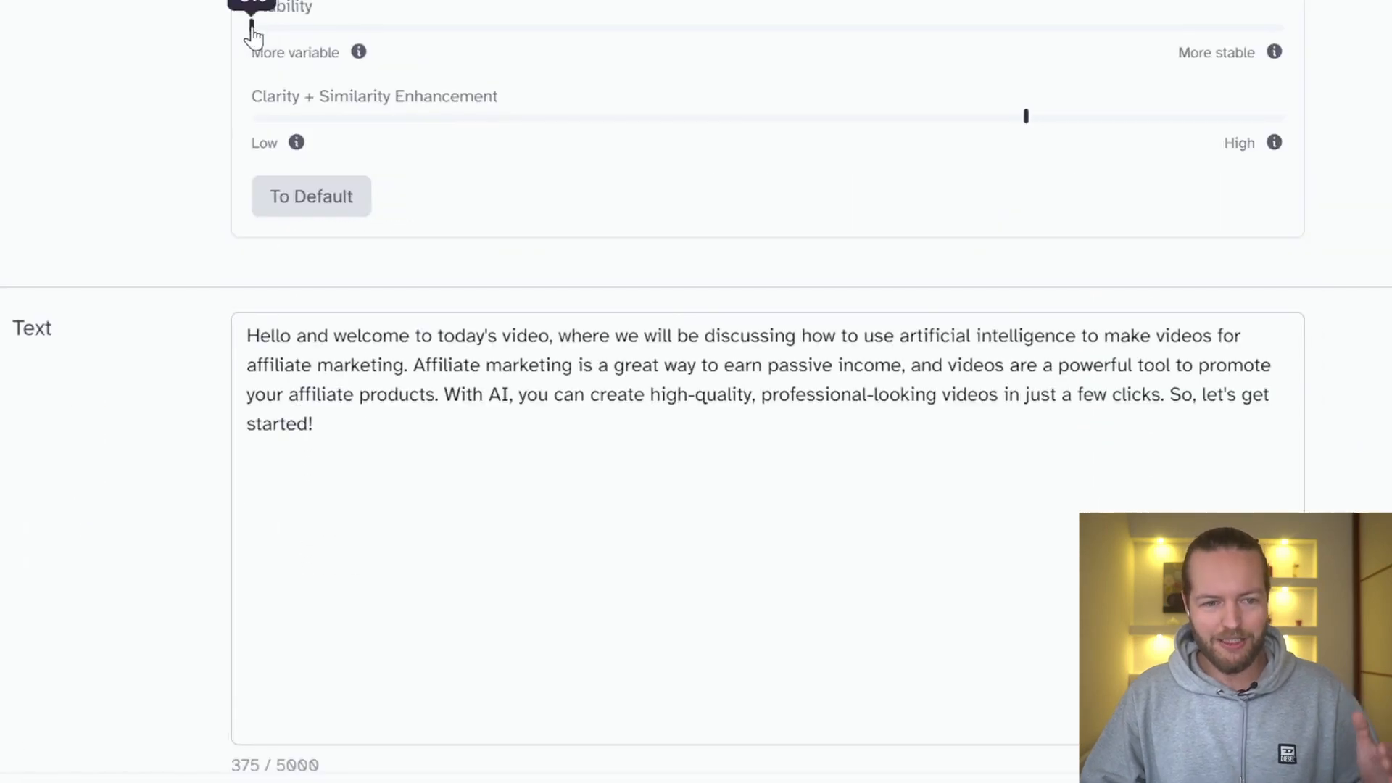
scroll(down, 3)
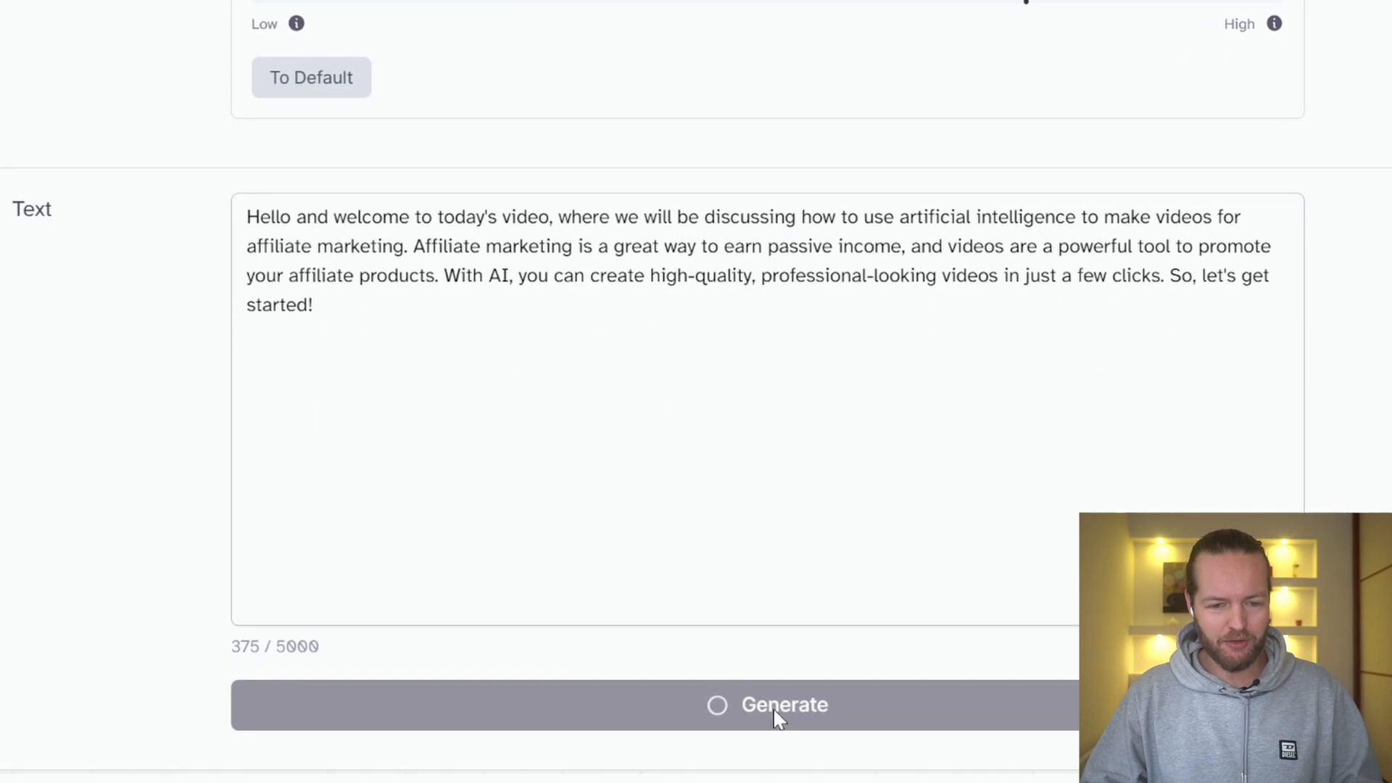
mouse_move(118, 713)
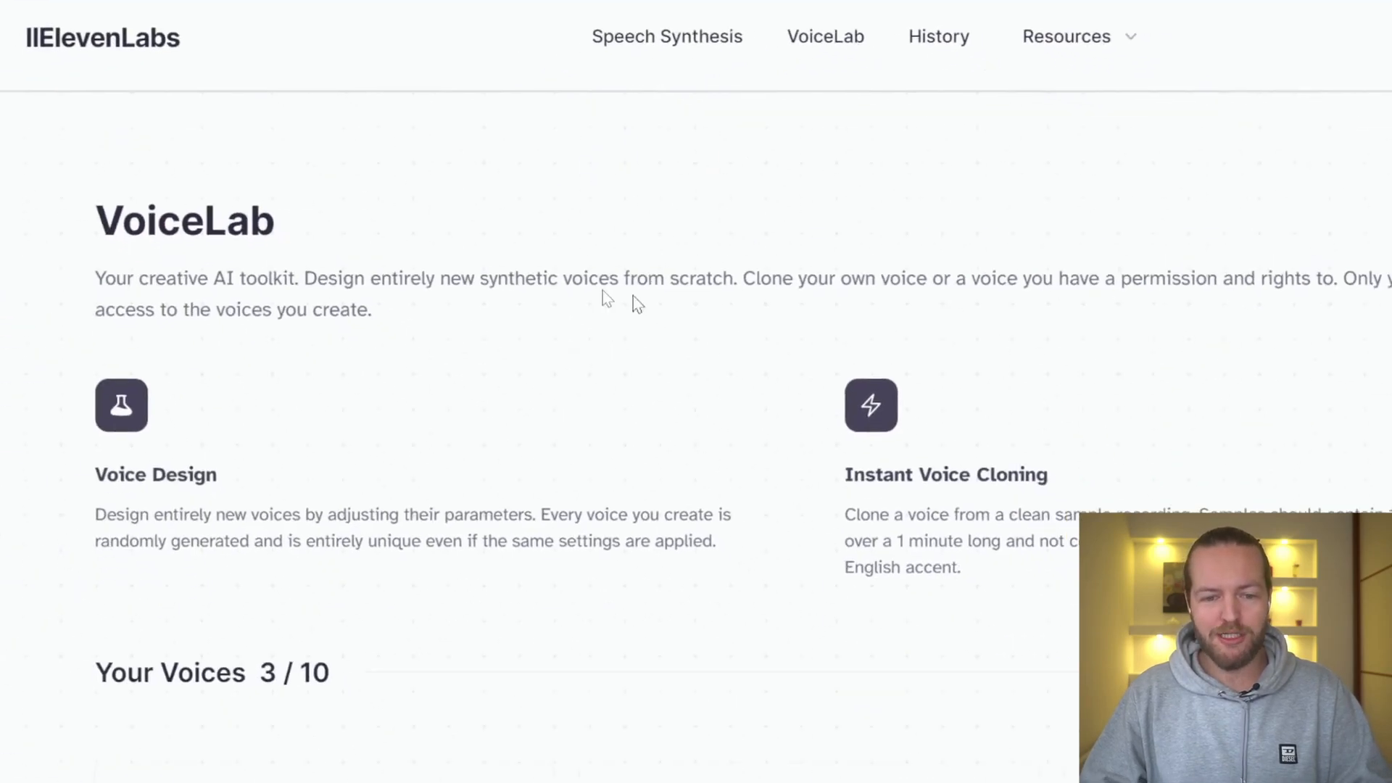
scroll(down, 3)
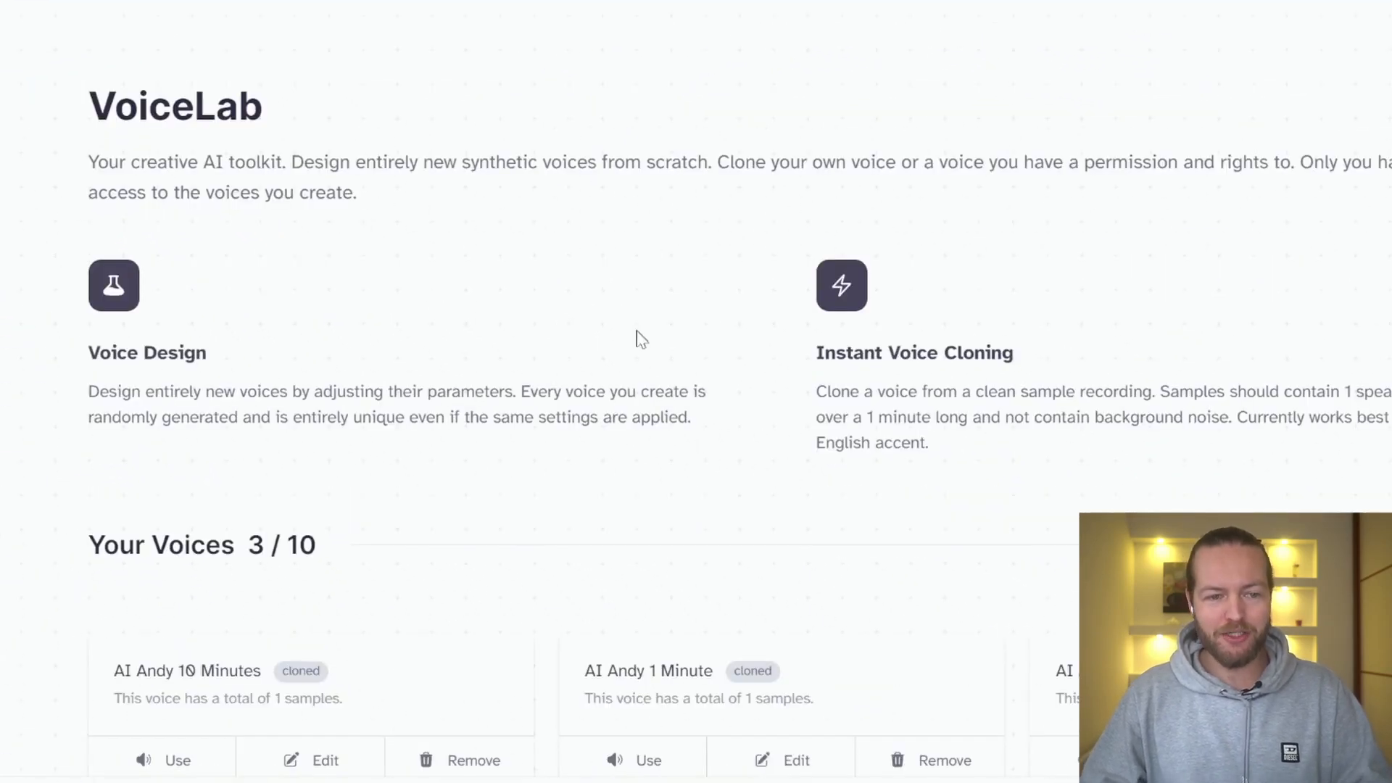
scroll(down, 3)
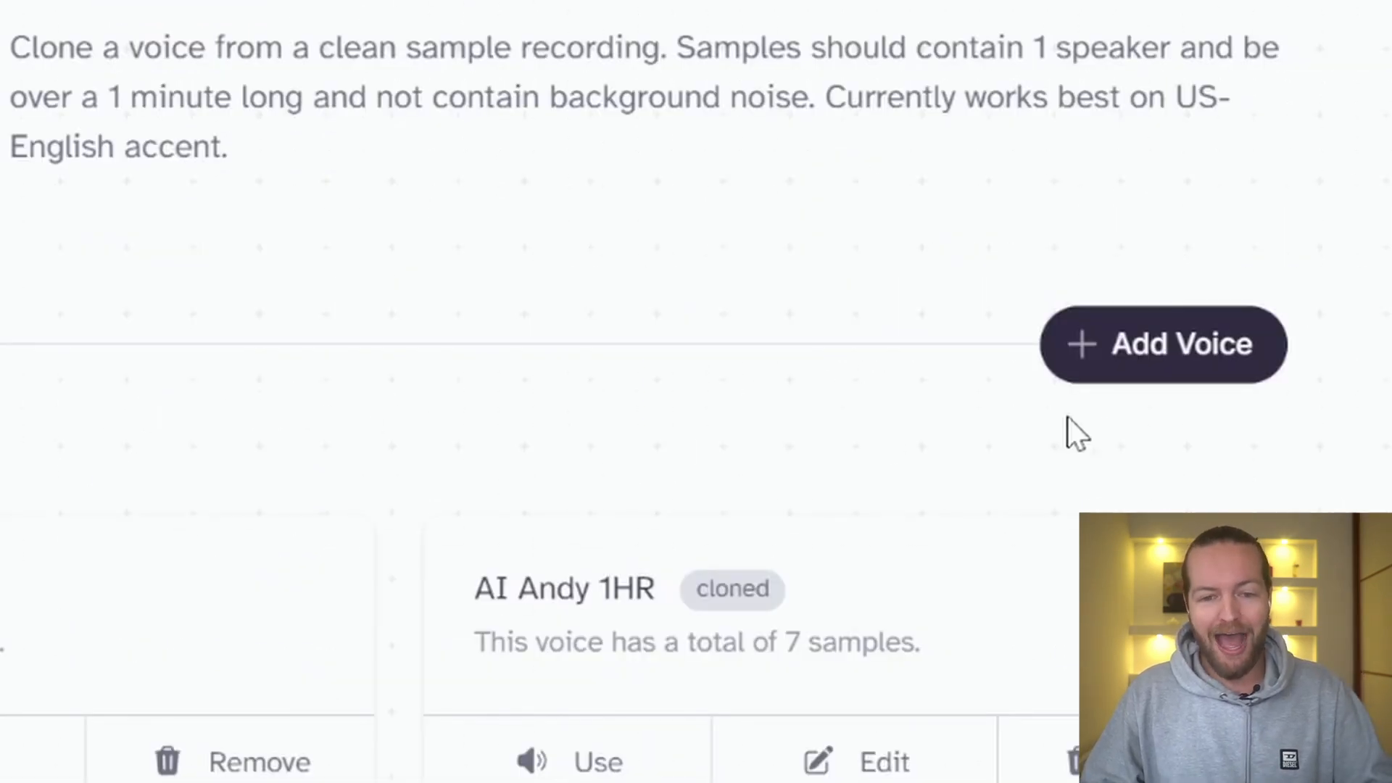
click(1161, 343)
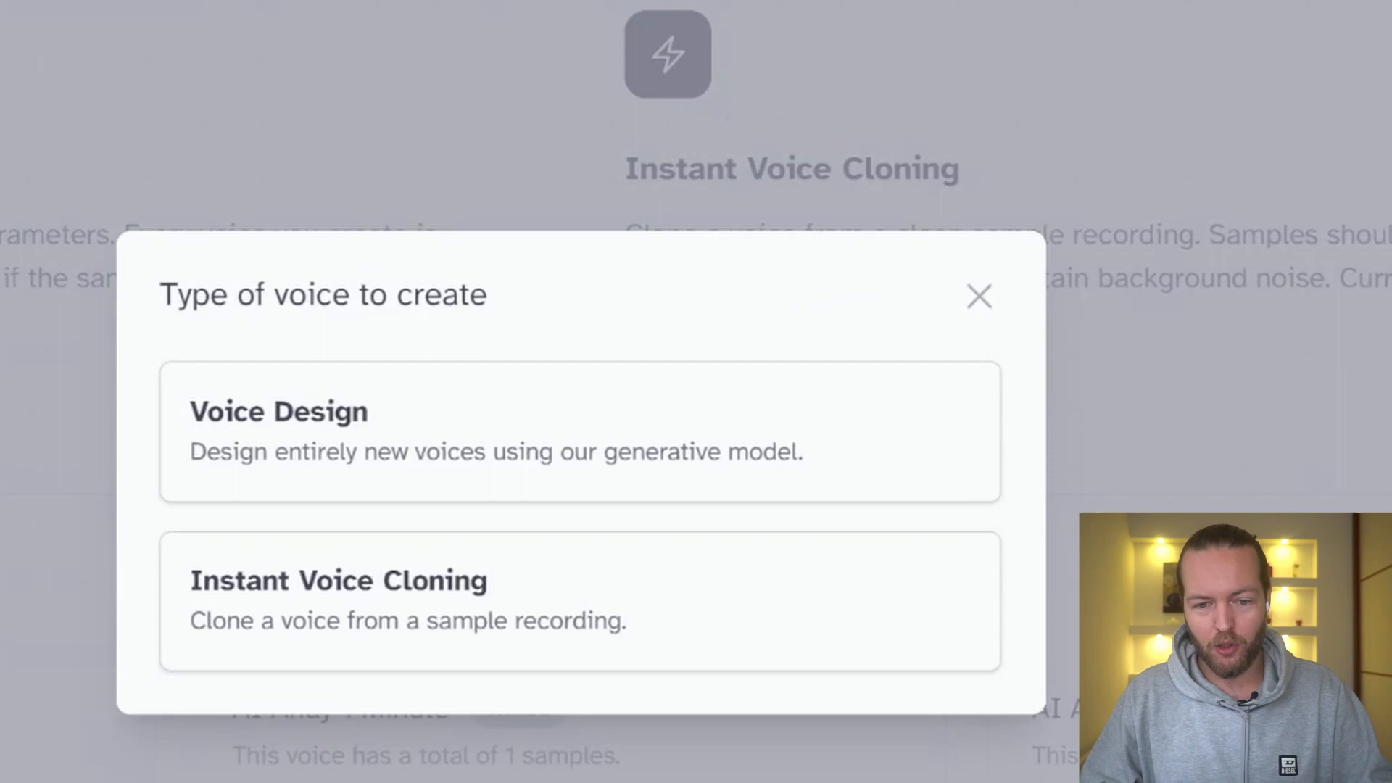
mouse_move(338, 617)
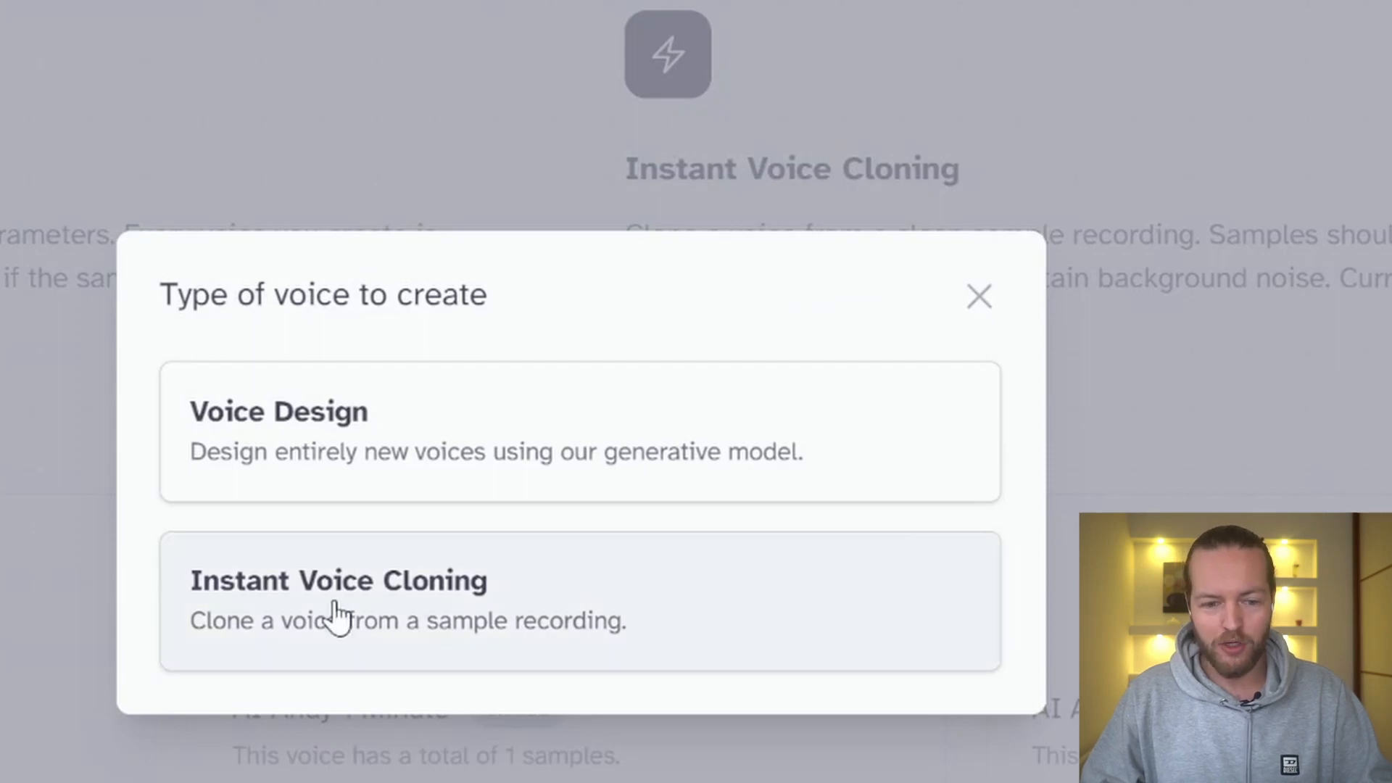
click(338, 599)
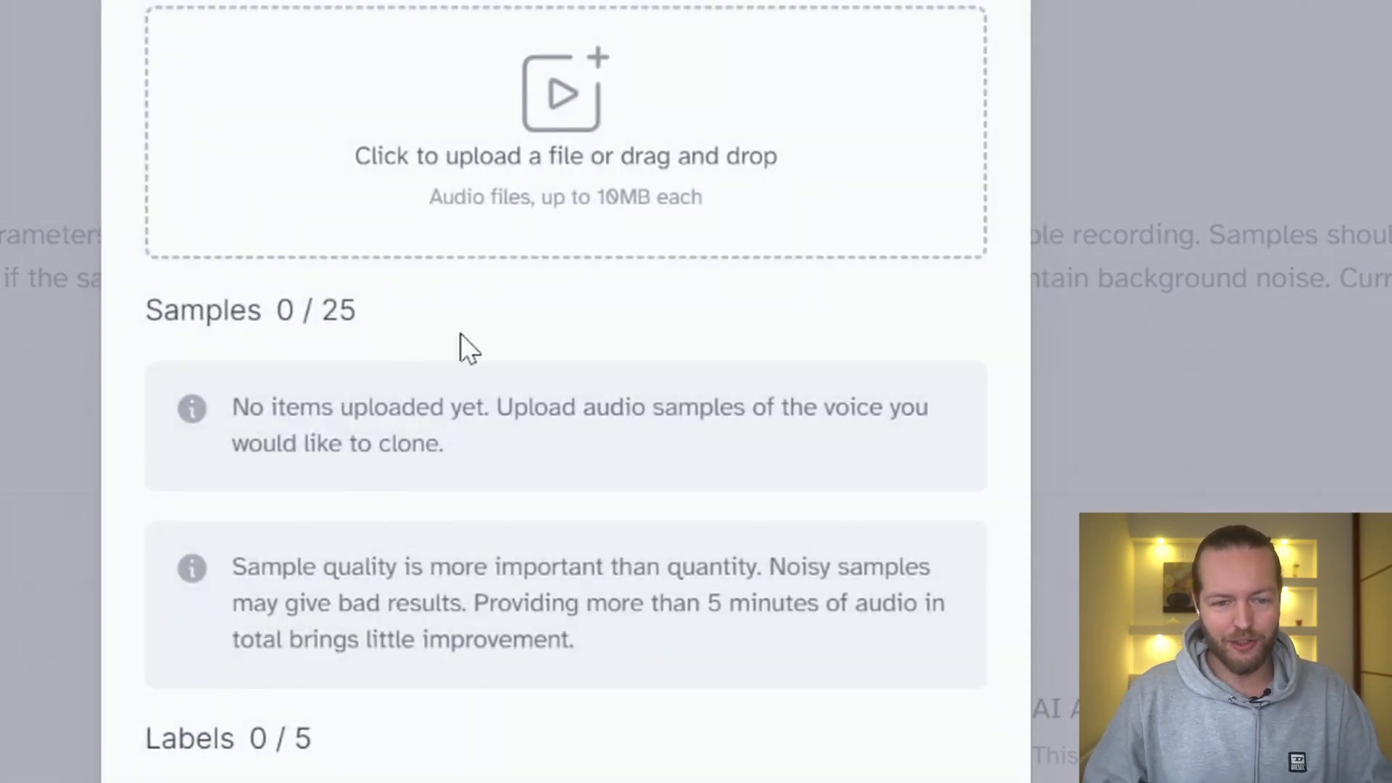
text(Andy)
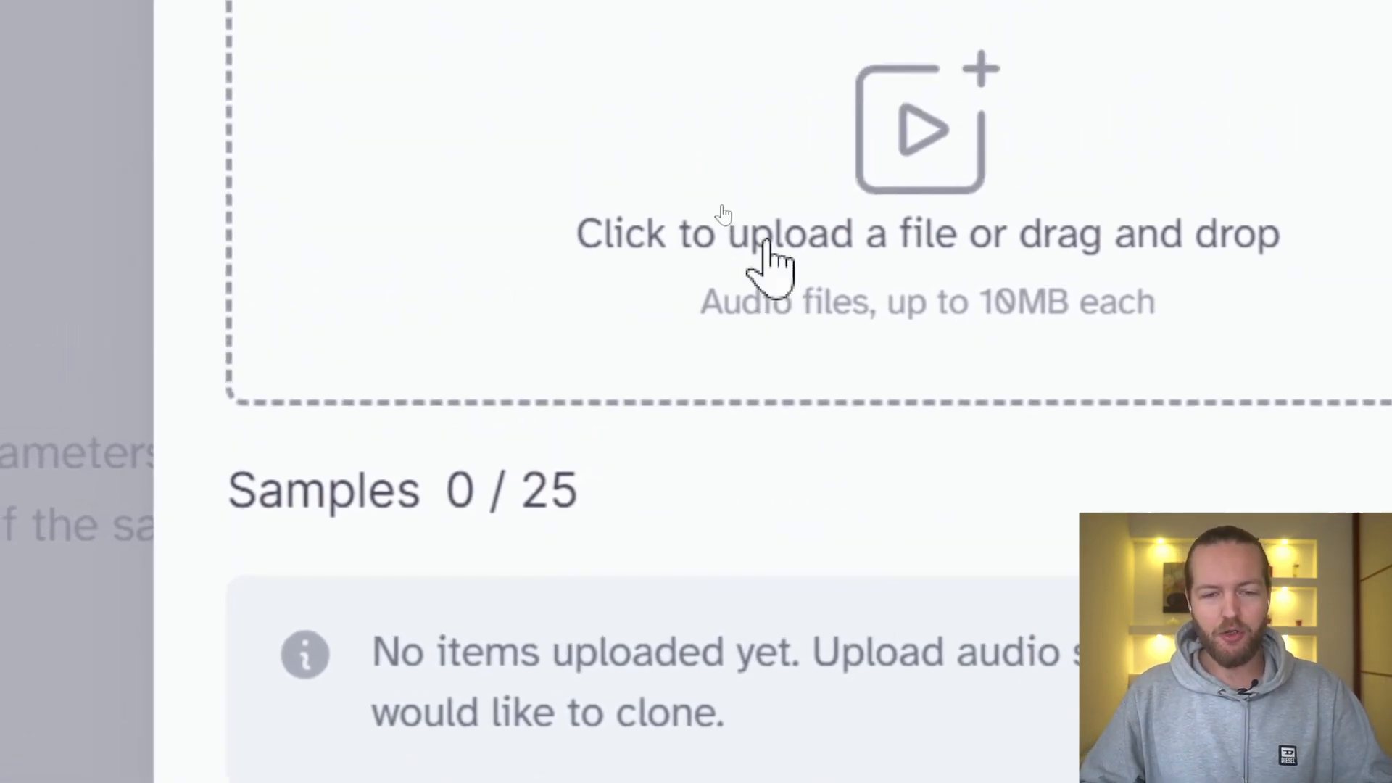
scroll(down, 3)
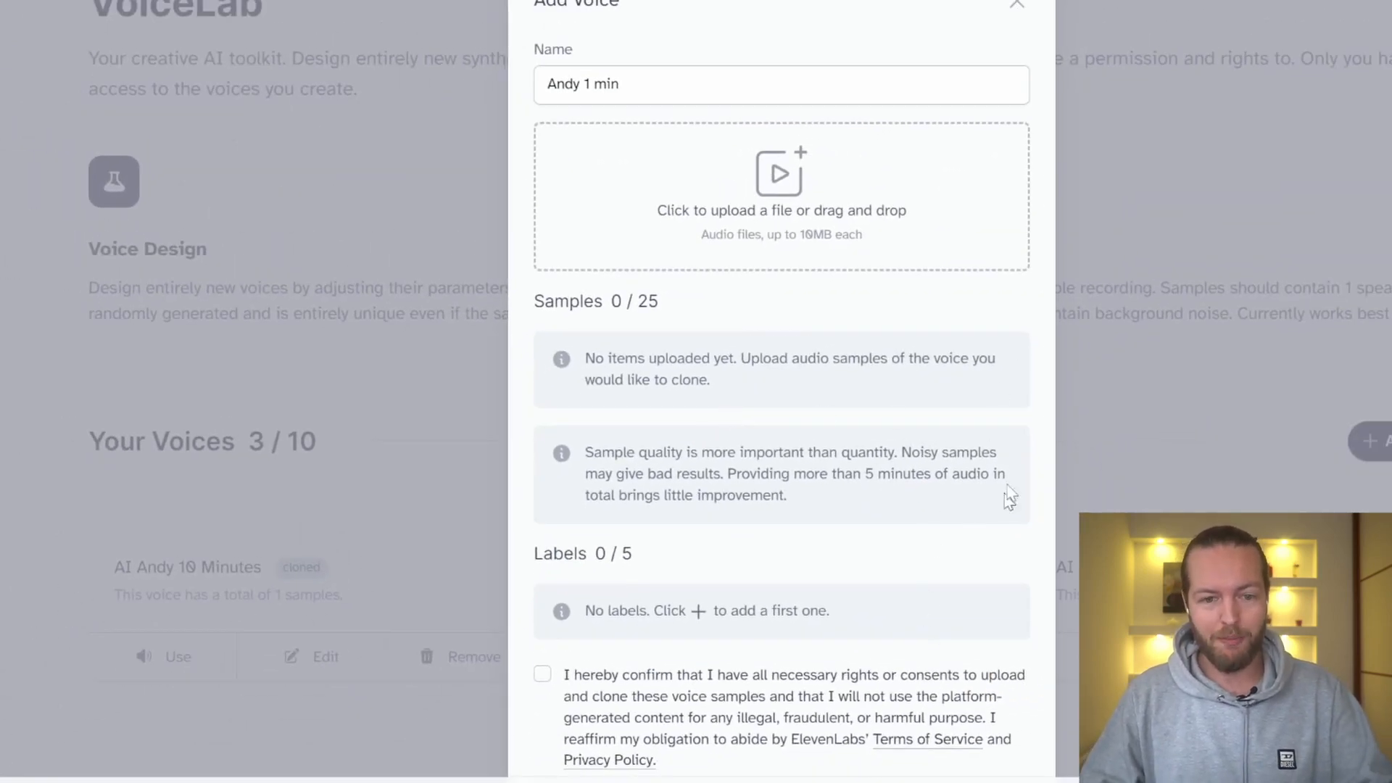
click(1018, 4)
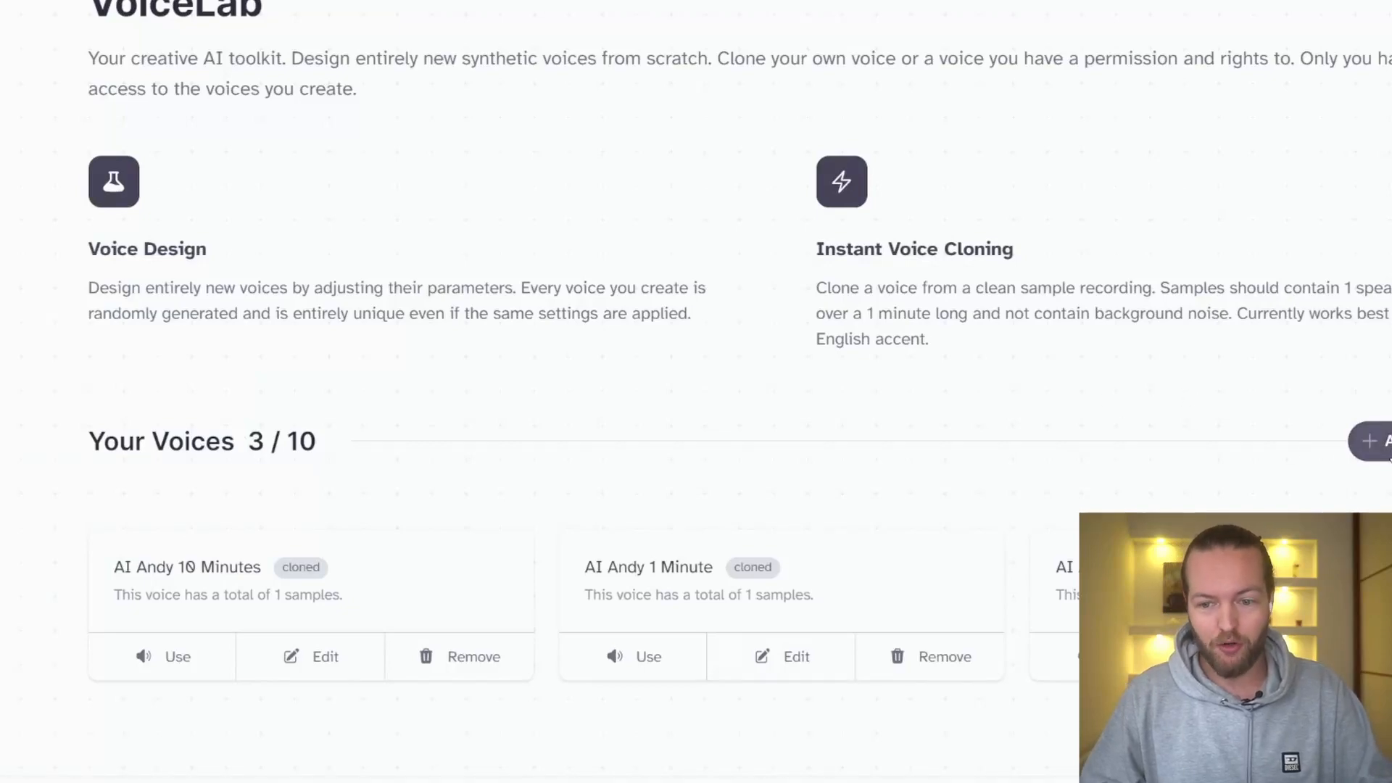
Start a new Voice Design voice set to Middle Aged with an American accent.
click(1367, 441)
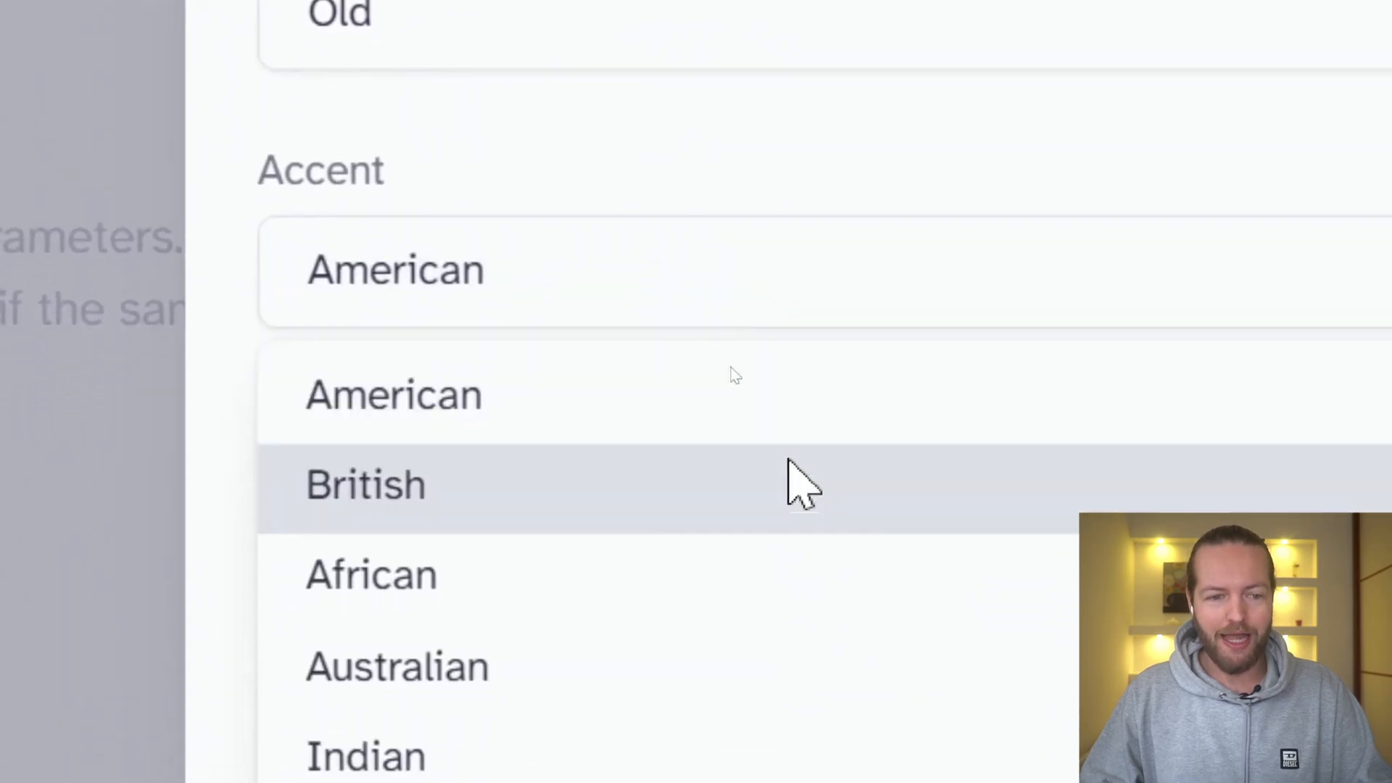
scroll(down, 3)
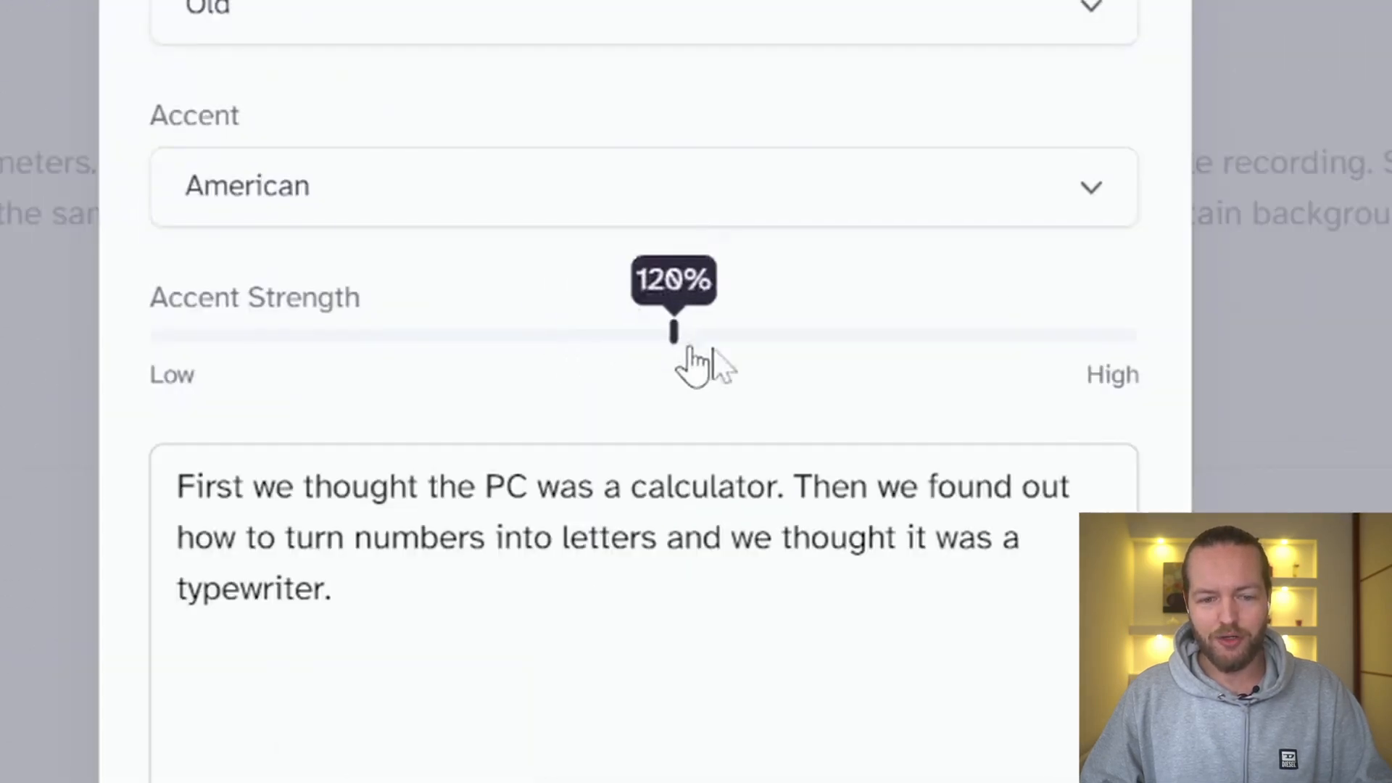
drag(673, 334, 382, 333)
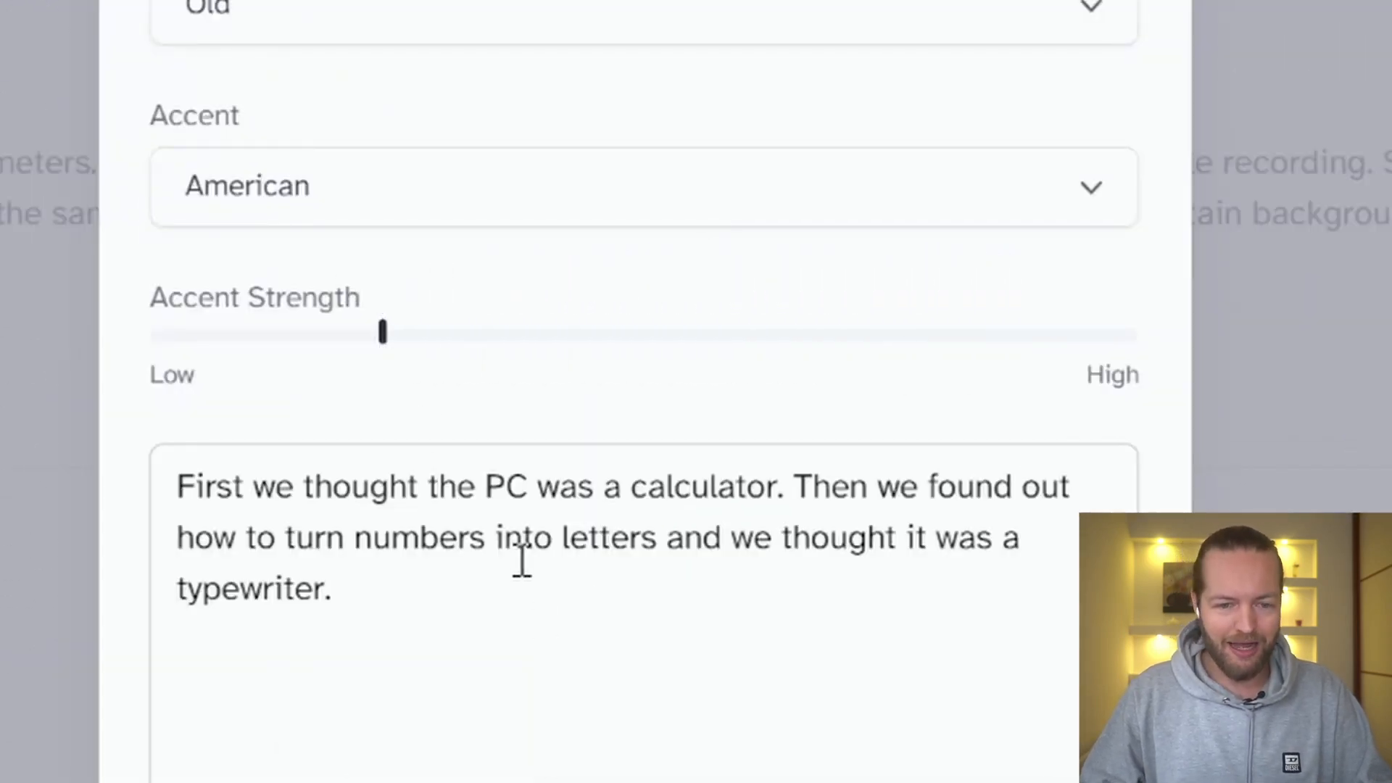
mouse_move(565, 187)
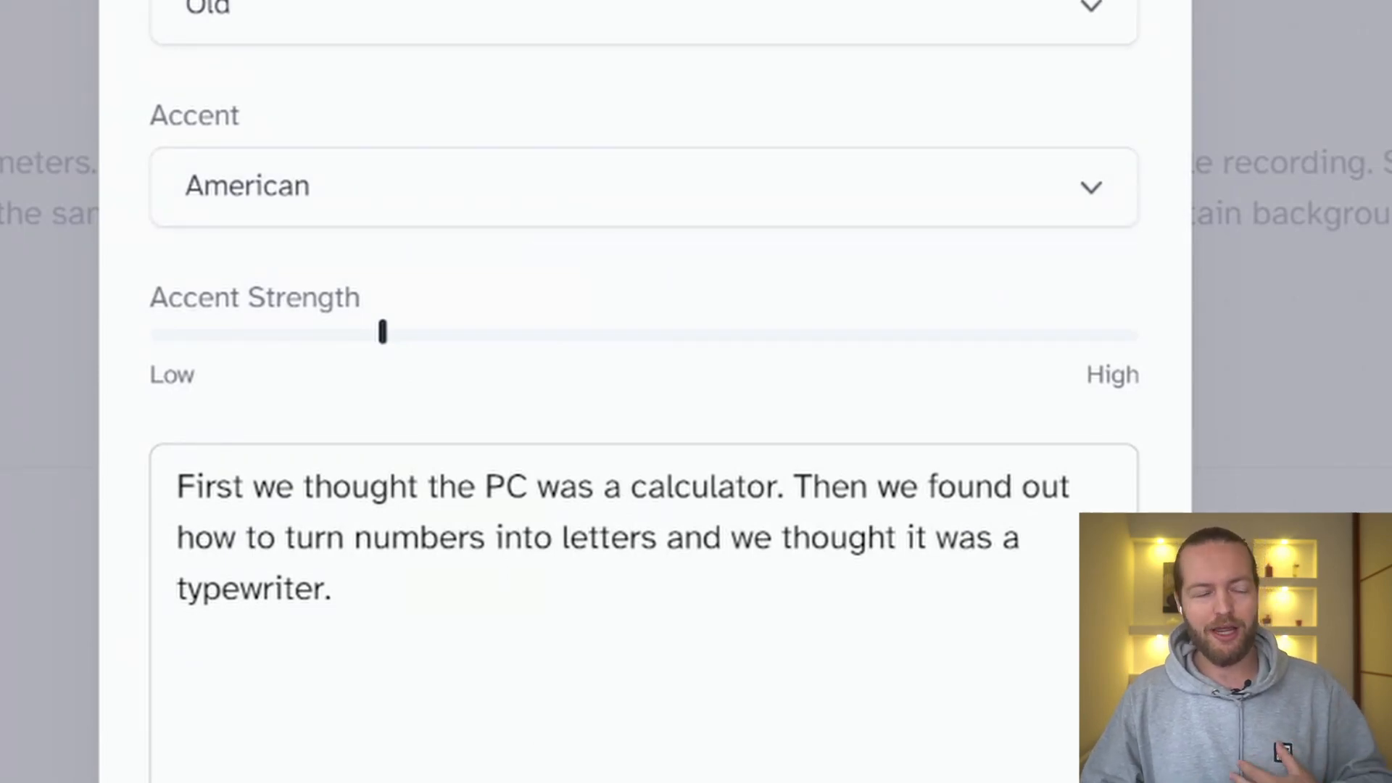
click(643, 13)
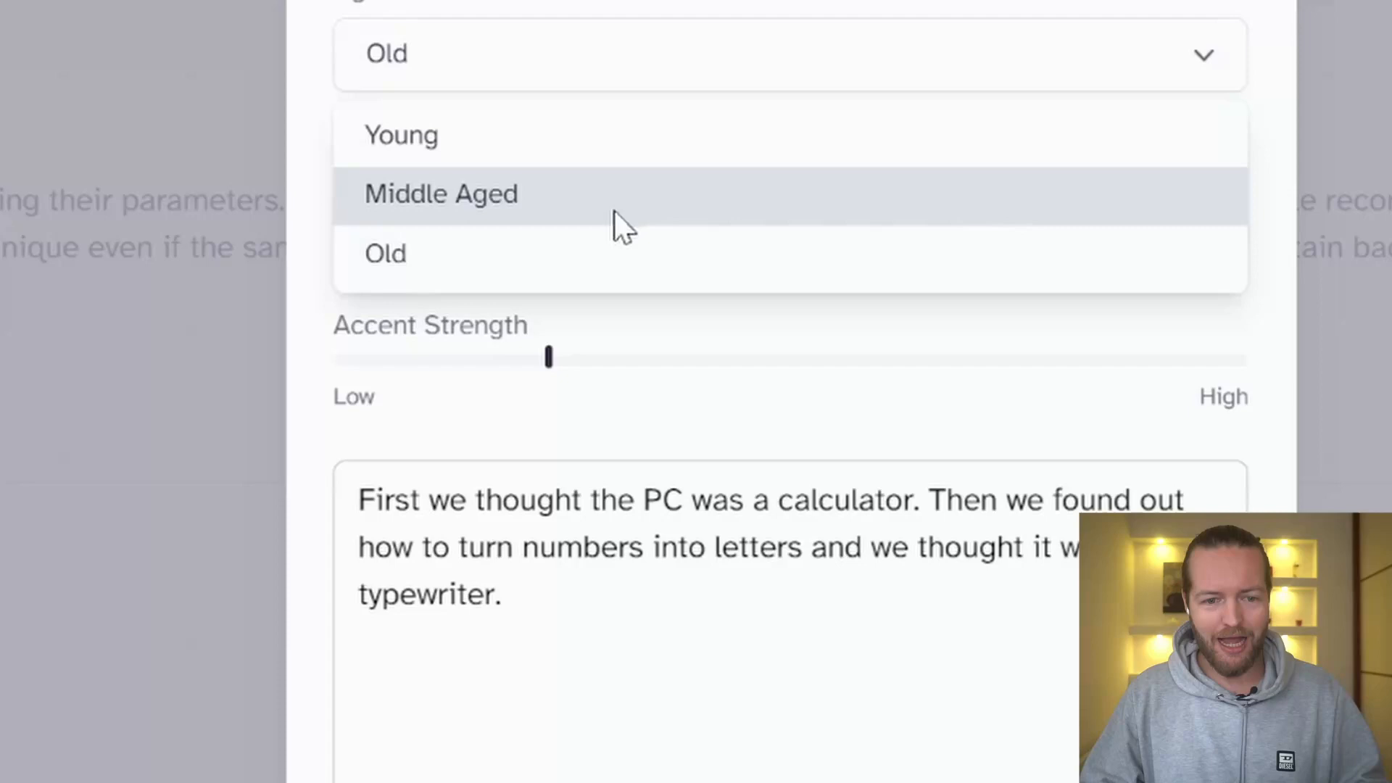
click(440, 193)
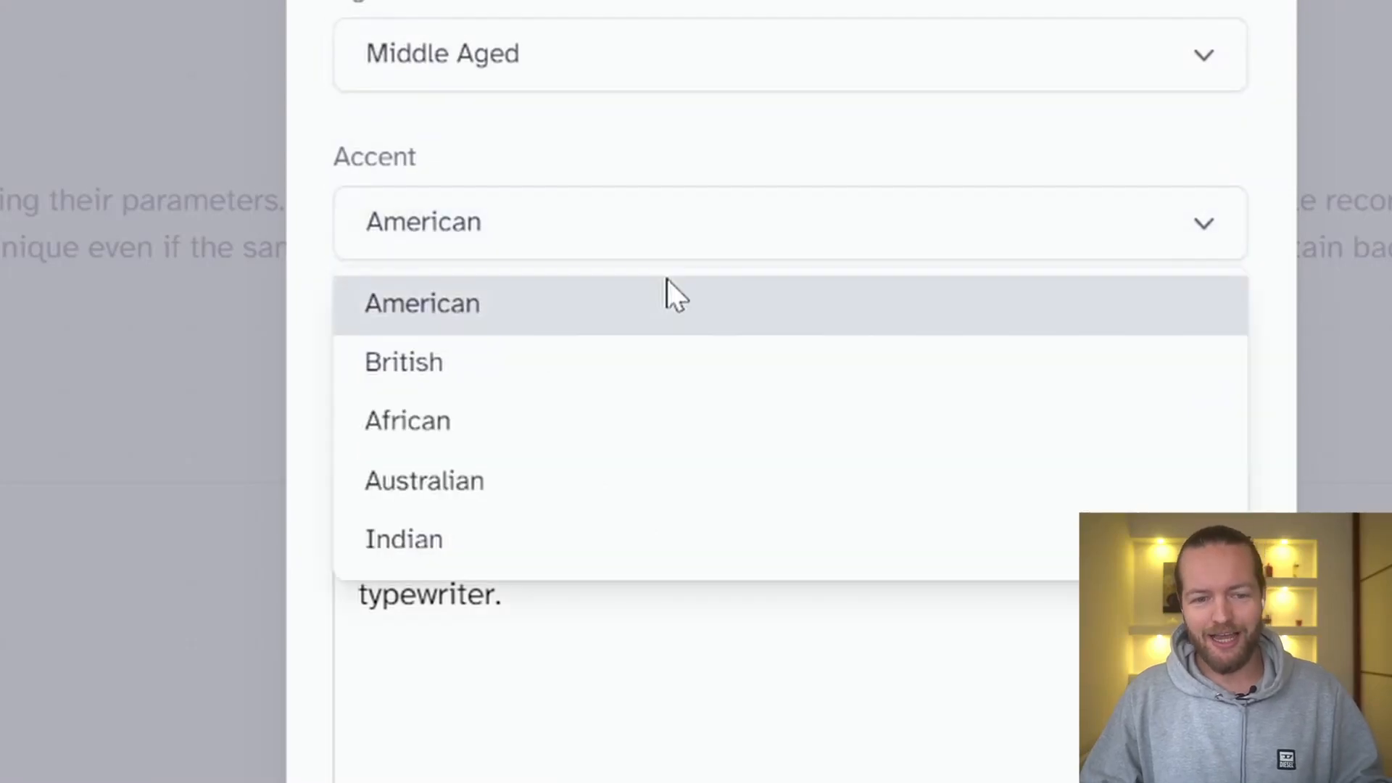
click(421, 303)
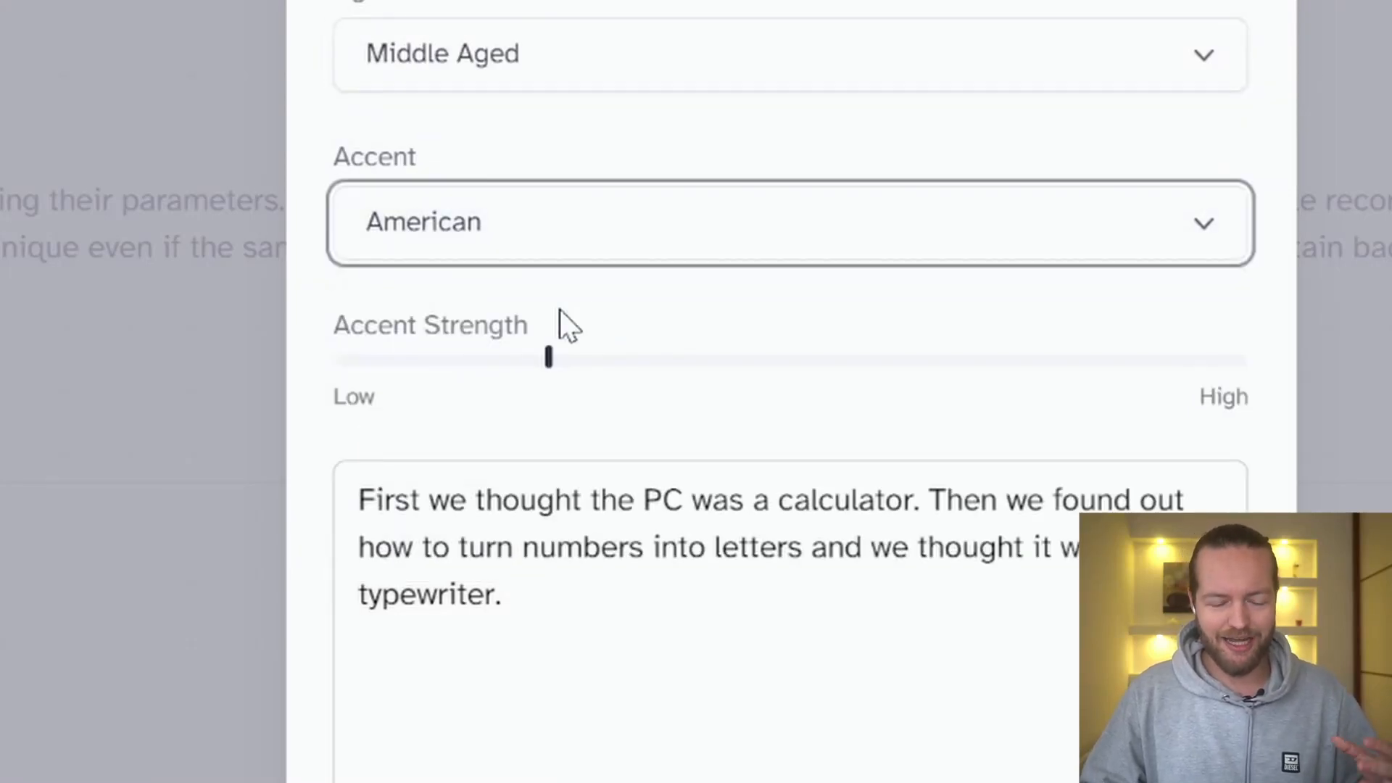
Set the designed voice's accent strength to 100%.
drag(548, 357, 570, 357)
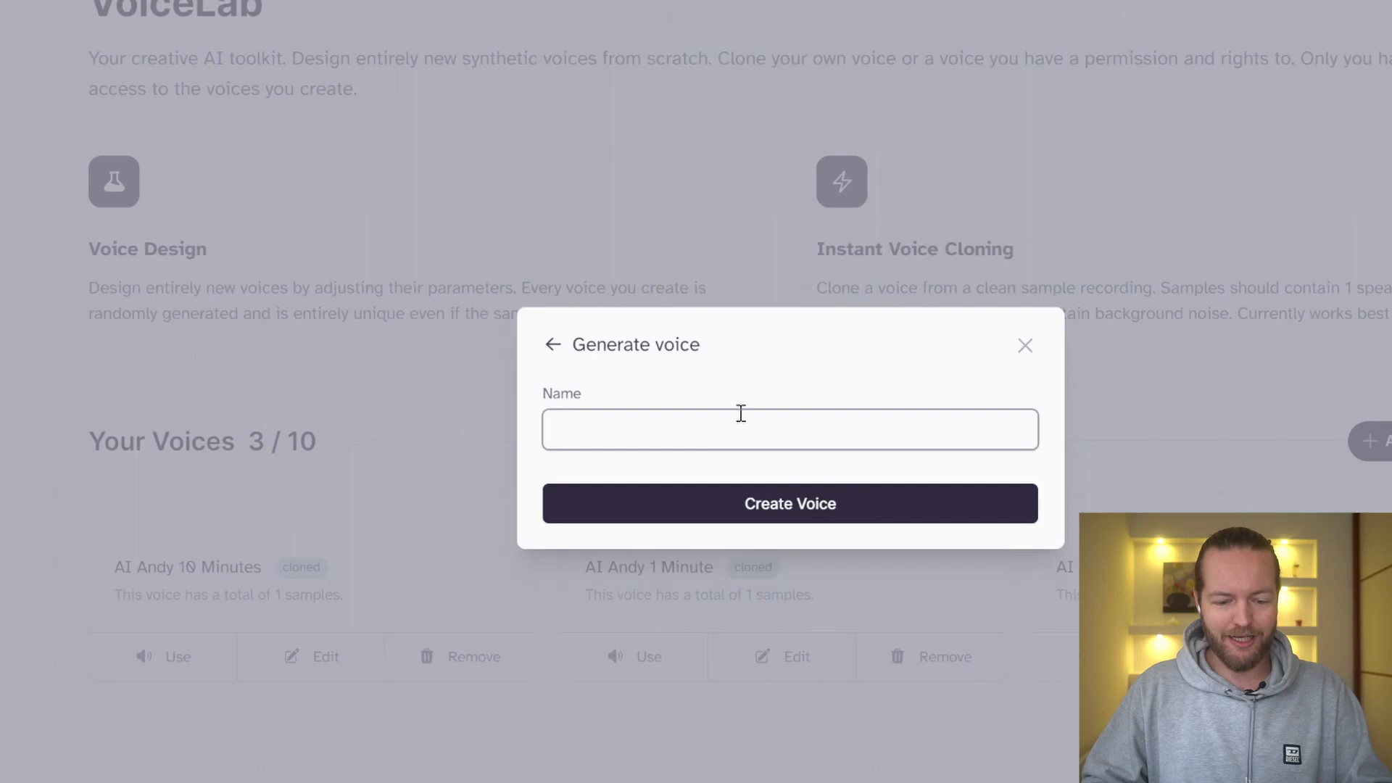
click(789, 429)
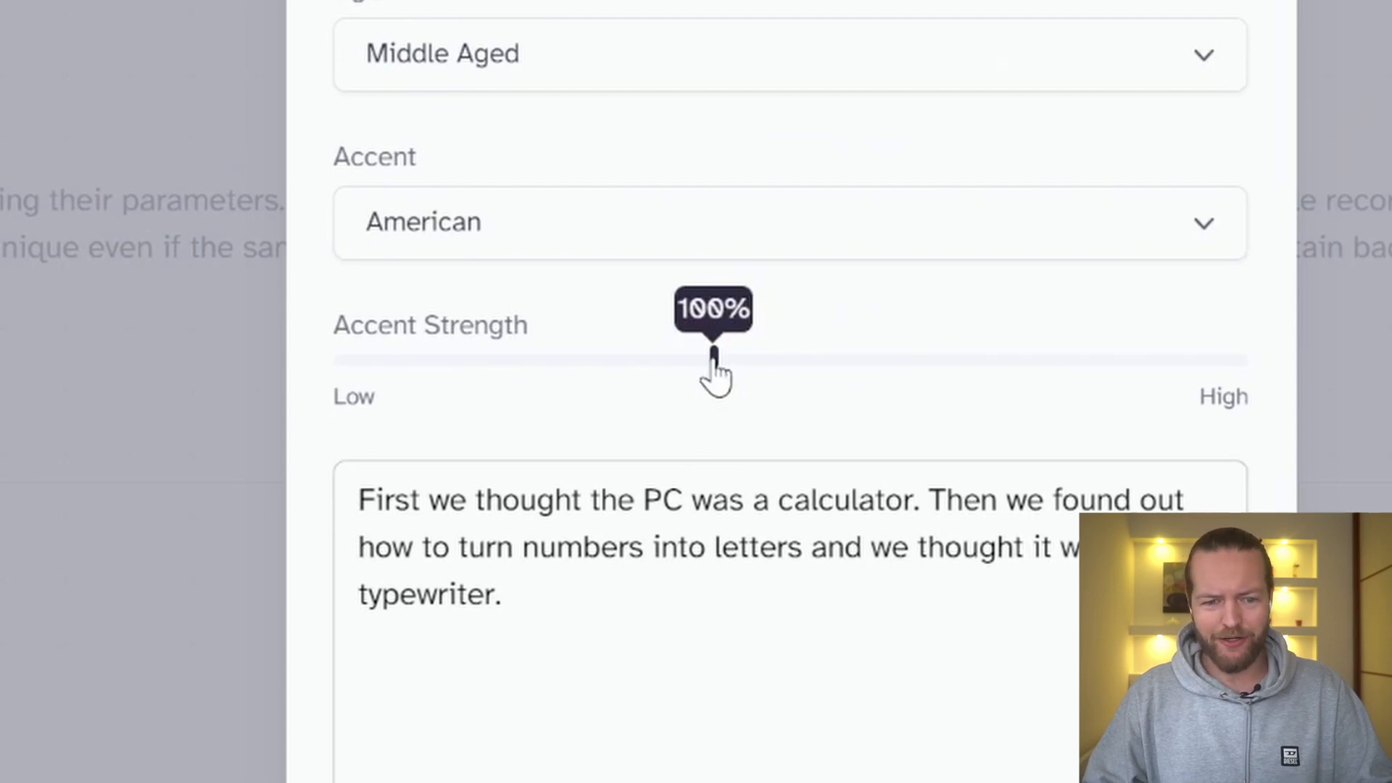
drag(715, 359, 1003, 381)
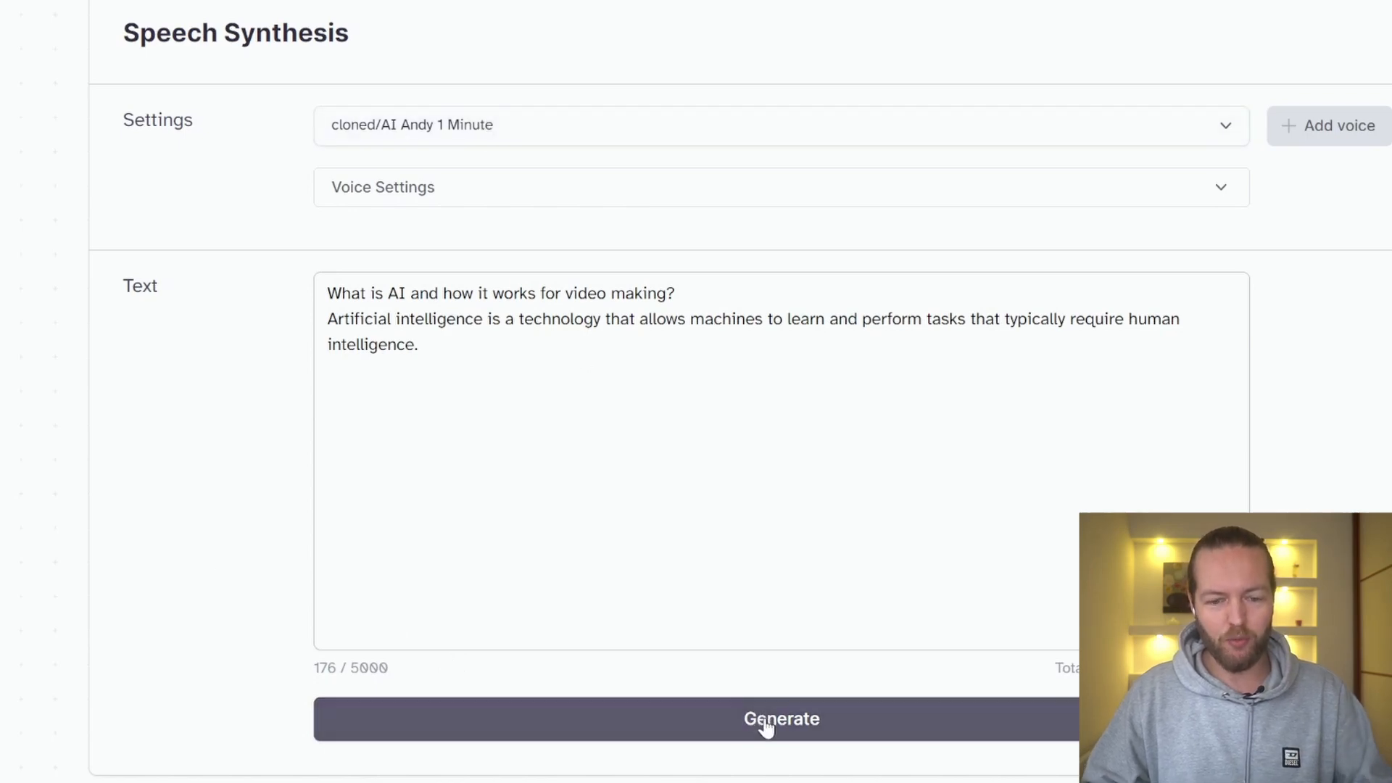
Reveal the cloned AI Andy 1 Minute settings, make stability fully variable and generate.
click(780, 187)
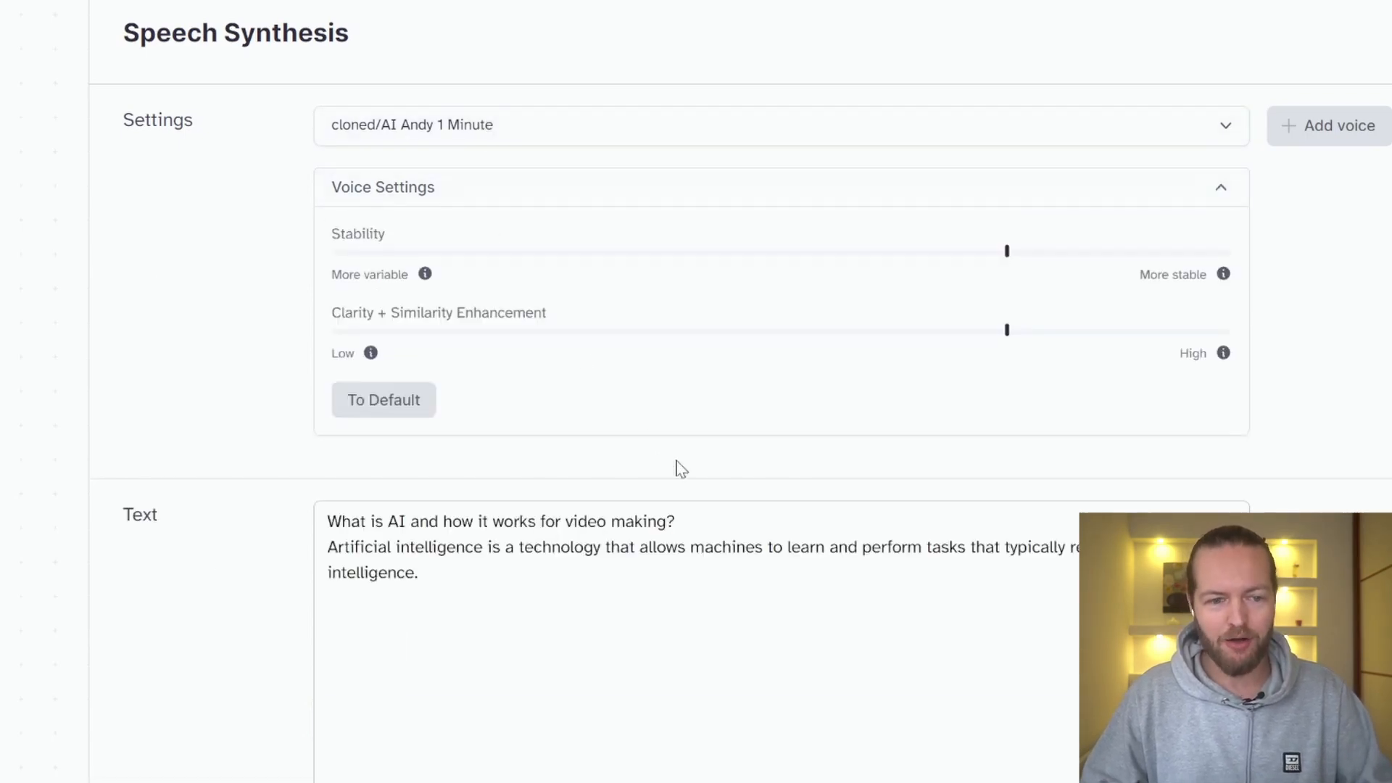
scroll(down, 3)
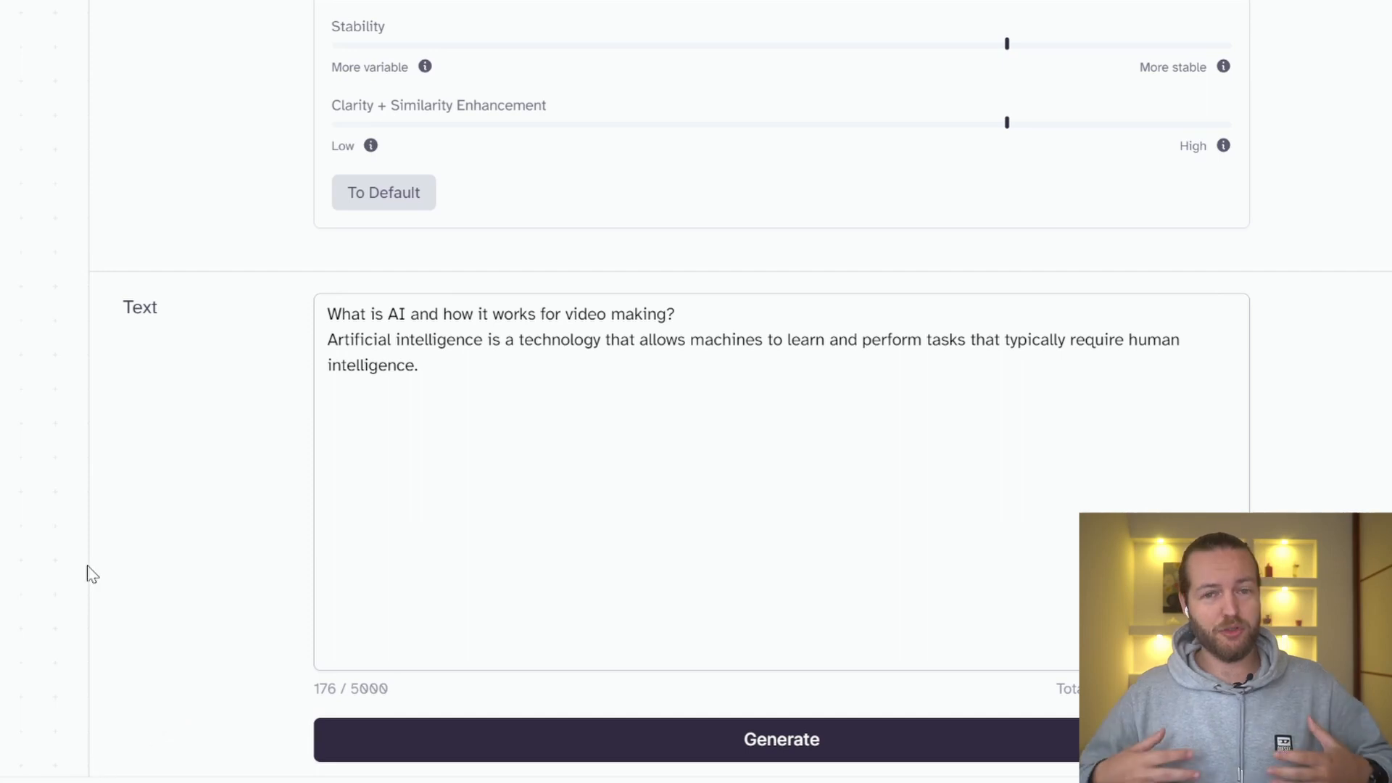
mouse_move(119, 496)
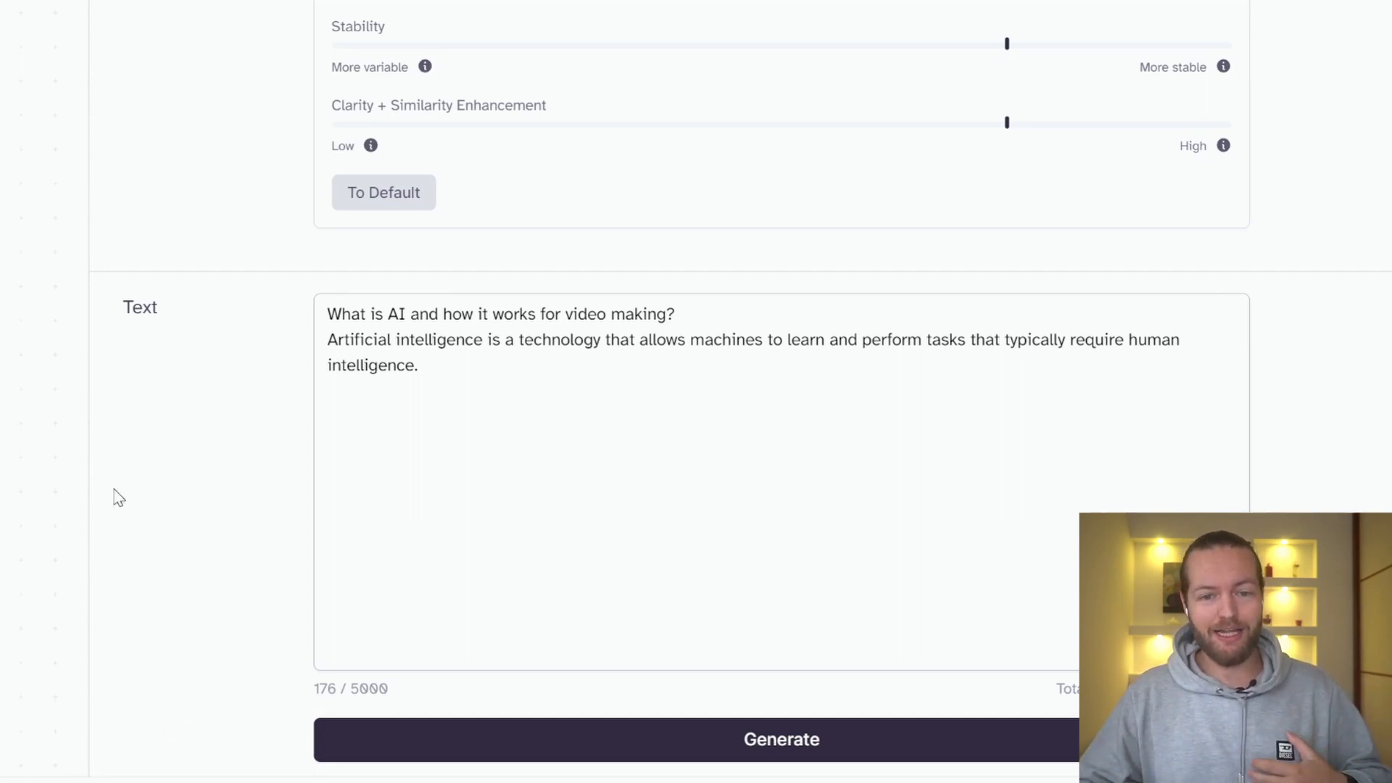
scroll(down, 3)
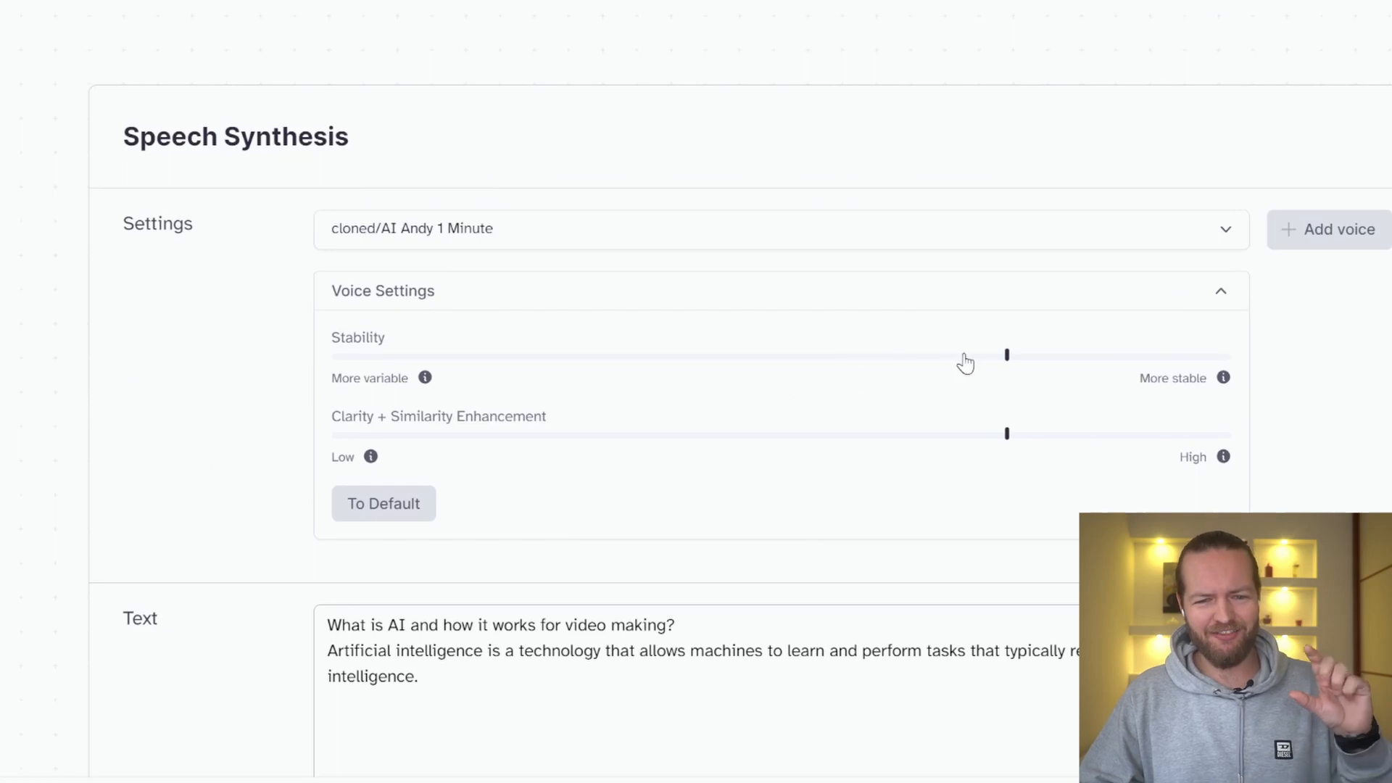
drag(1006, 355, 330, 355)
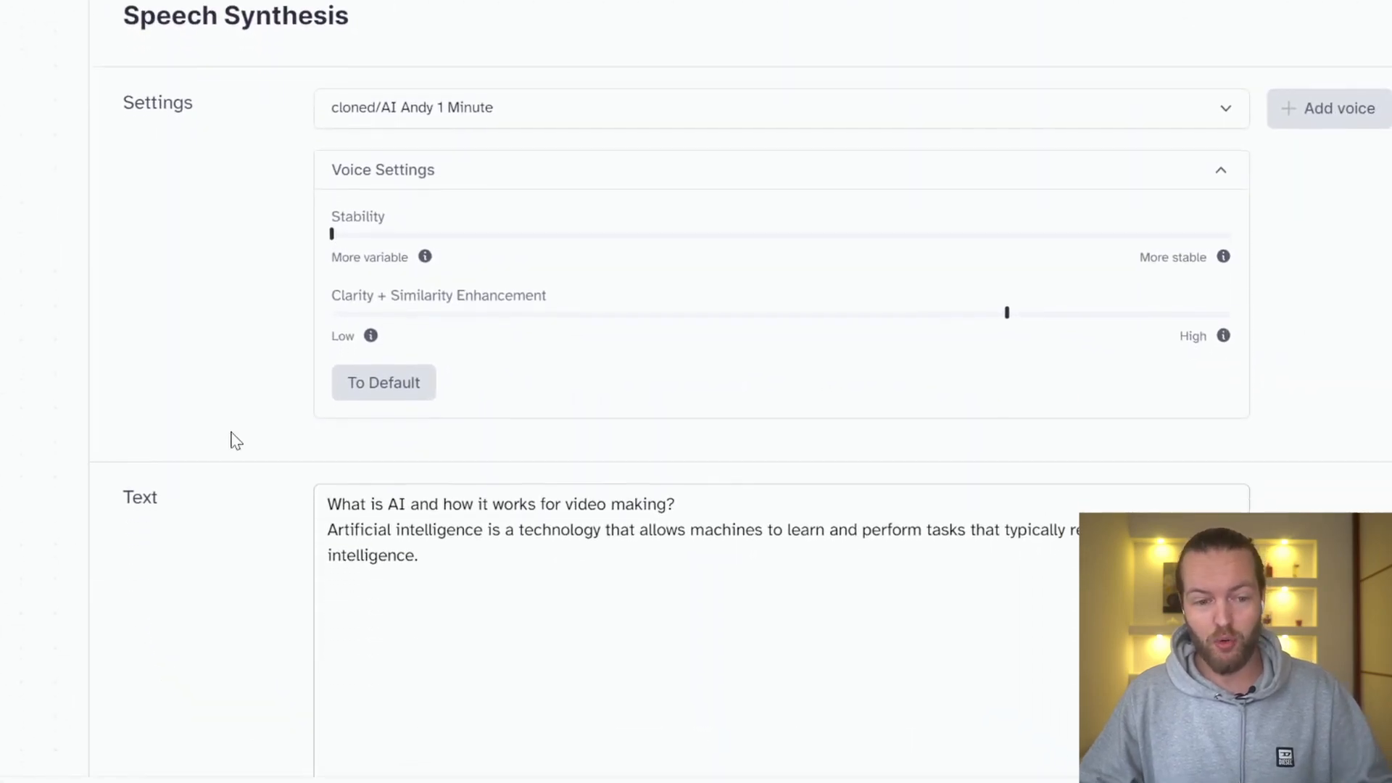
scroll(down, 3)
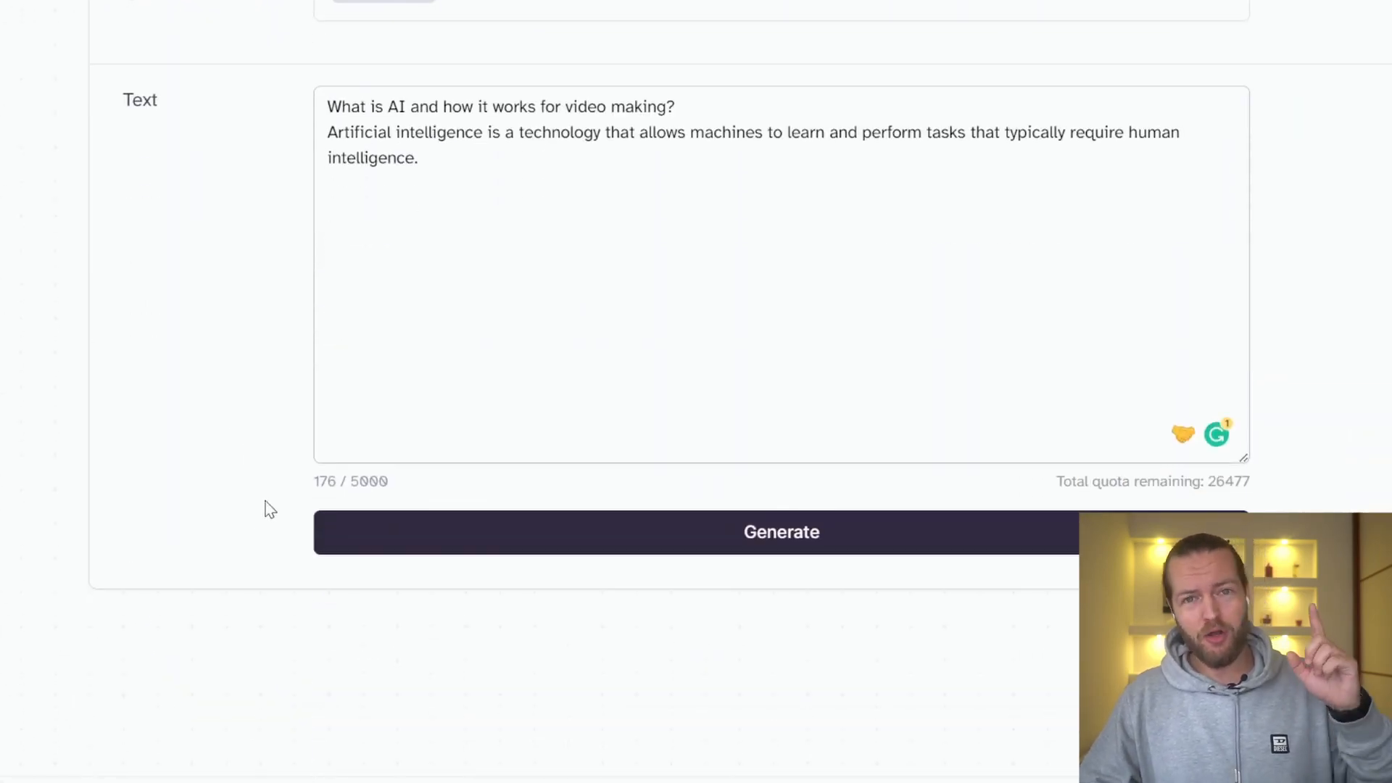
click(780, 532)
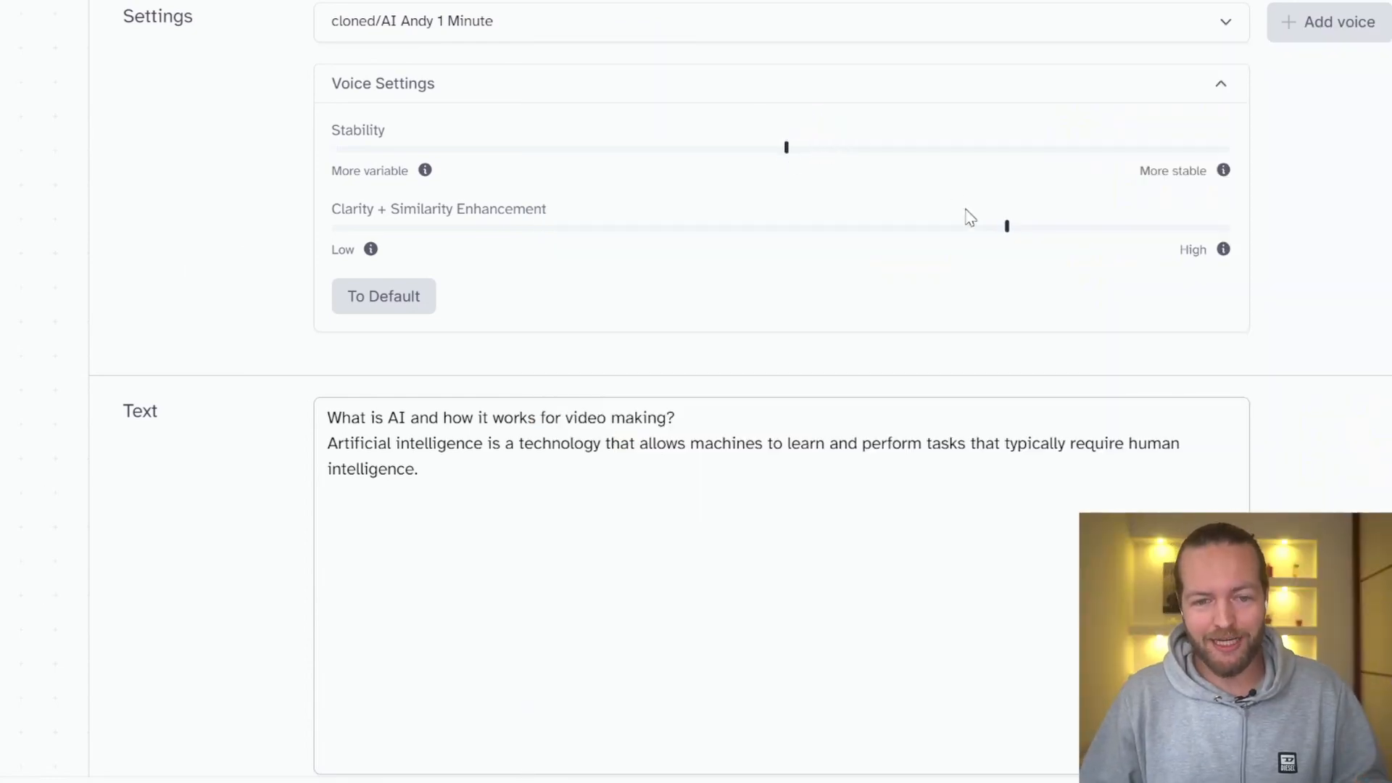
Try clarity plus similarity enhancement at minimum, then raise it to maximum and generate the AI explanation text.
drag(1006, 227, 332, 226)
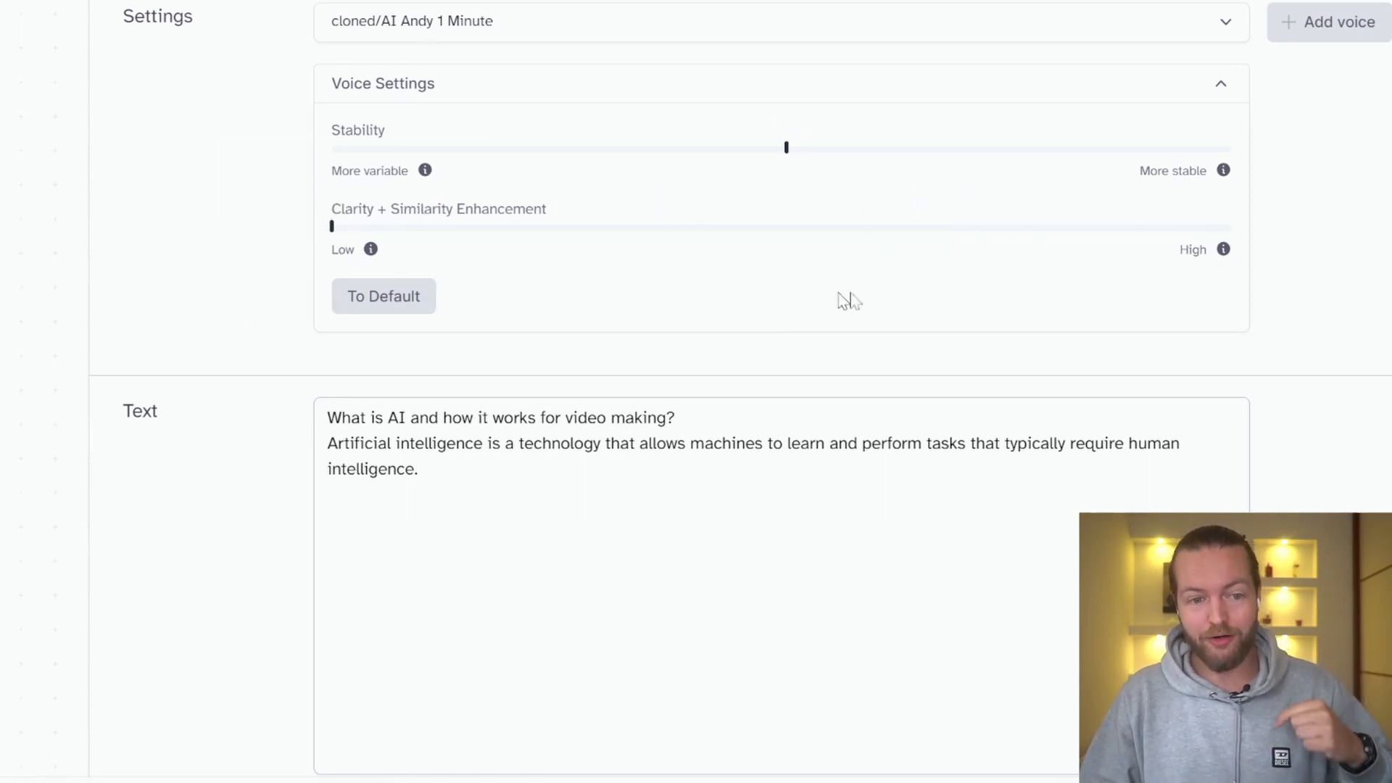
scroll(down, 3)
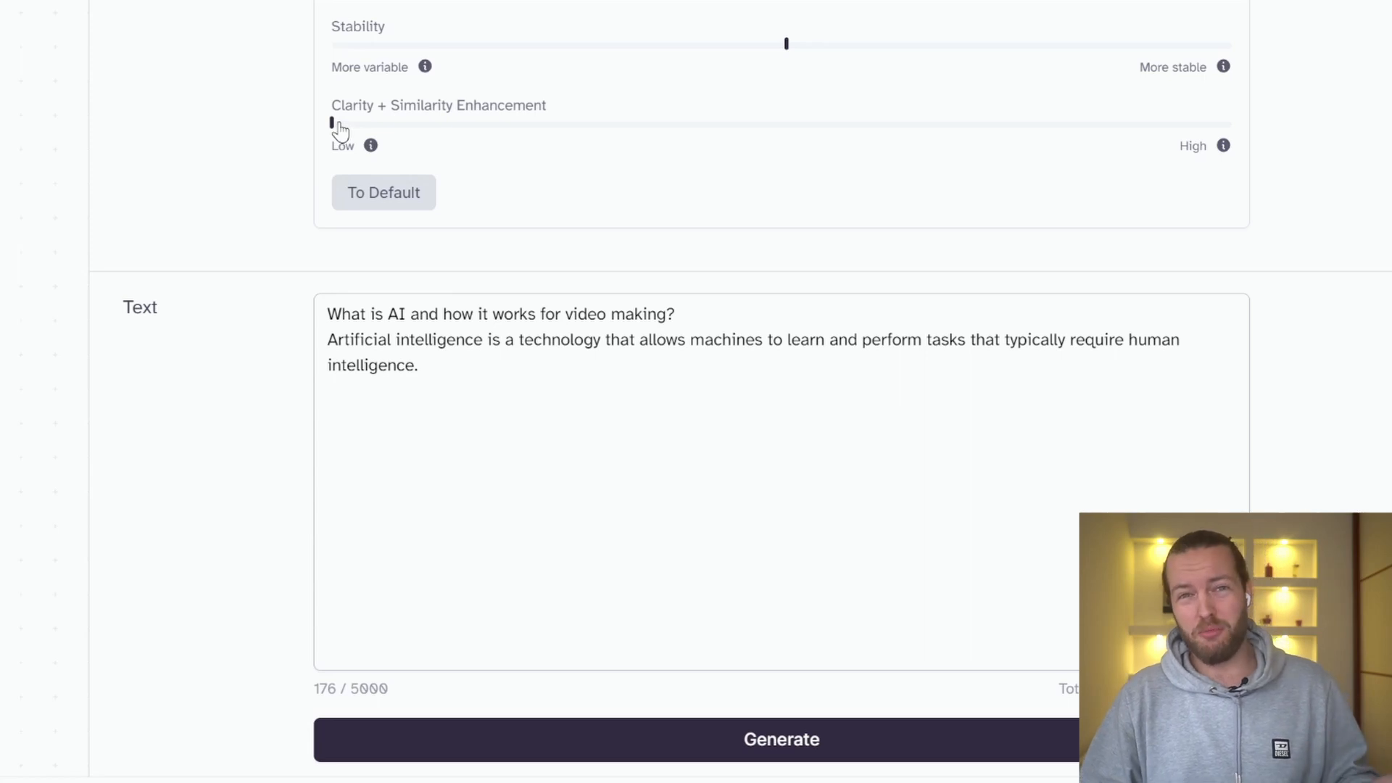
drag(331, 122, 1233, 122)
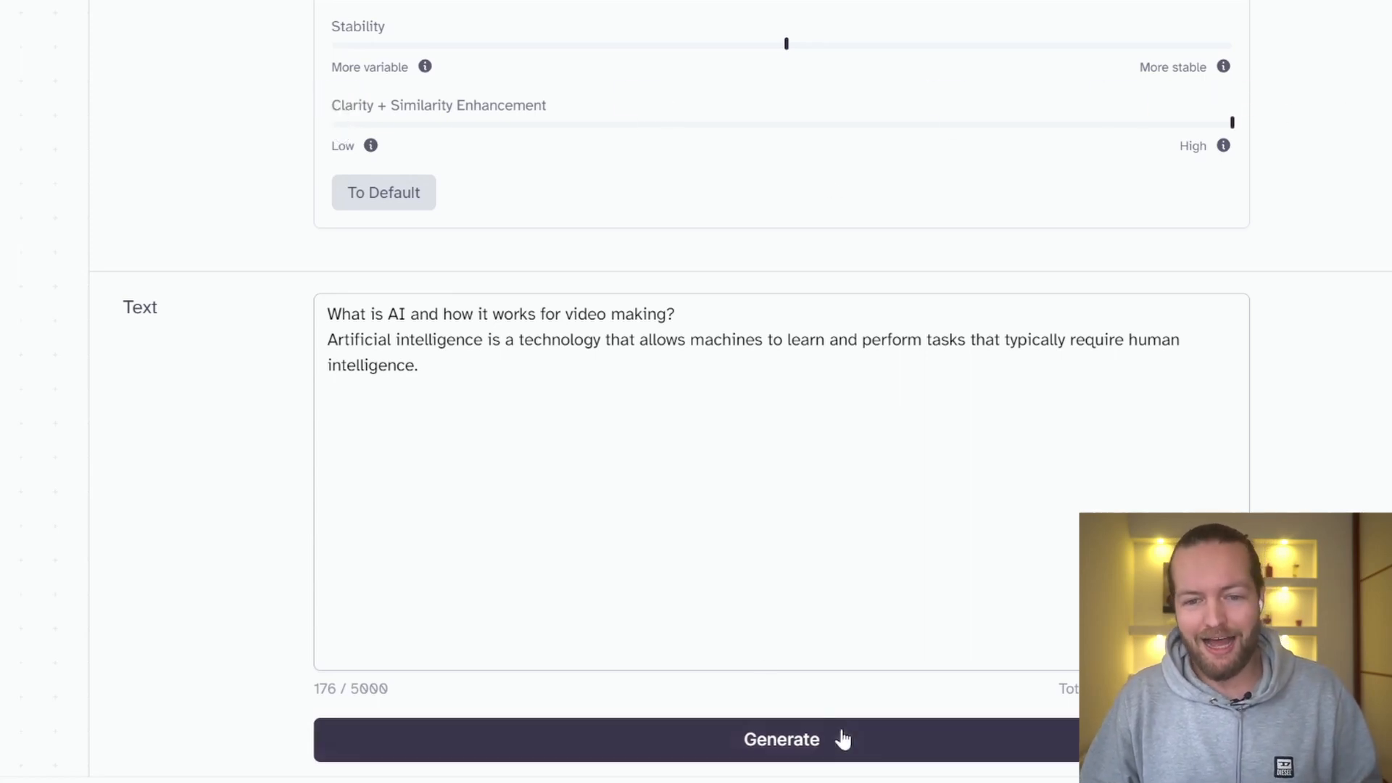
click(781, 738)
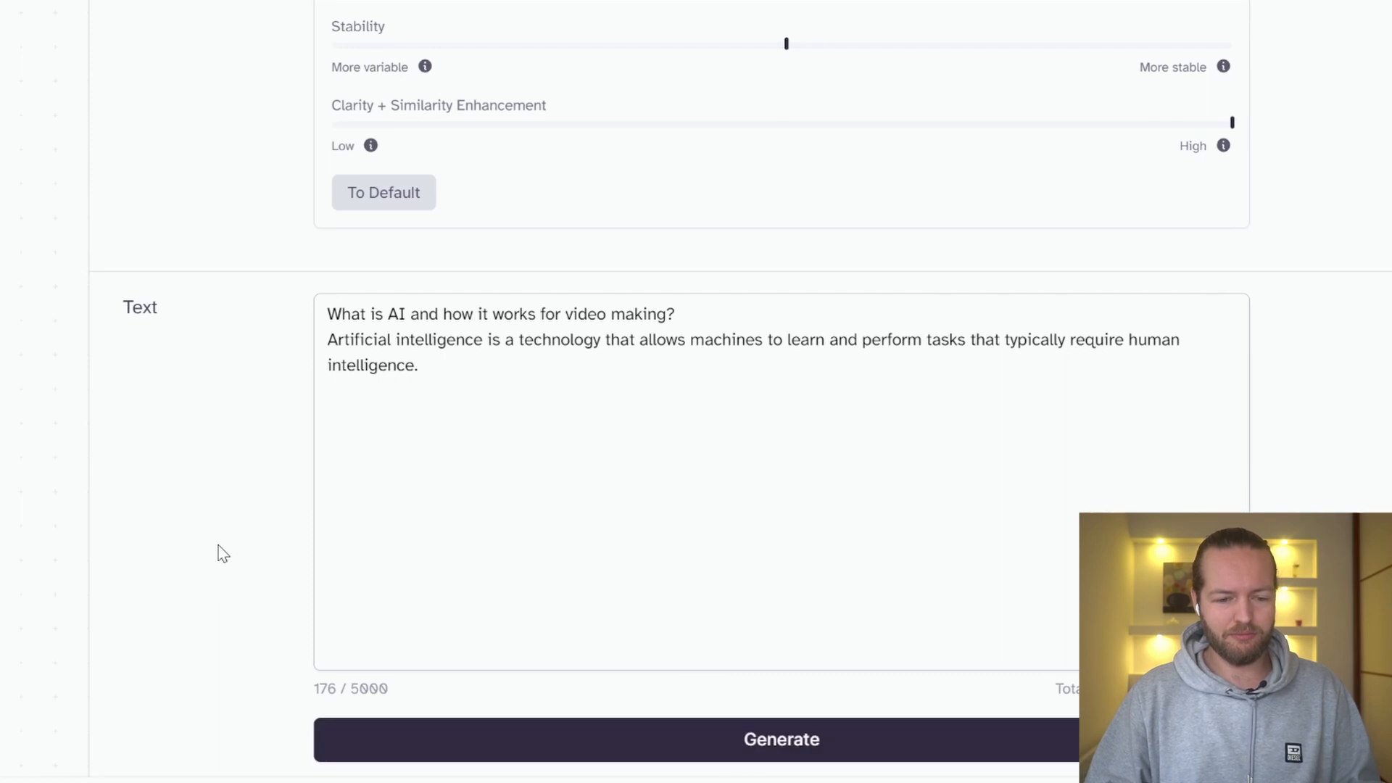
mouse_move(215, 593)
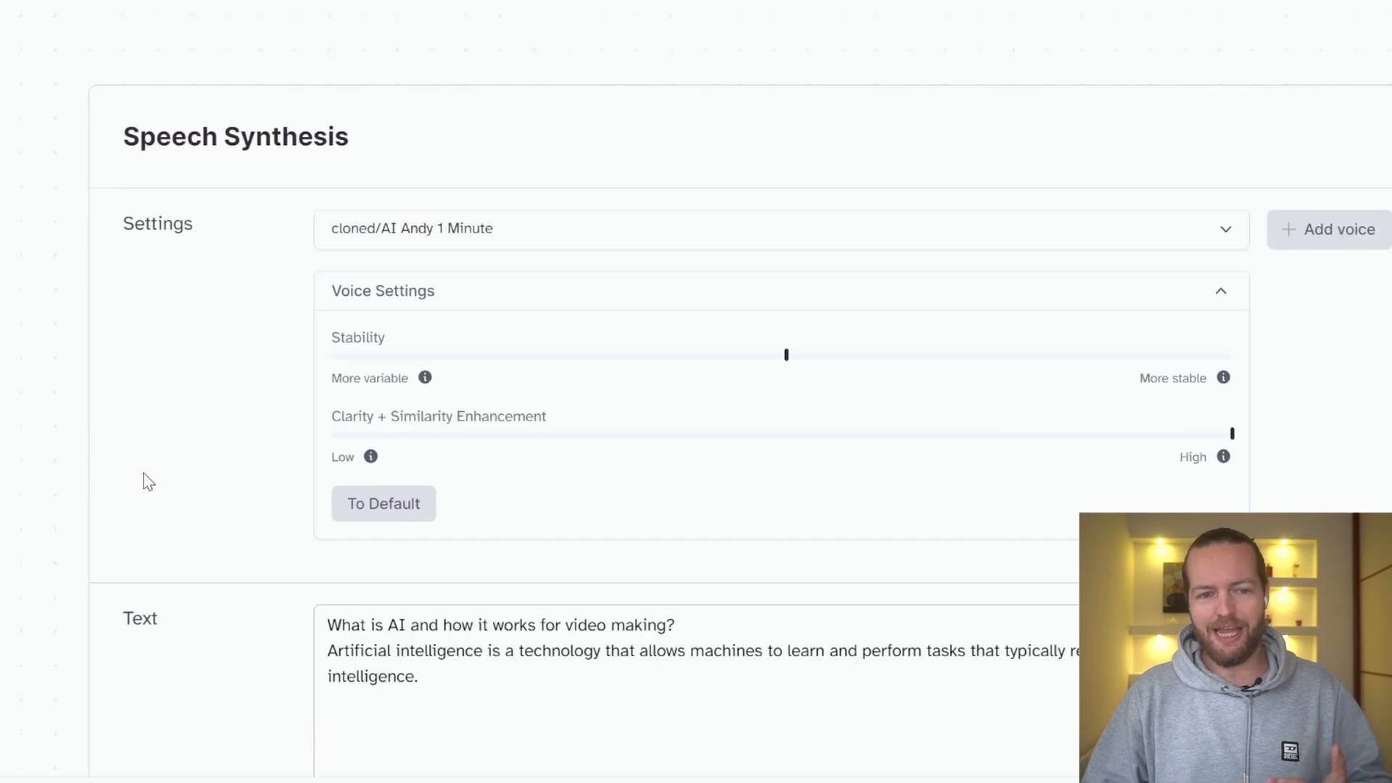
Switch speech synthesis to the cloned AI Andy 10 Minutes voice.
click(781, 228)
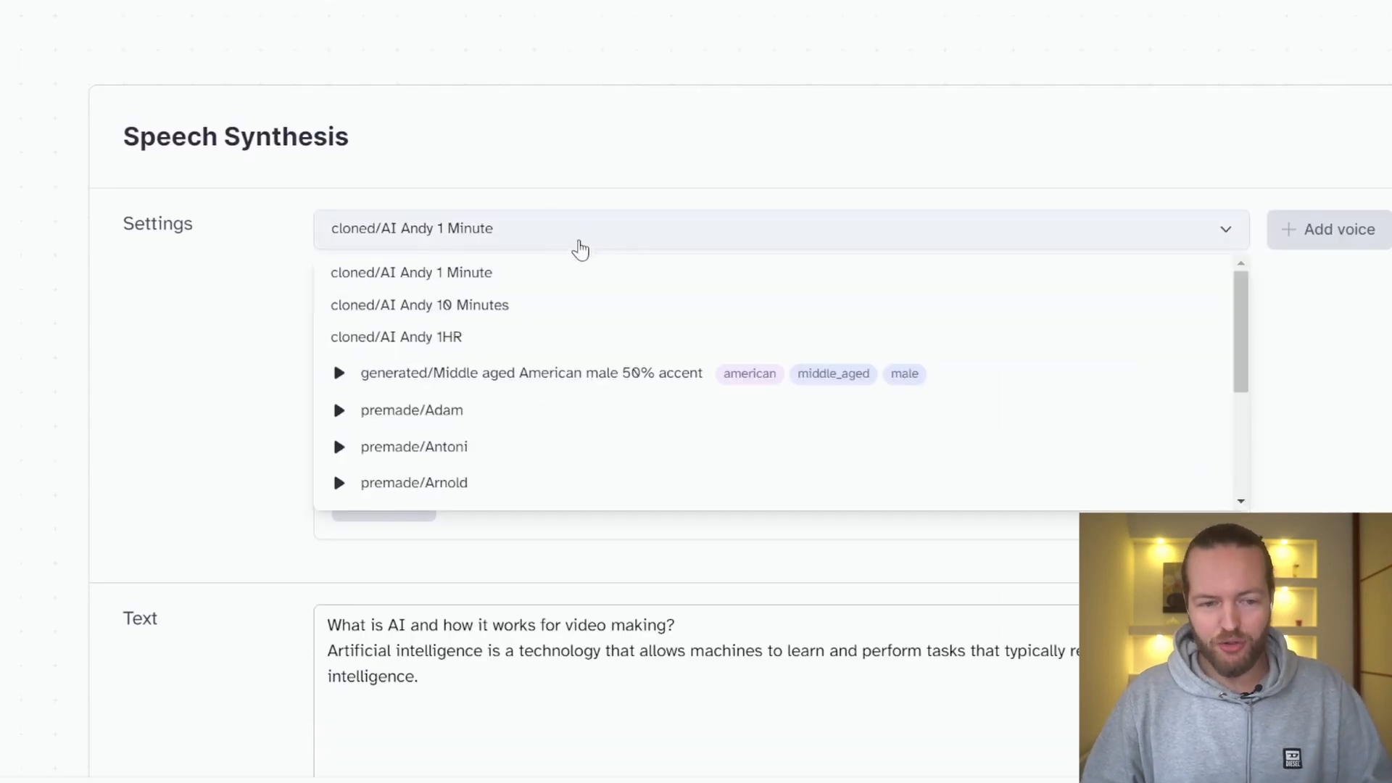
click(419, 304)
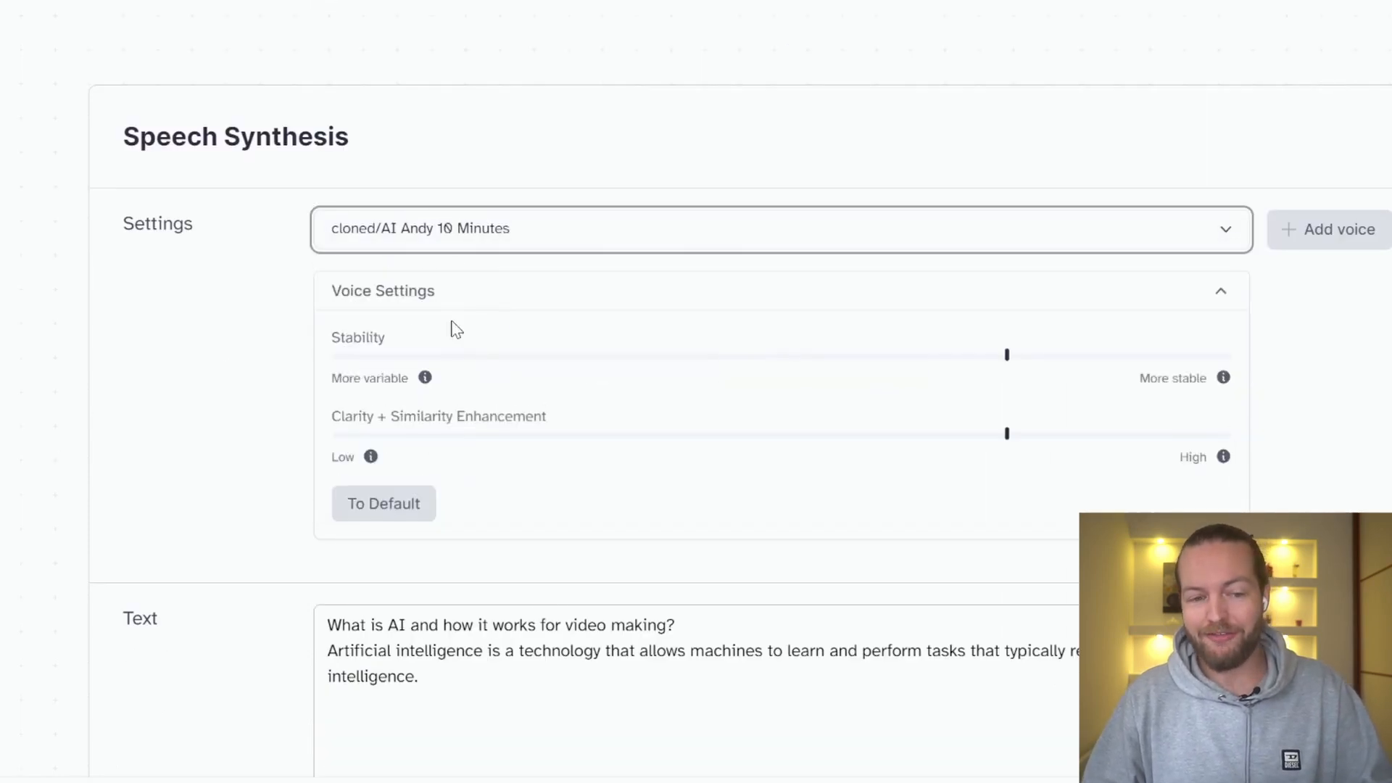
scroll(down, 3)
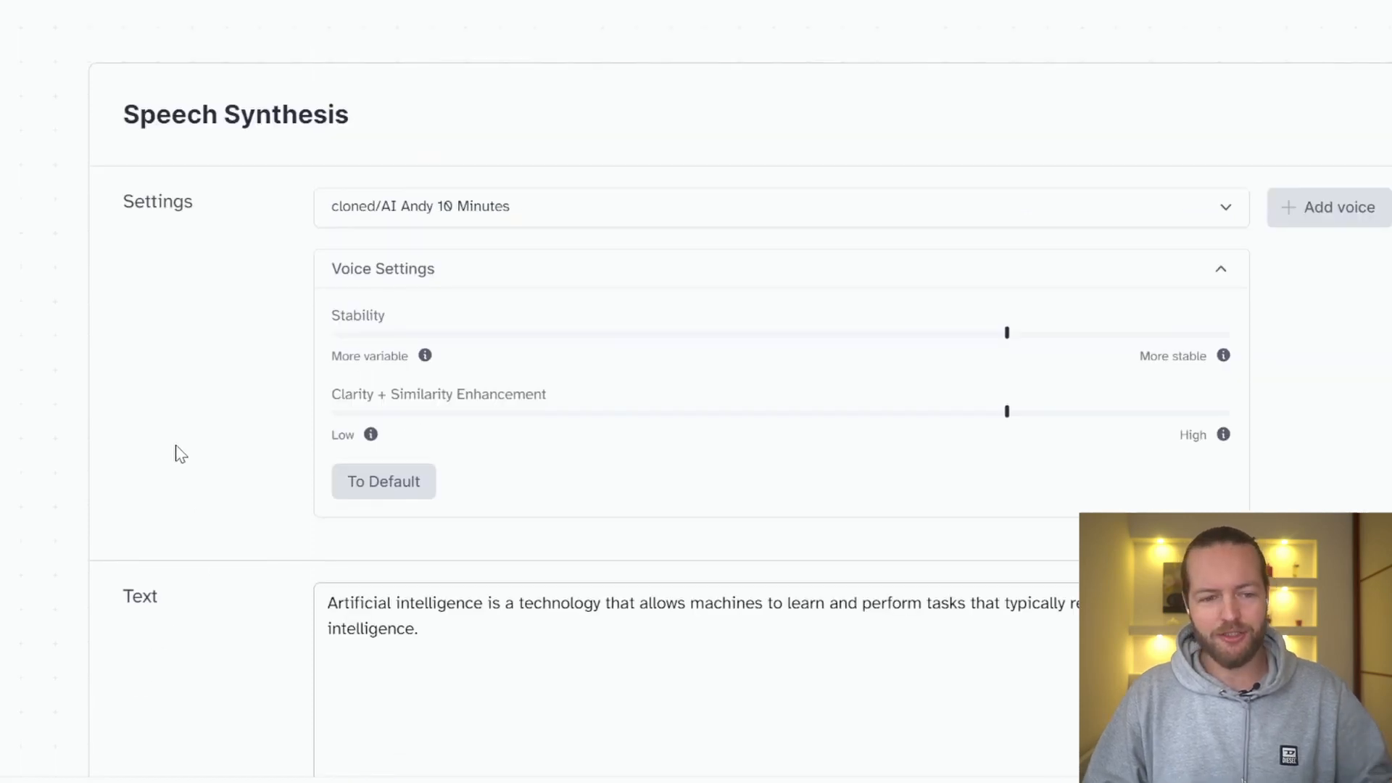
mouse_move(839, 405)
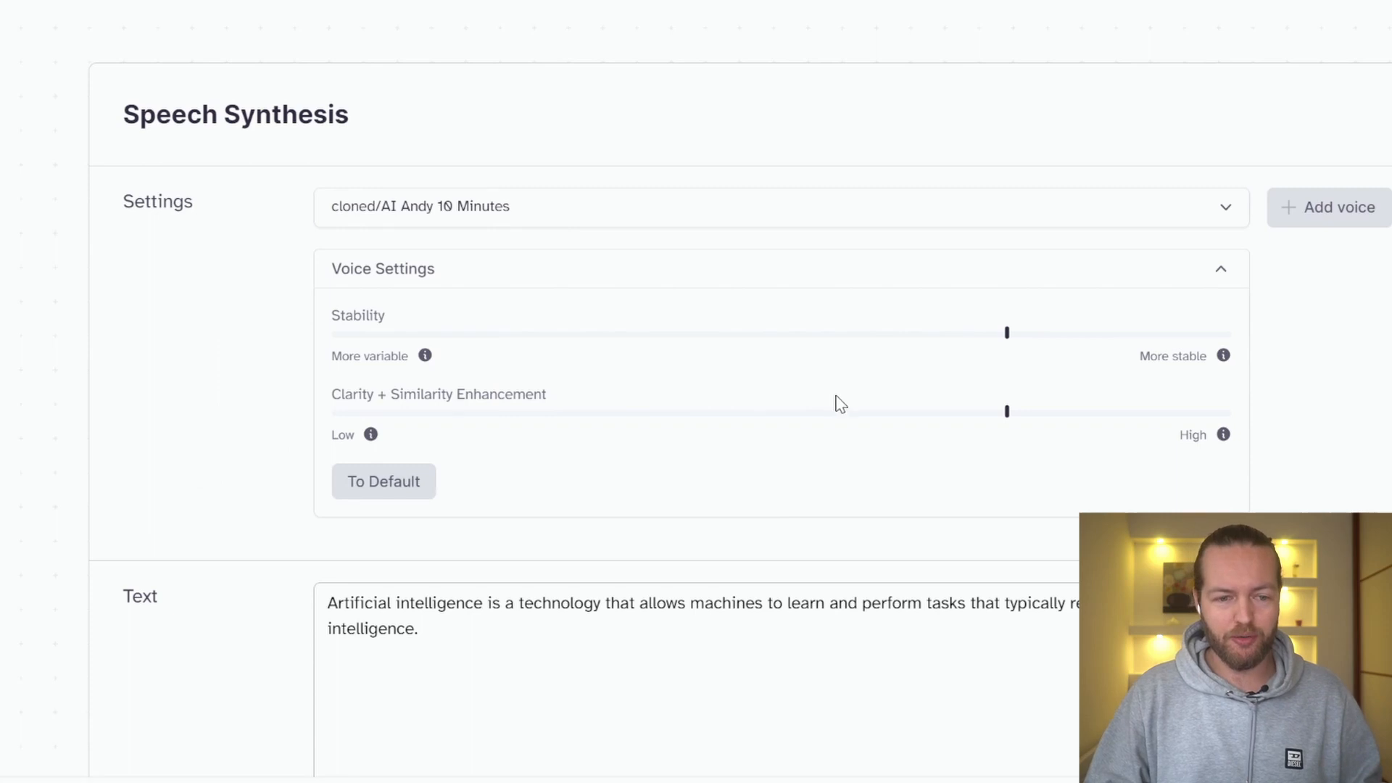
mouse_move(1296, 475)
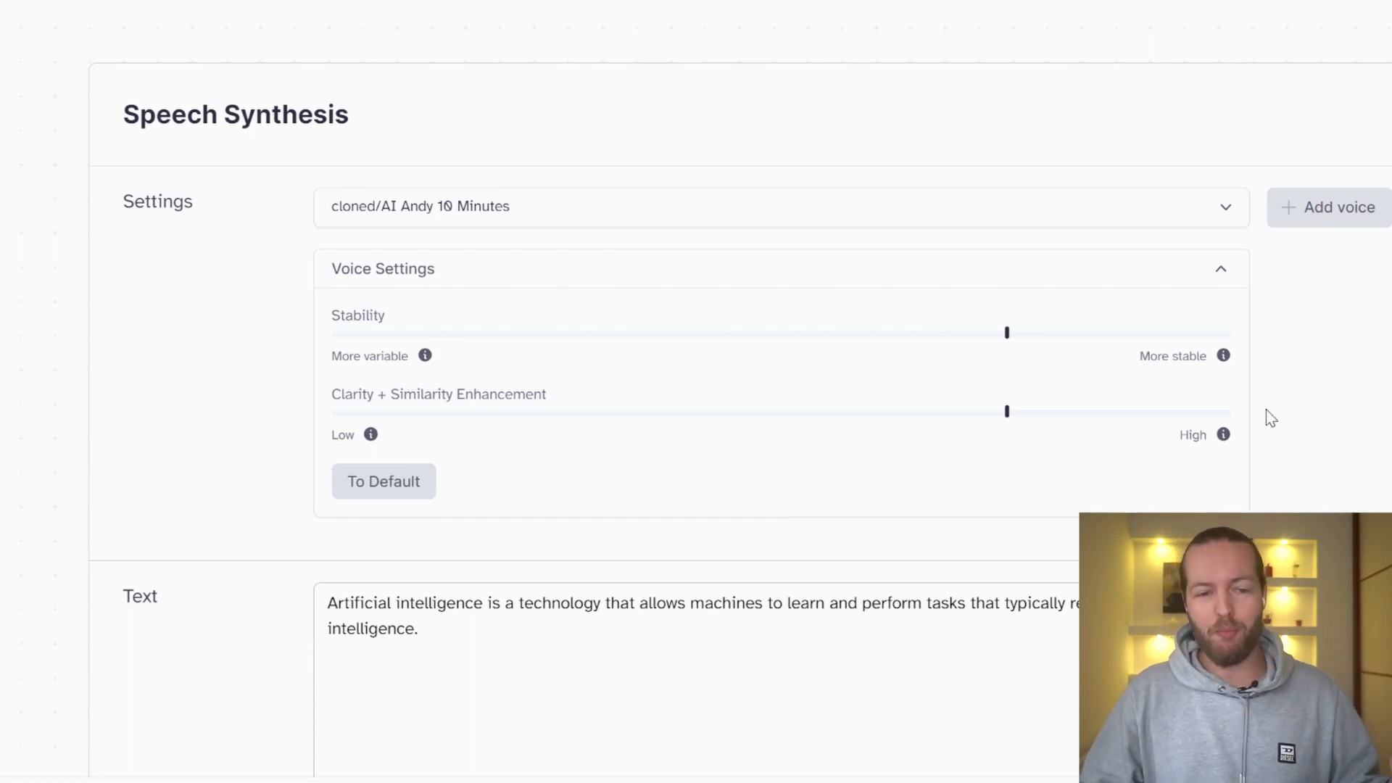
Switch to the cloned AI Andy 1HR voice, raise clarity enhancement to maximum and generate.
click(780, 205)
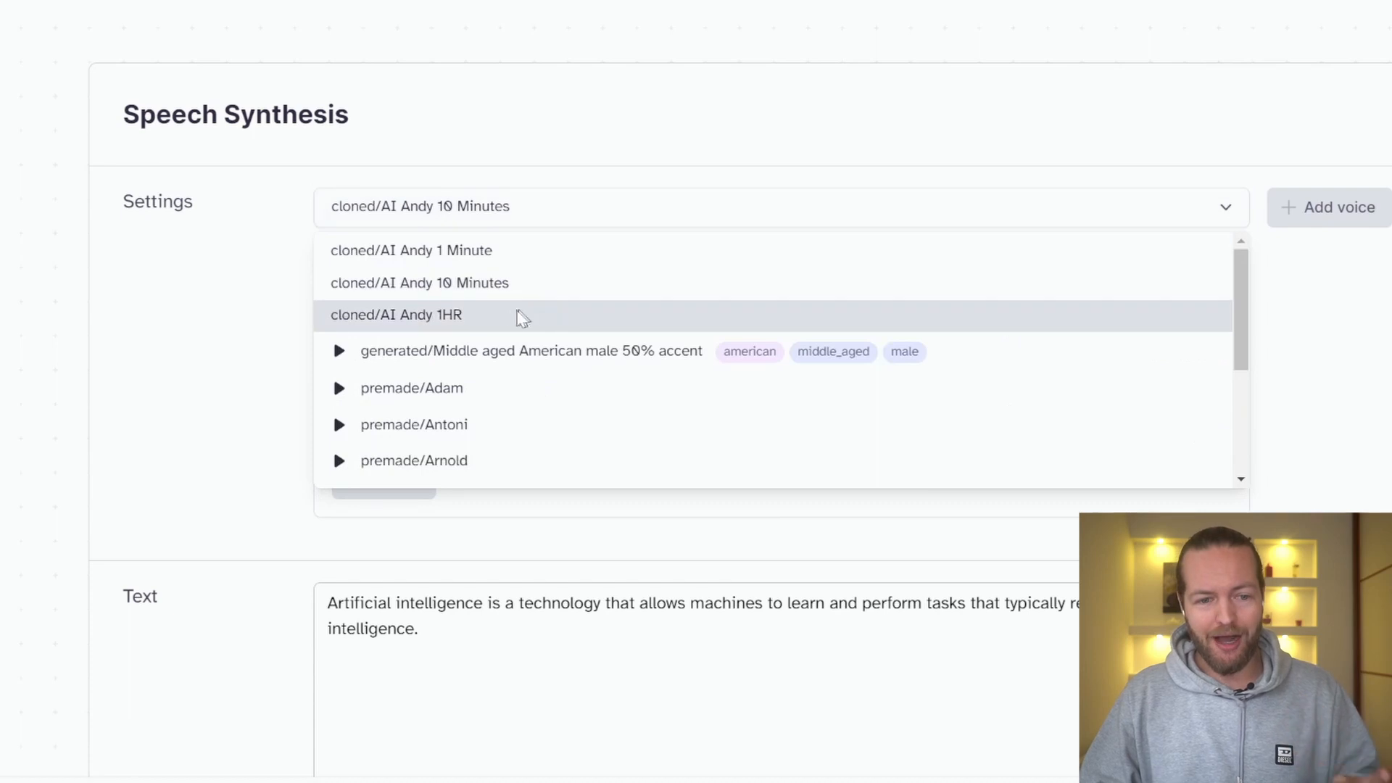
click(396, 314)
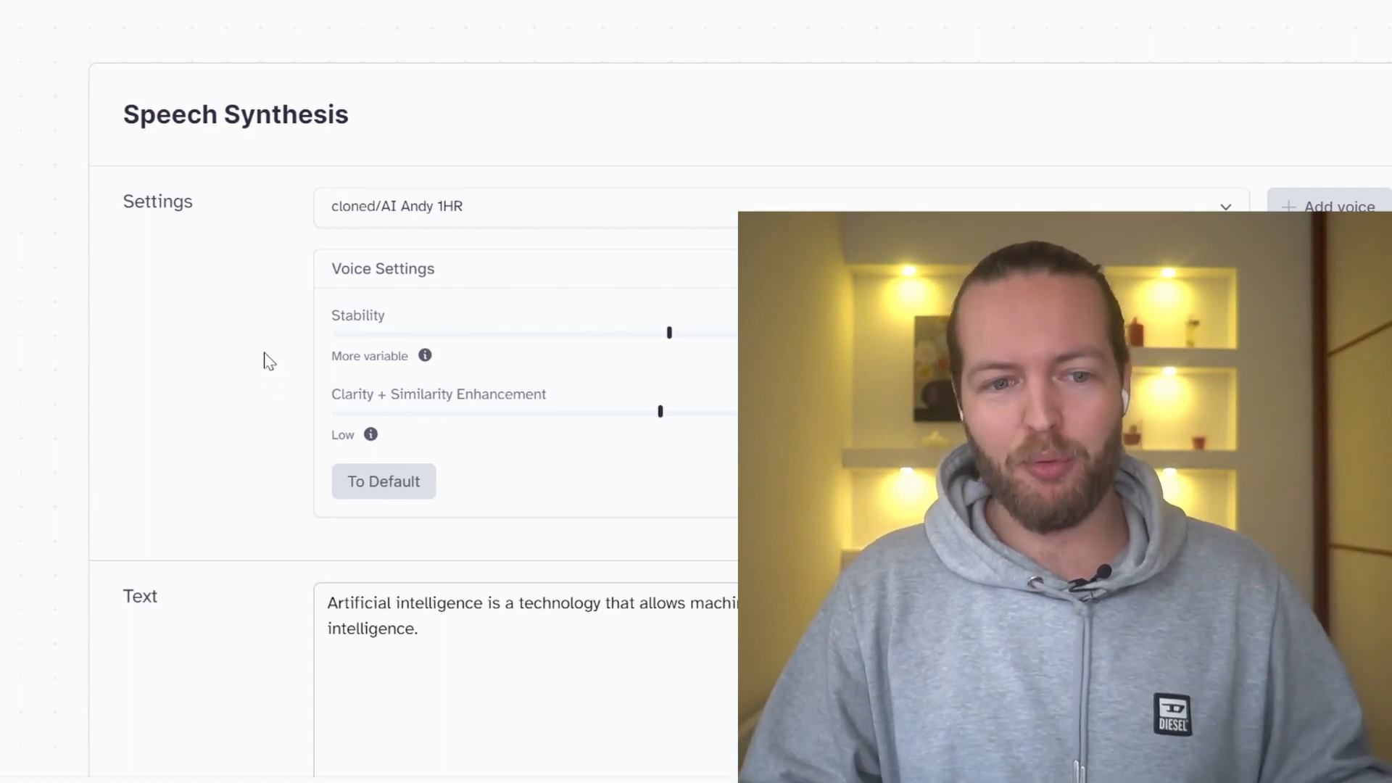
scroll(down, 3)
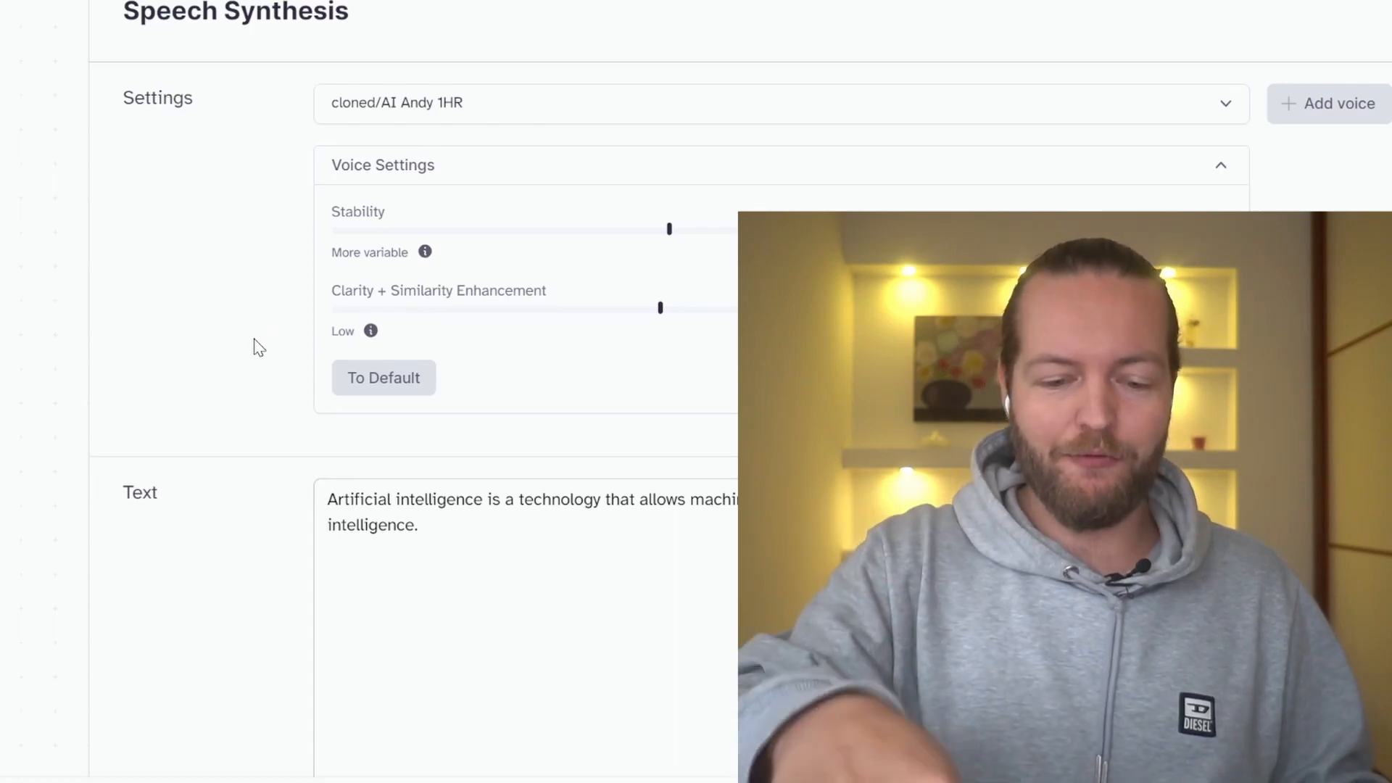
scroll(down, 3)
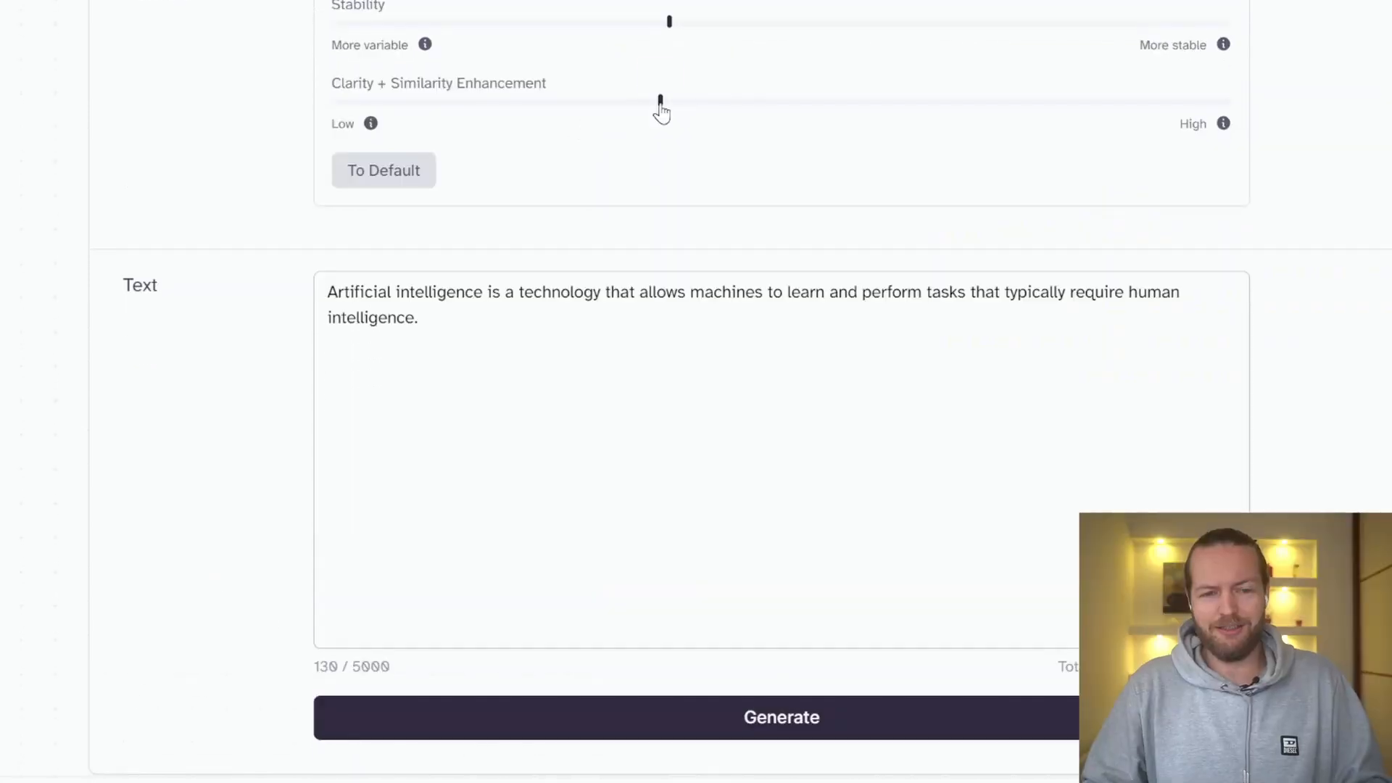
drag(661, 100, 1232, 100)
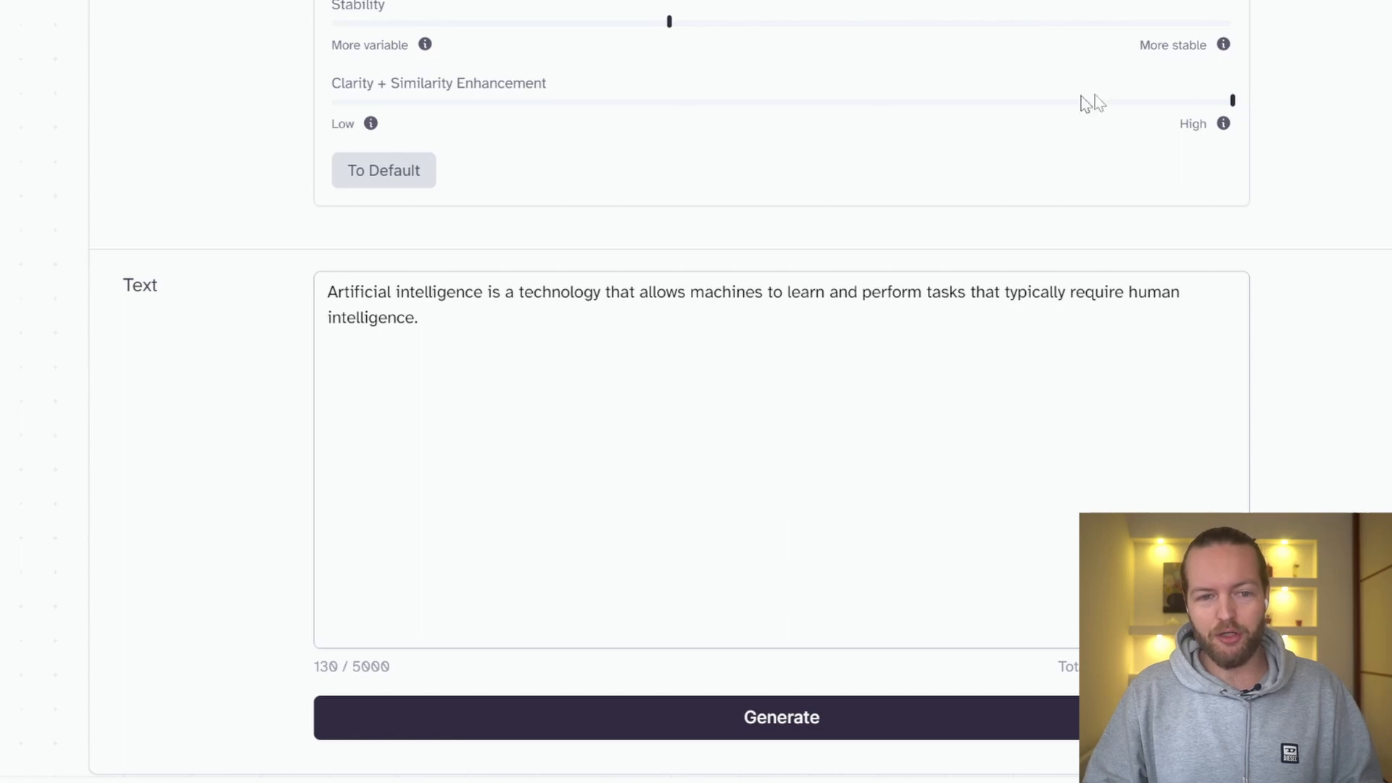
click(780, 716)
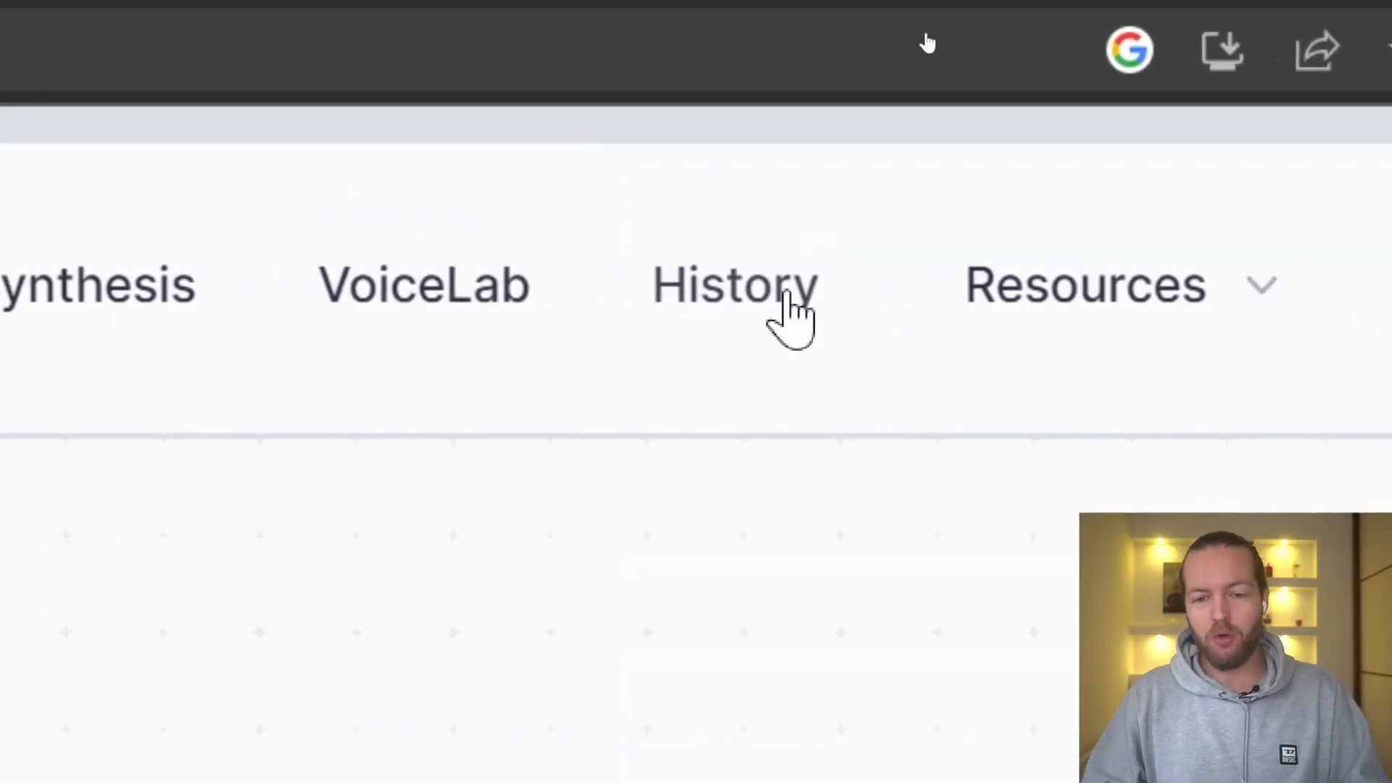
Review the generated-audio History, then browse the API documentation under Resources.
click(734, 286)
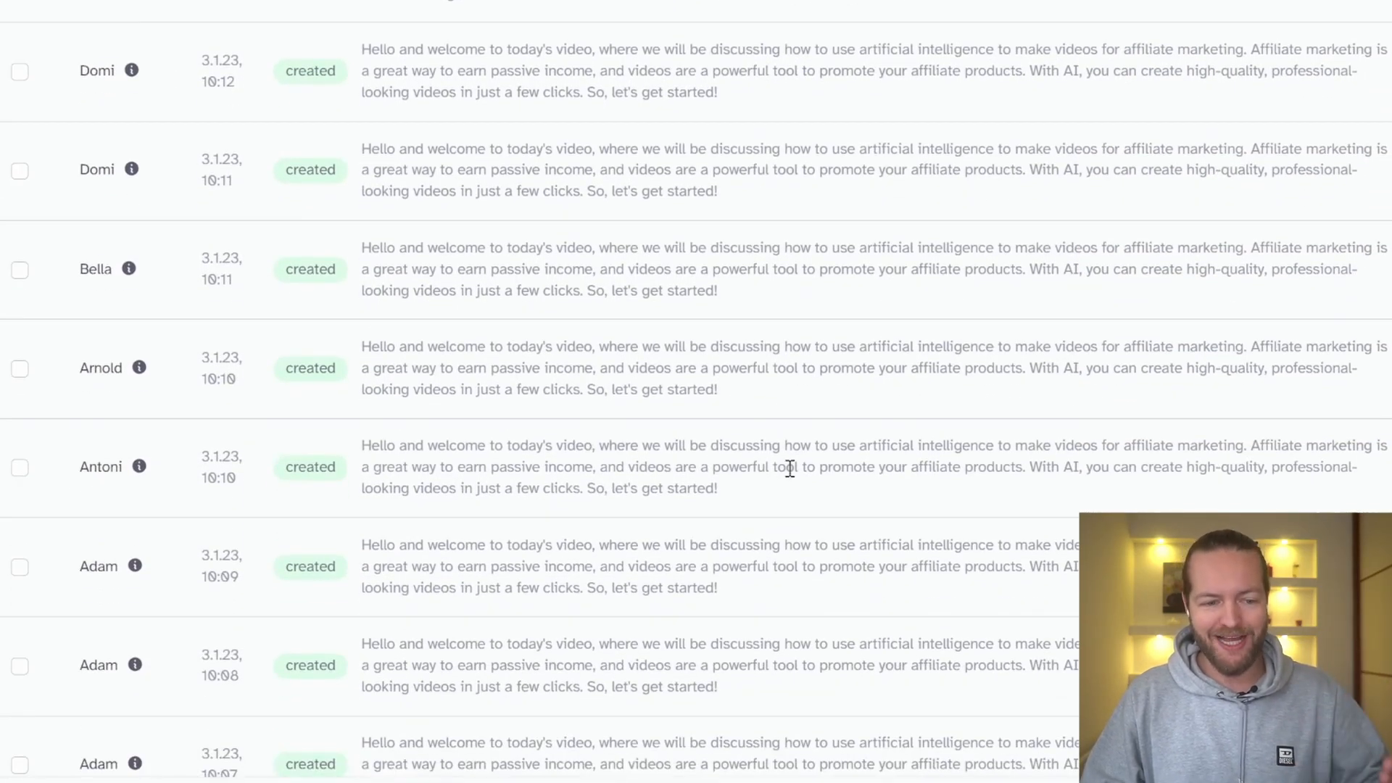
click(950, 113)
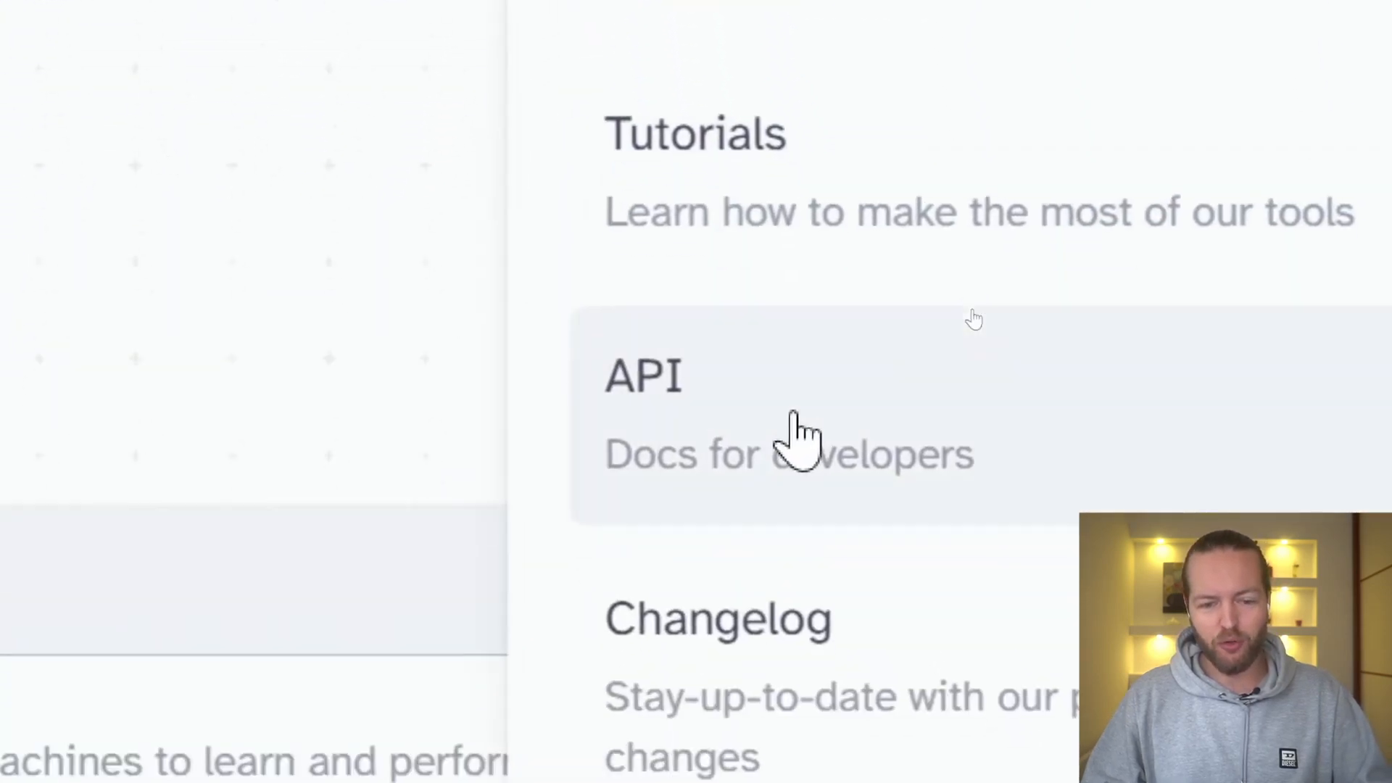
click(642, 376)
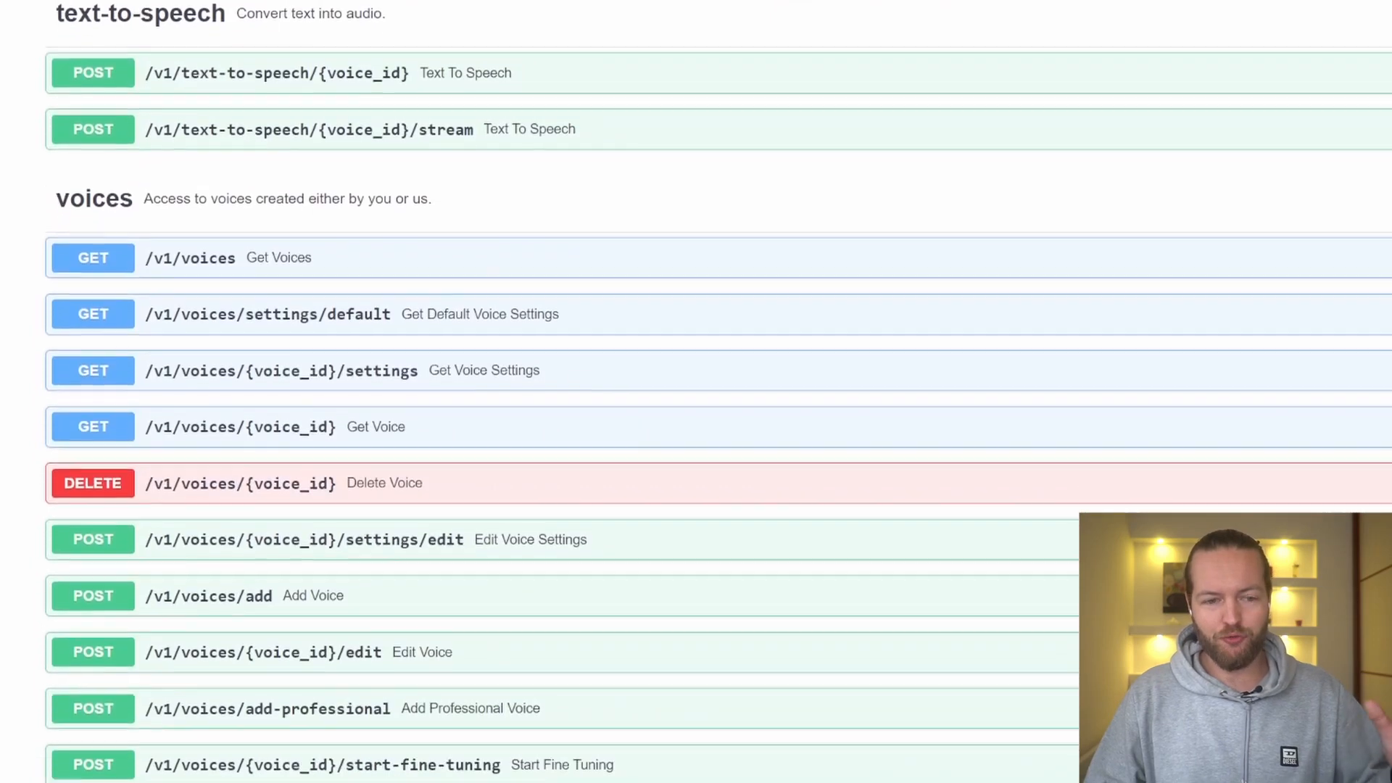
scroll(down, 3)
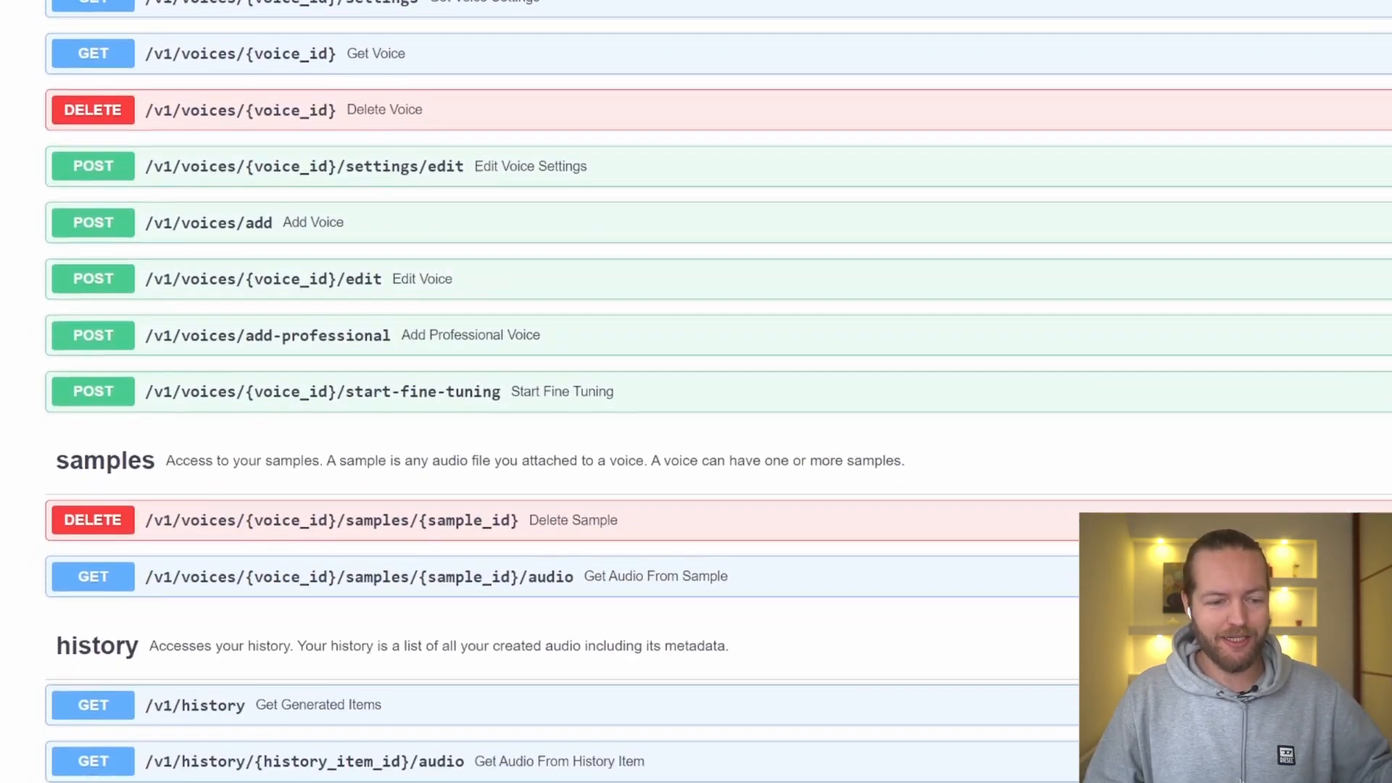
scroll(down, 3)
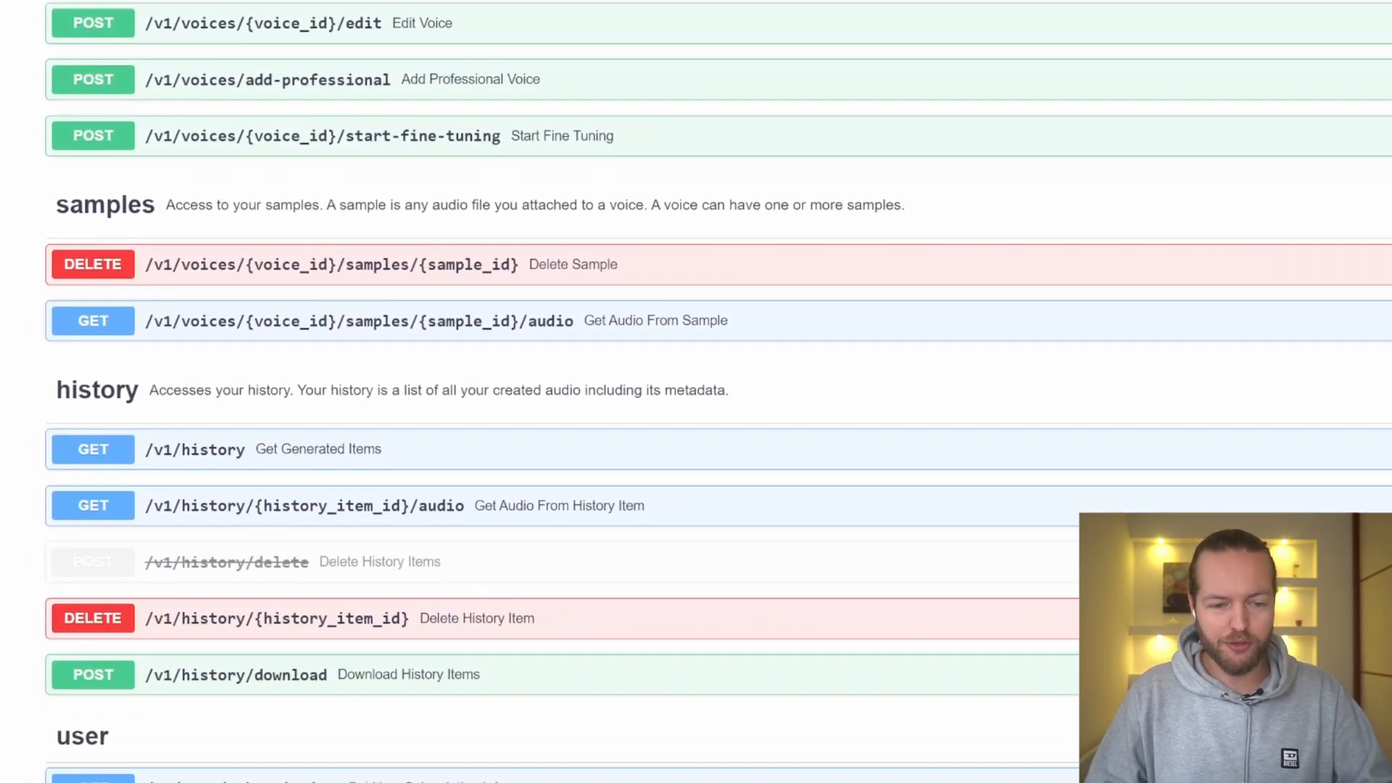
scroll(up, 3)
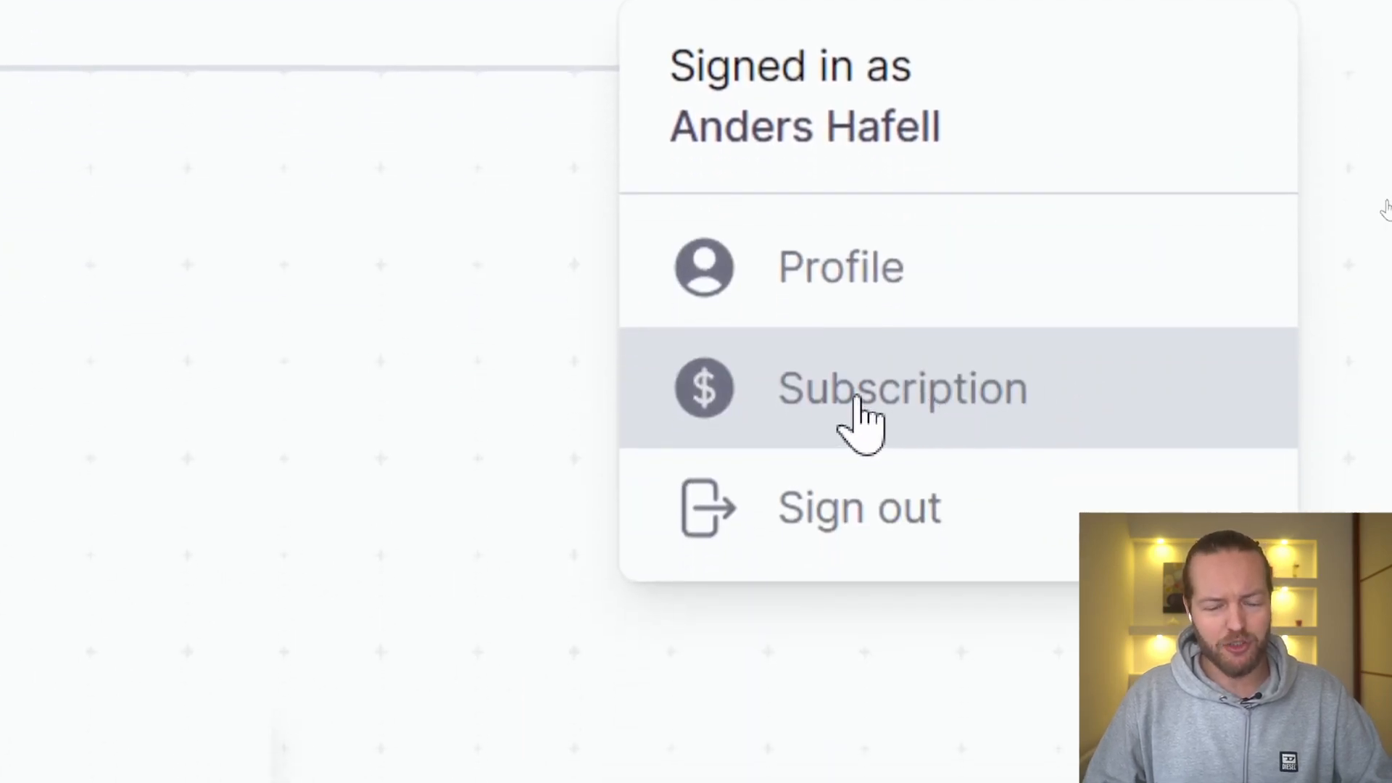
Bring up the Subscription page showing the active Starter plan and the plan cards' allowances.
click(902, 389)
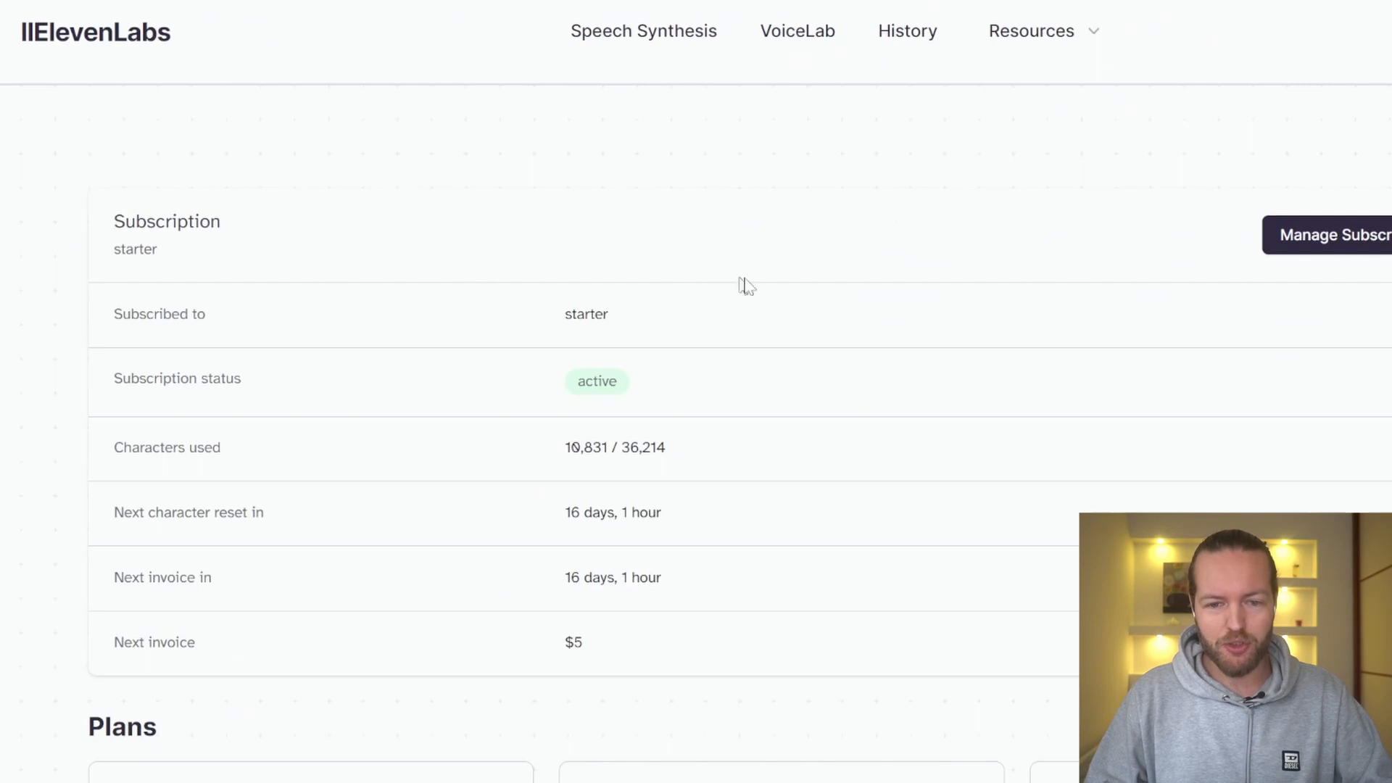
mouse_move(1330, 240)
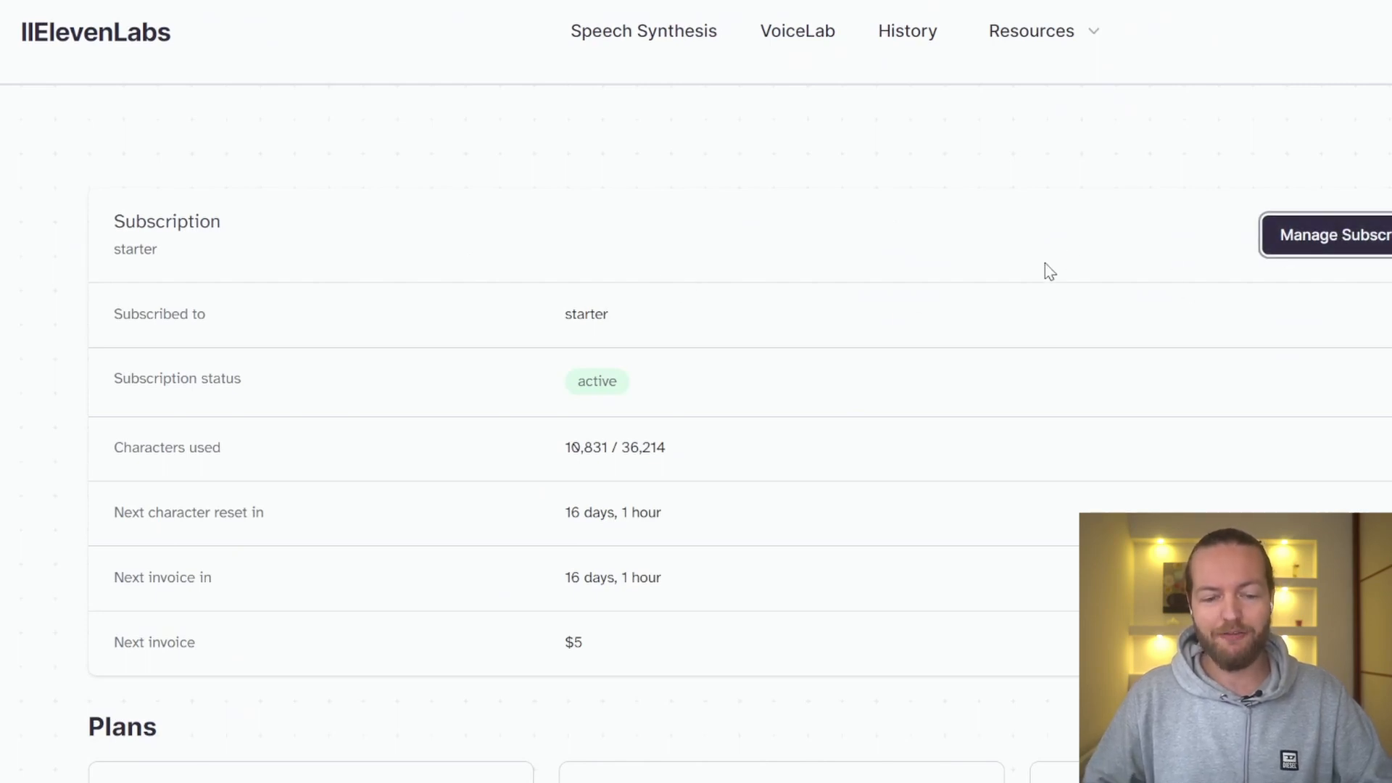
scroll(down, 3)
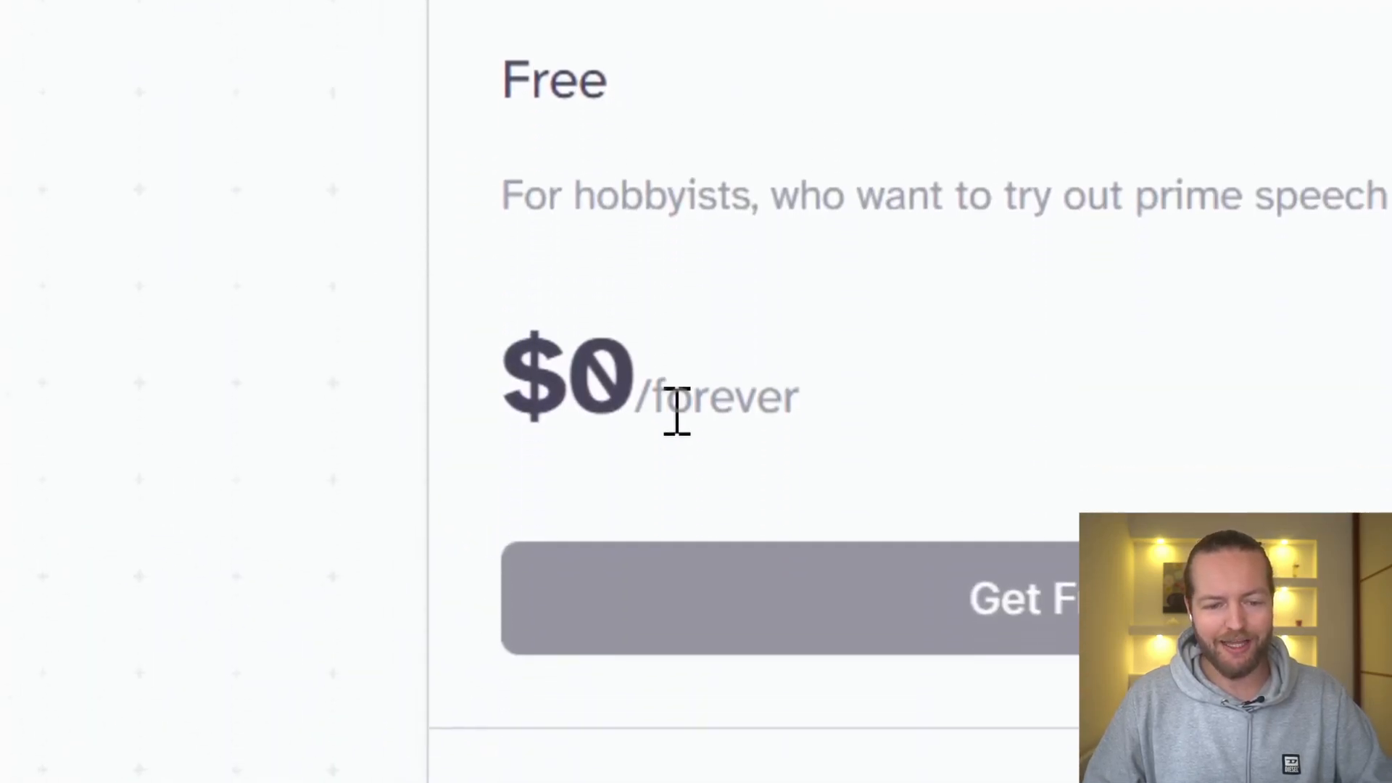
scroll(down, 3)
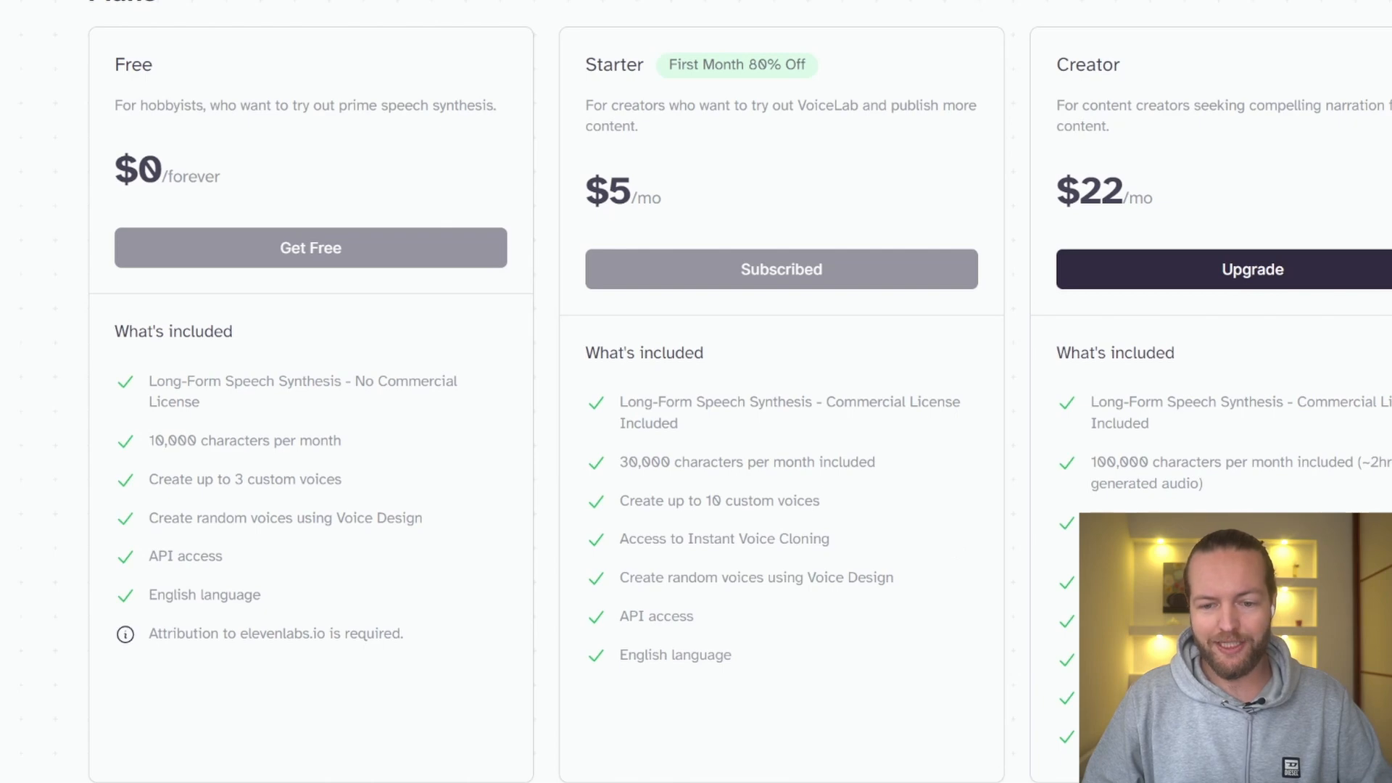
double_click(1148, 484)
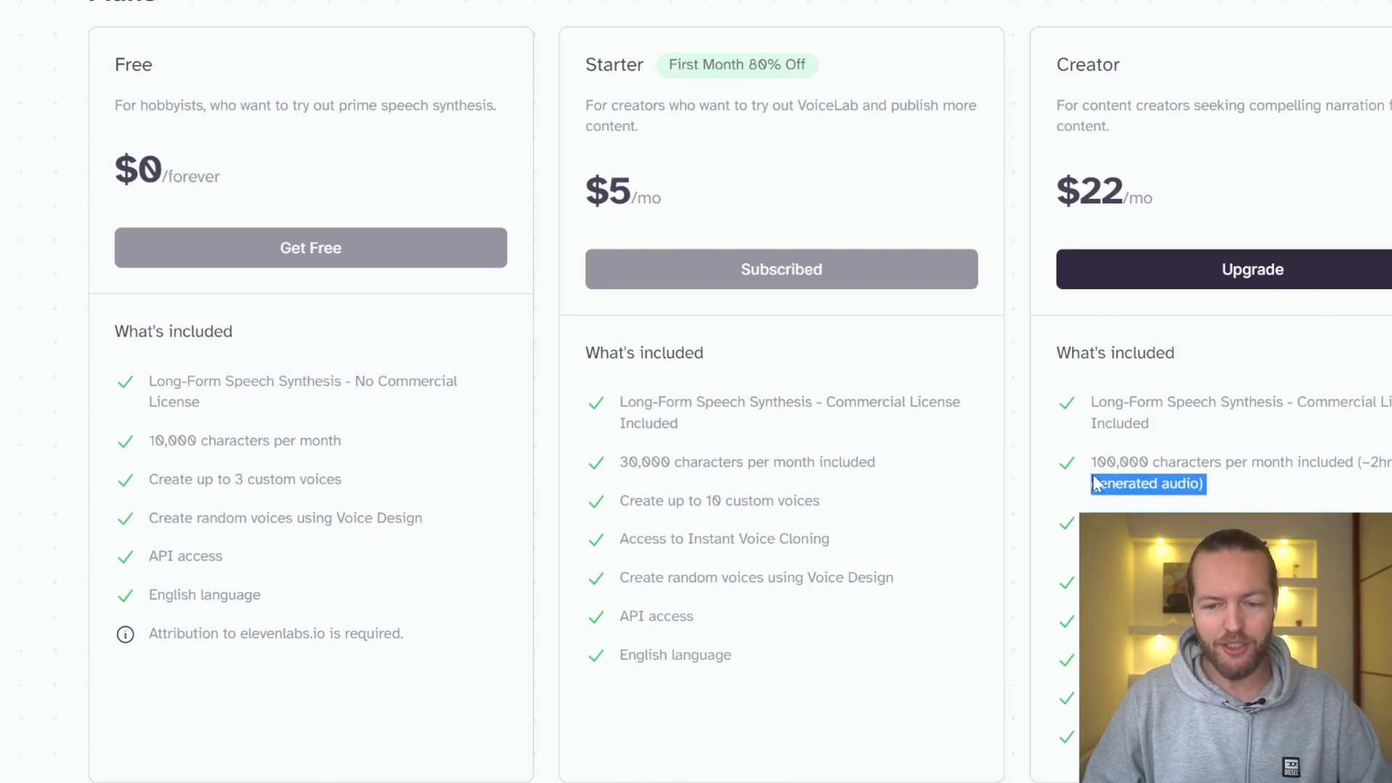
Scroll through the remaining pricing plans and the FAQ section.
scroll(down, 3)
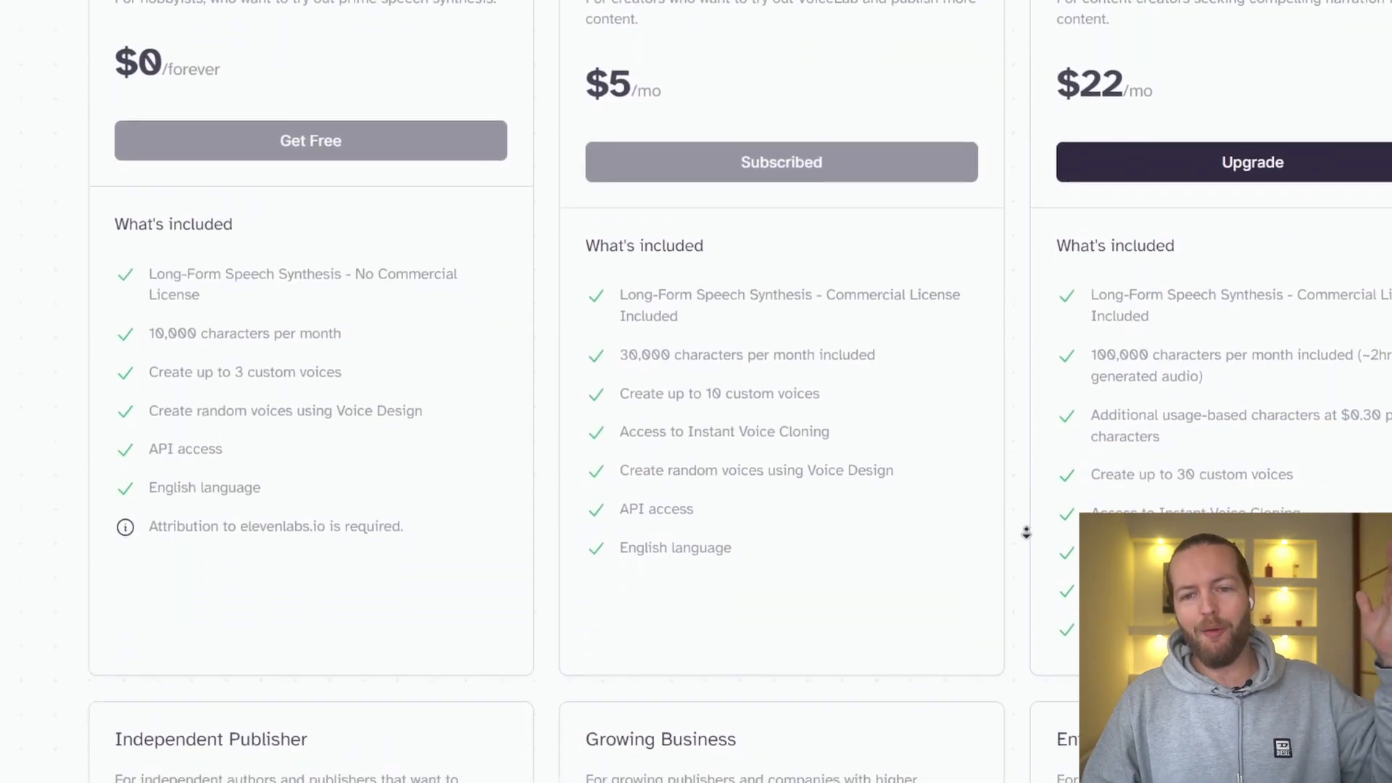
scroll(down, 3)
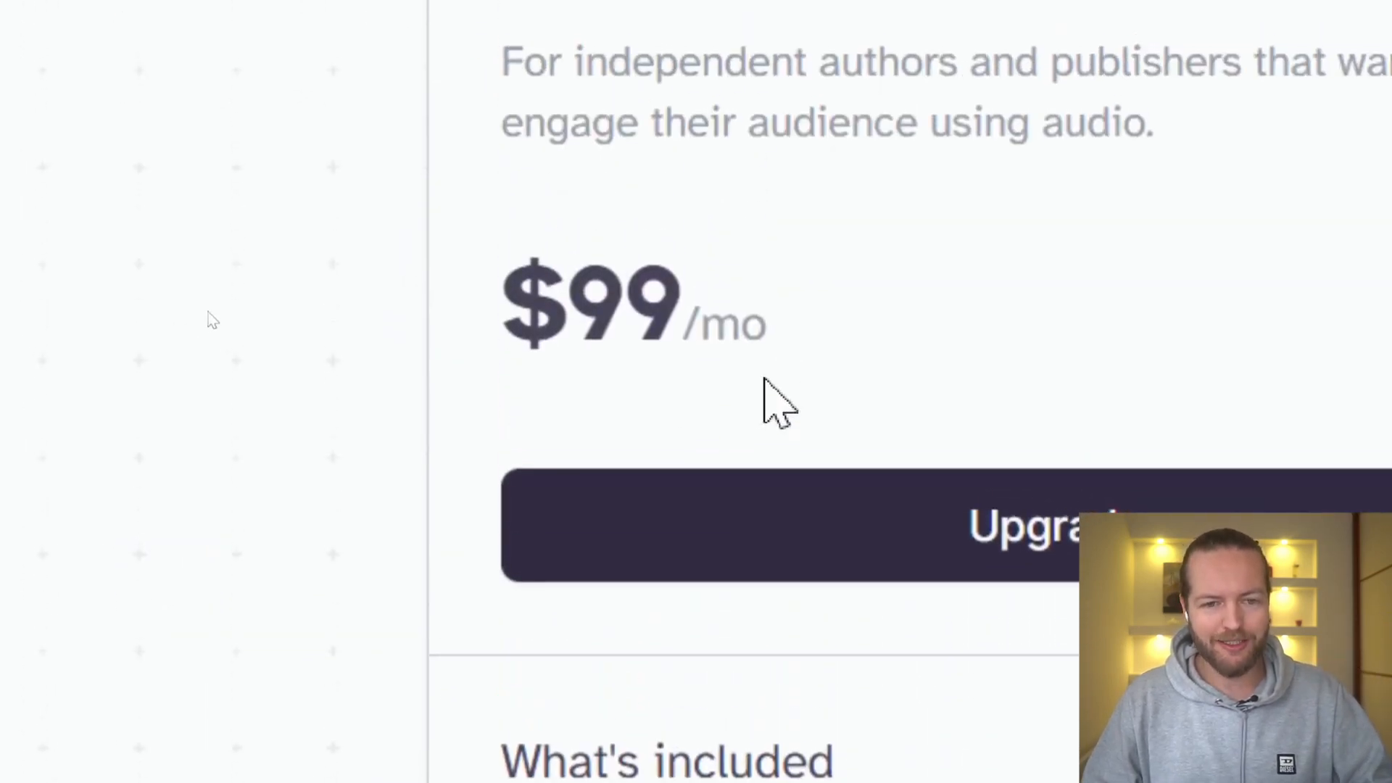
scroll(down, 3)
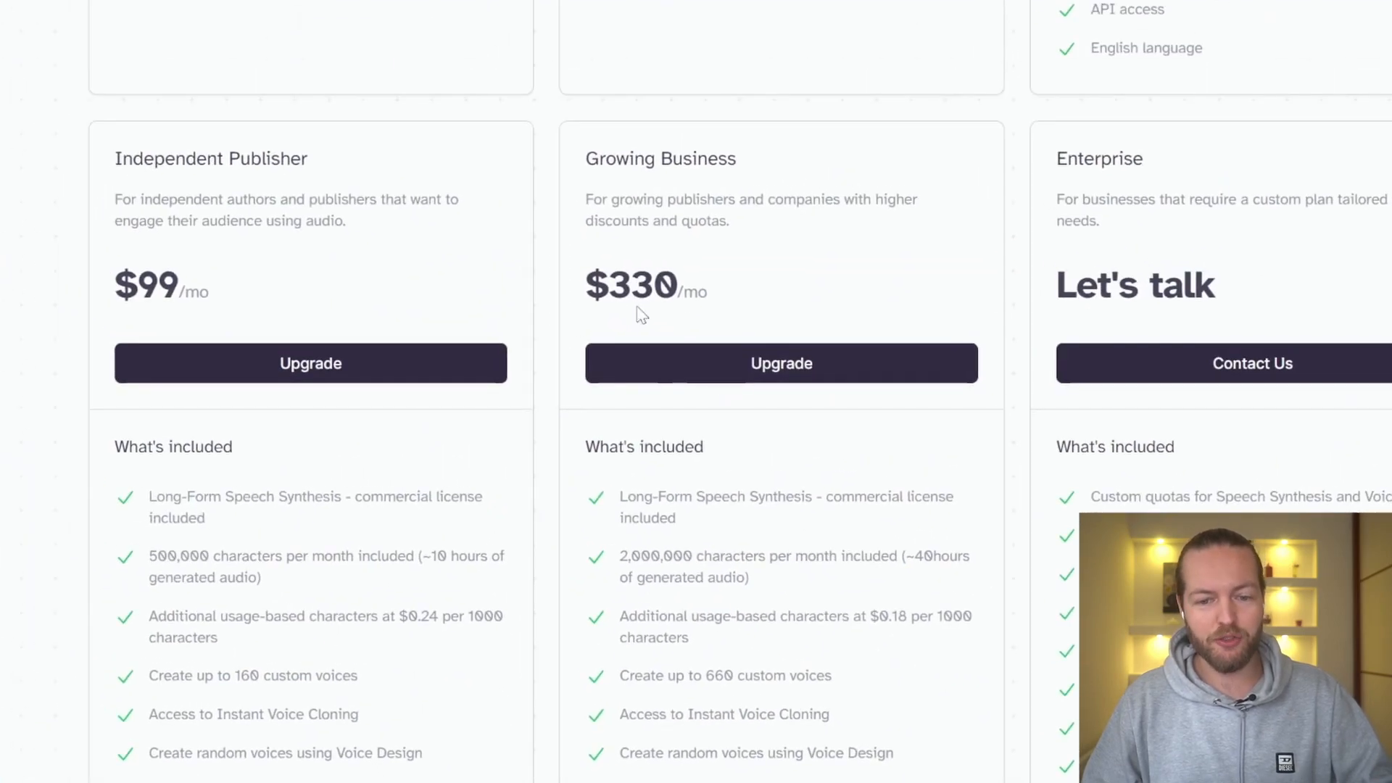
mouse_move(956, 318)
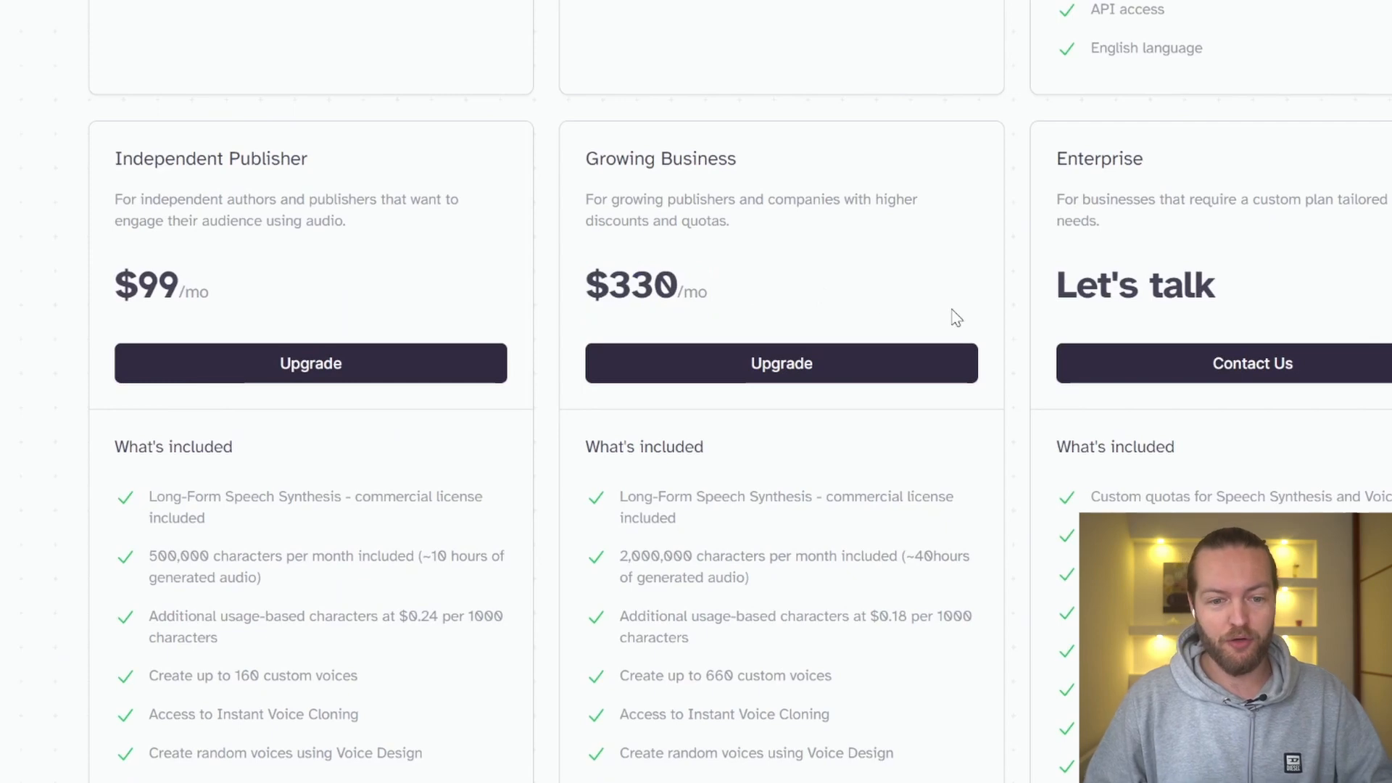
scroll(down, 3)
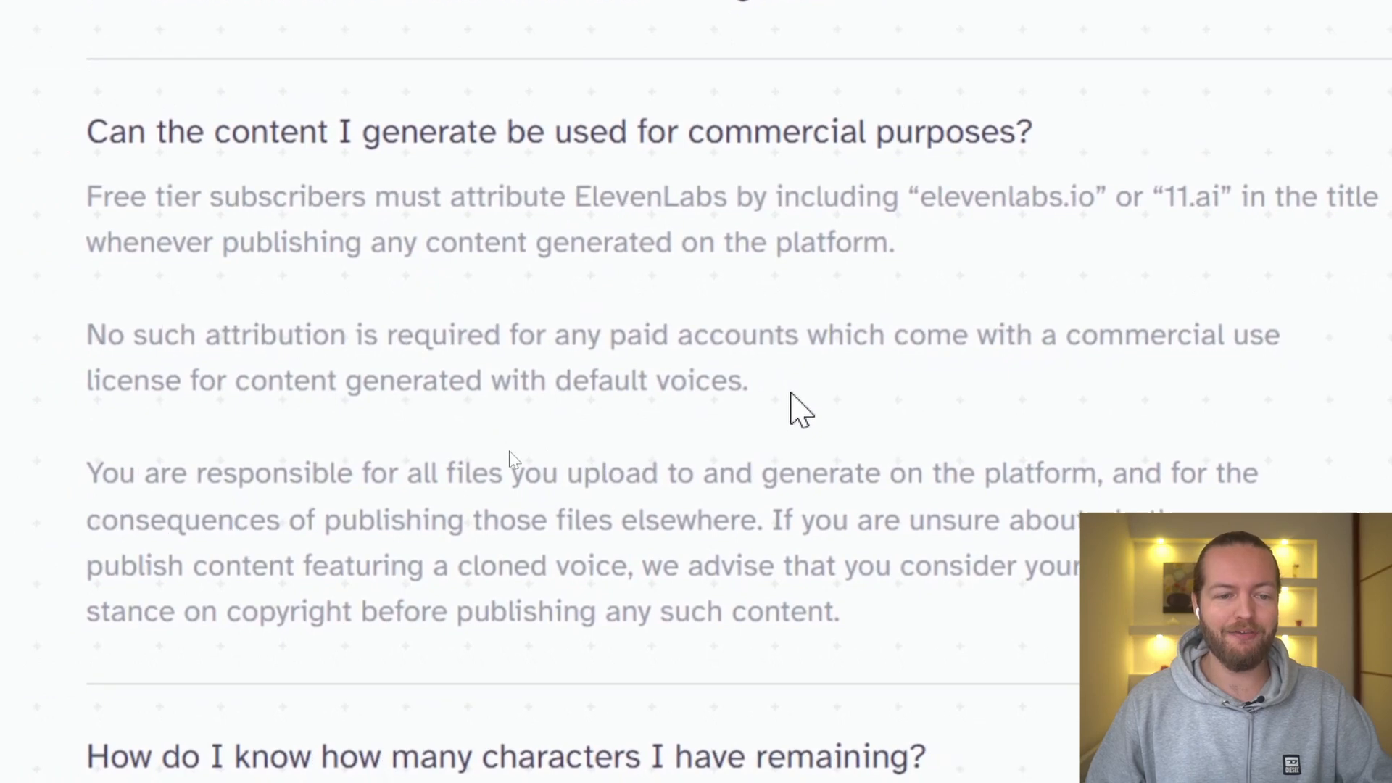
scroll(down, 3)
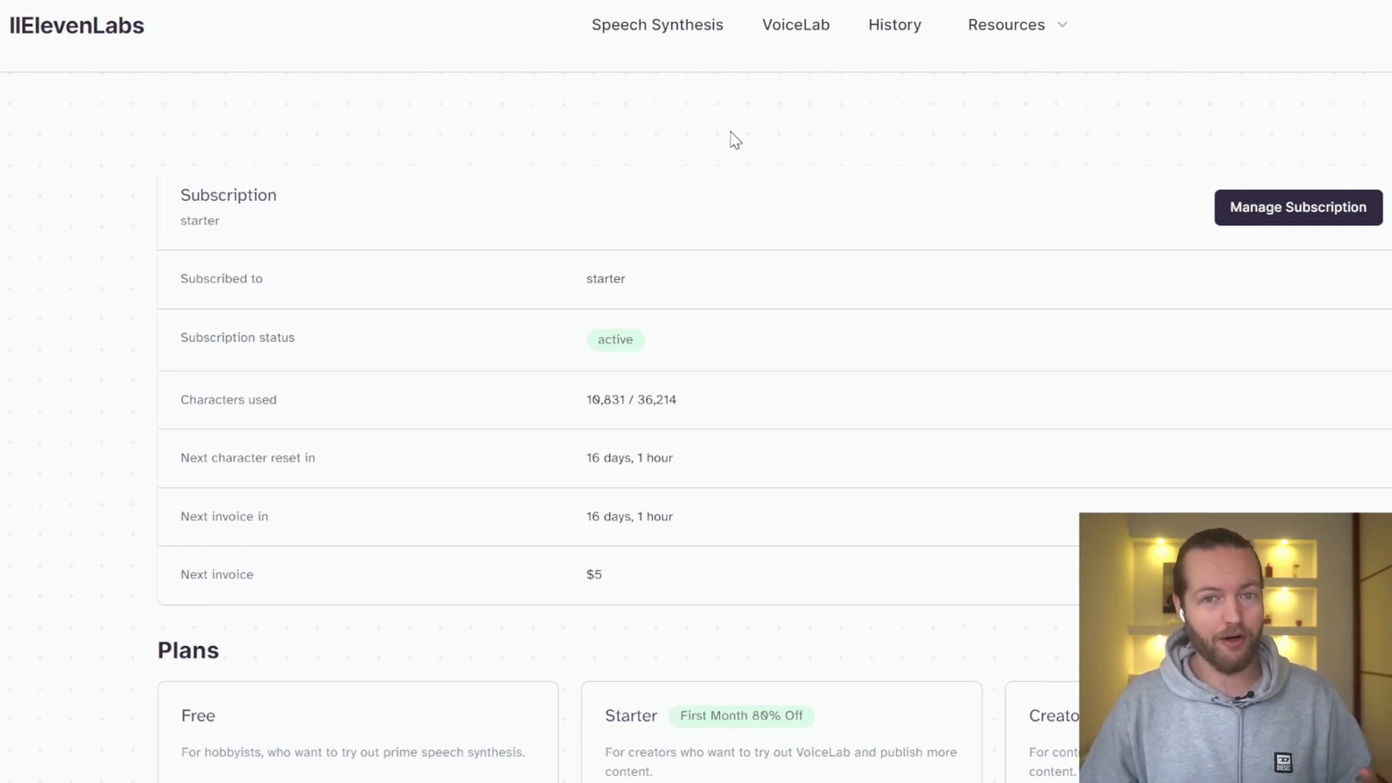
mouse_move(829, 160)
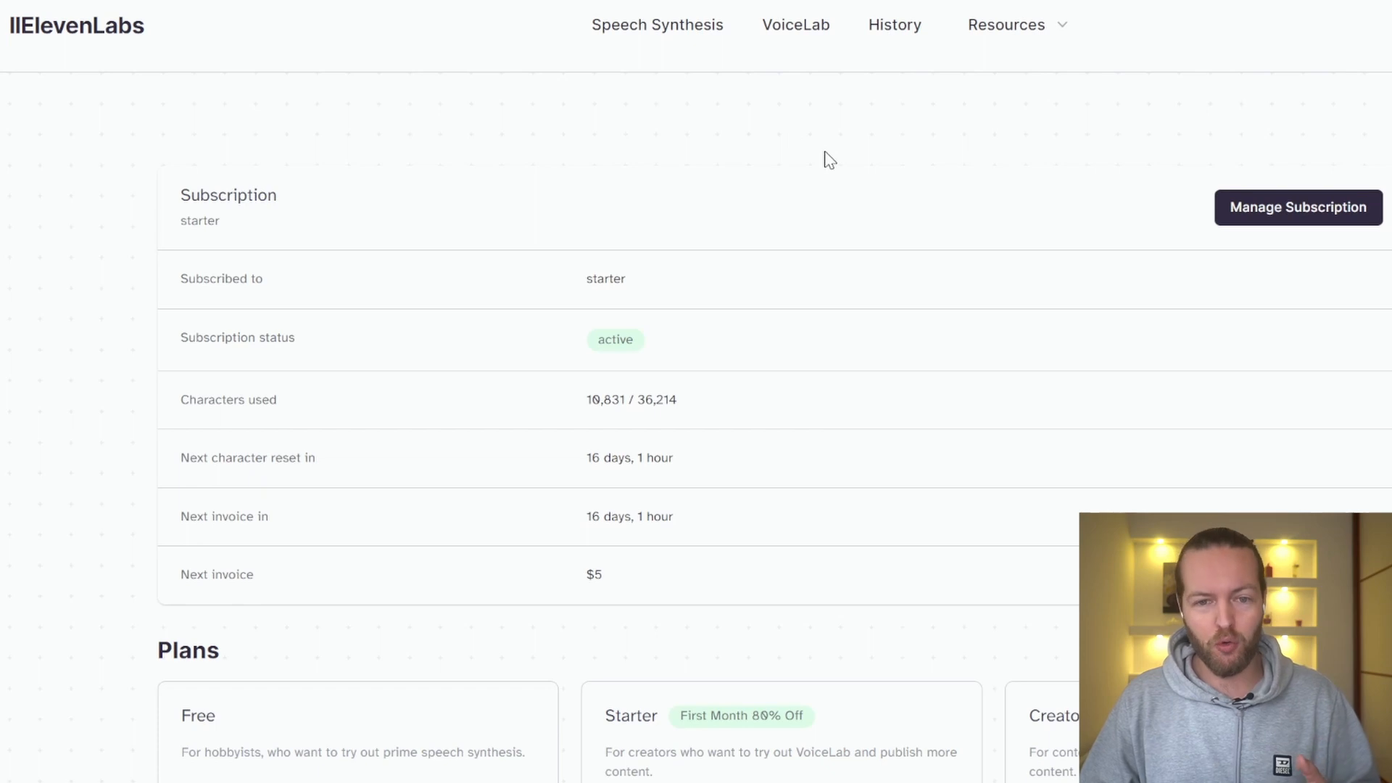